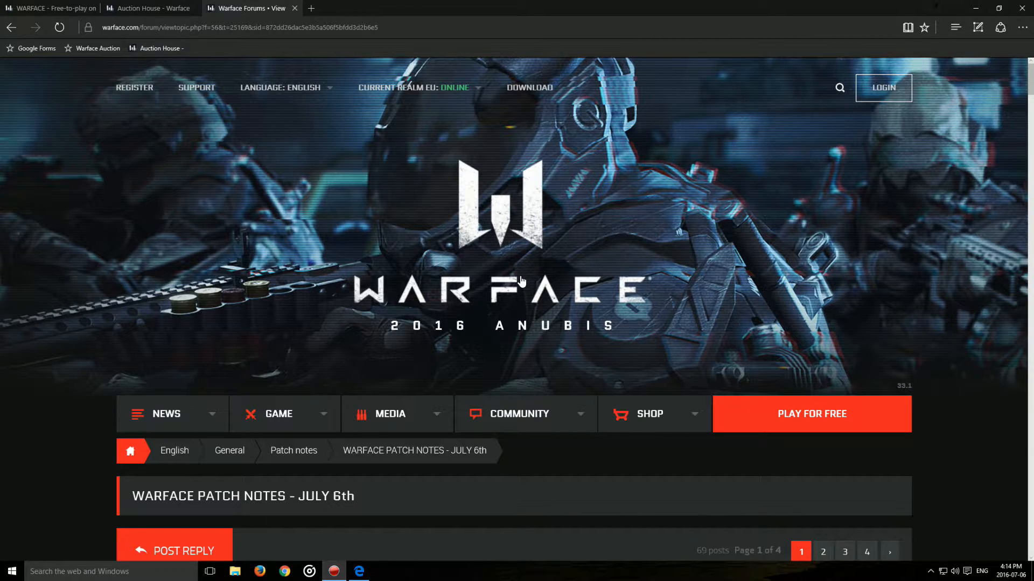
mouse_move(526, 275)
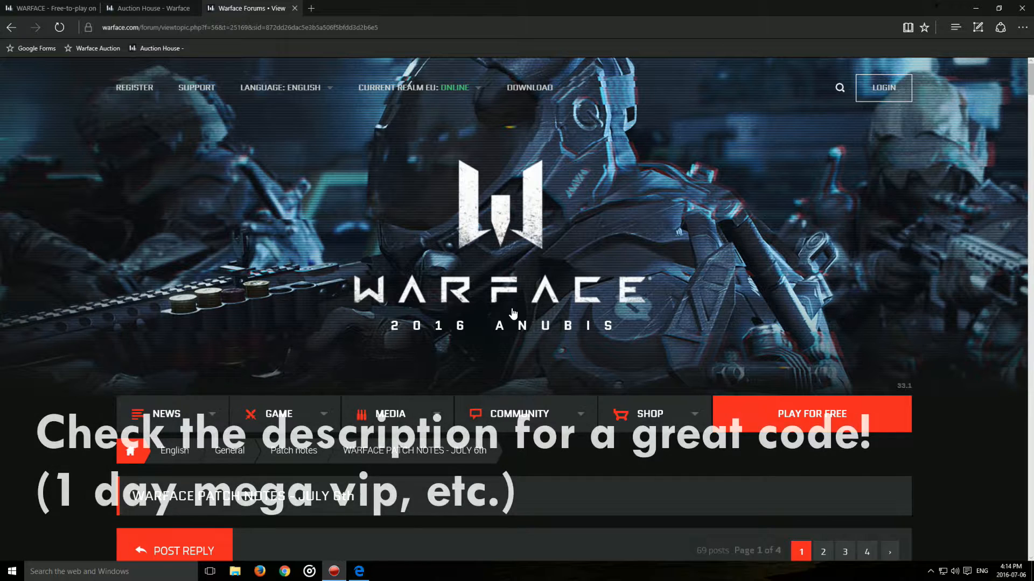
Step: Switch to the WARFACE home page tab and scroll through the Football Fiesta and Auction House news
scroll("down", 3)
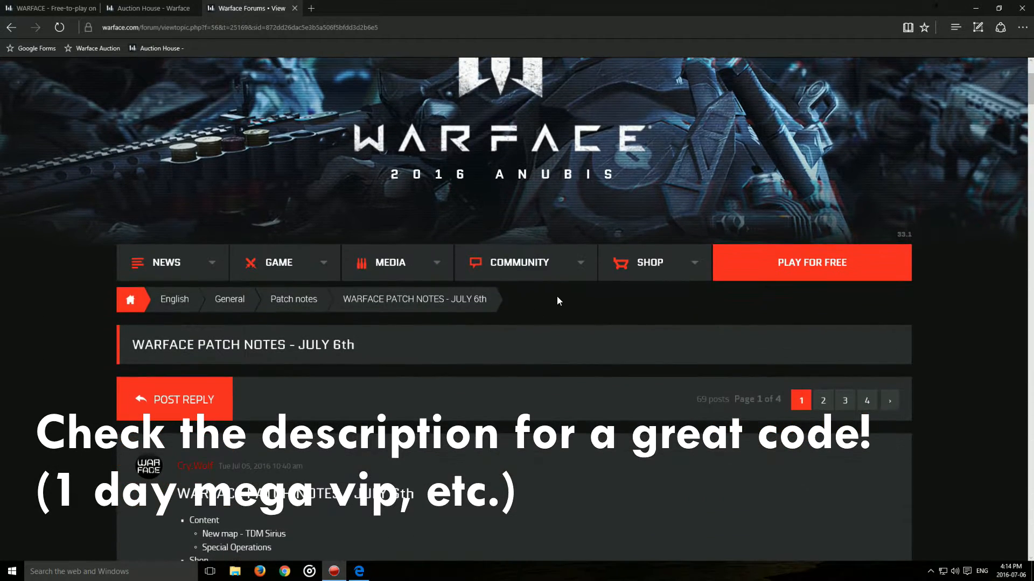
mouse_move(632, 339)
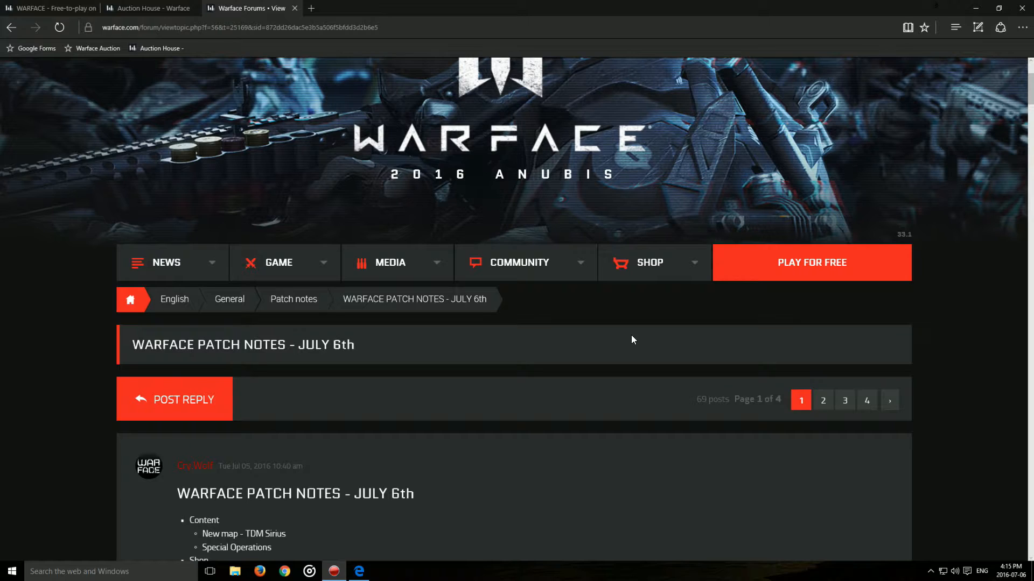
mouse_move(616, 329)
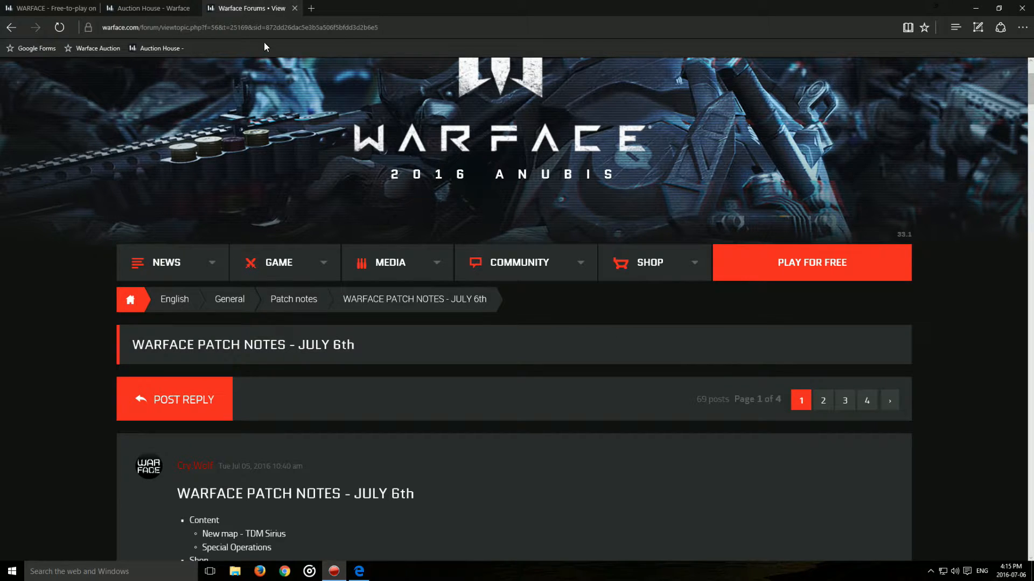
left_click(50, 8)
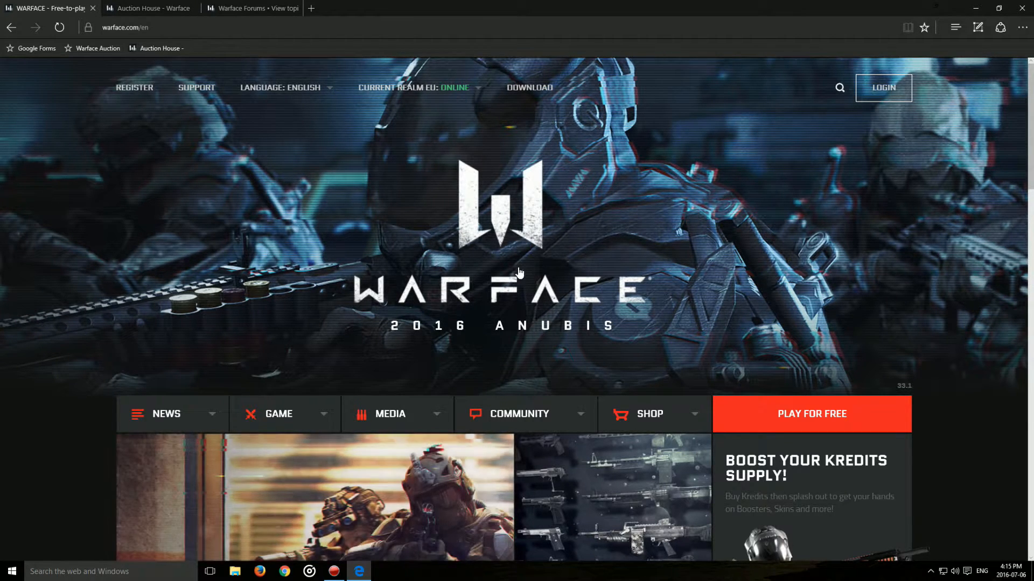
mouse_move(521, 304)
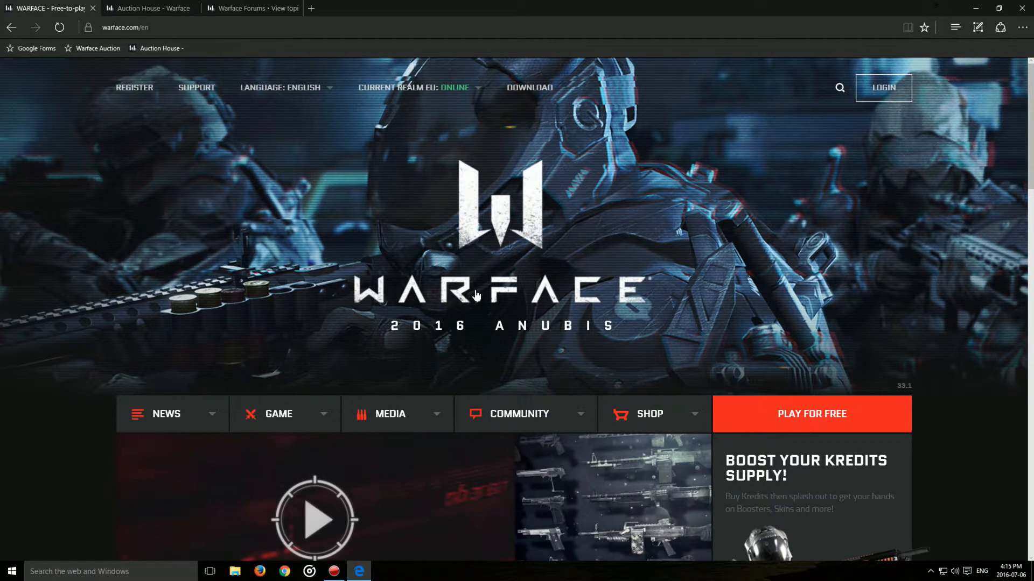
mouse_move(575, 295)
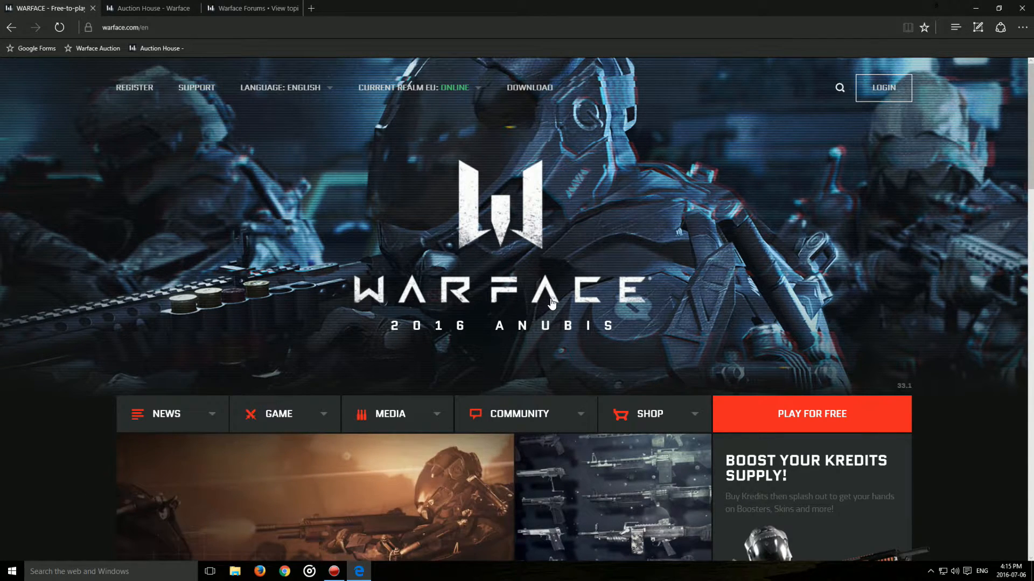
mouse_move(578, 297)
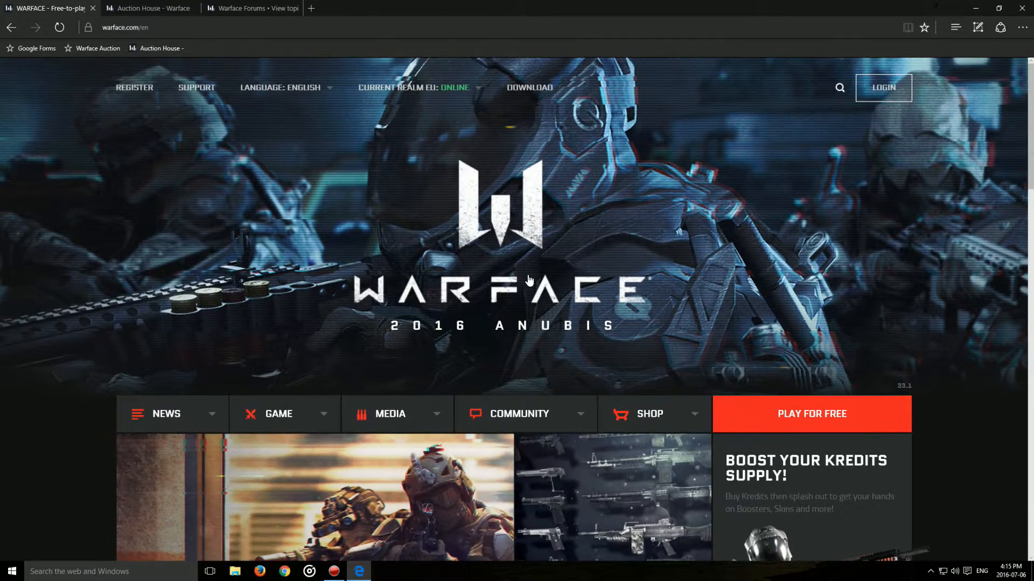
scroll("down", 3)
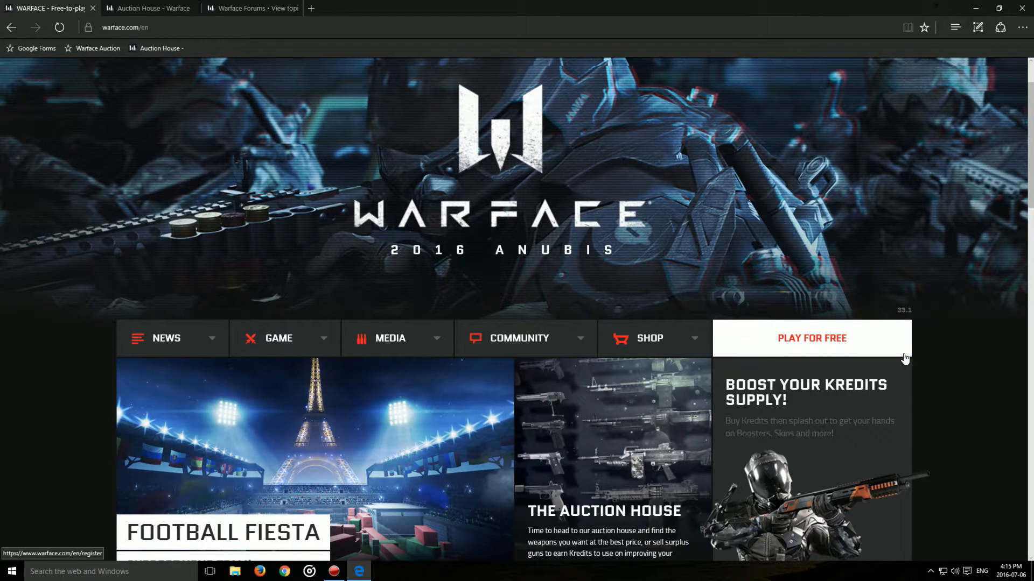
scroll("down", 3)
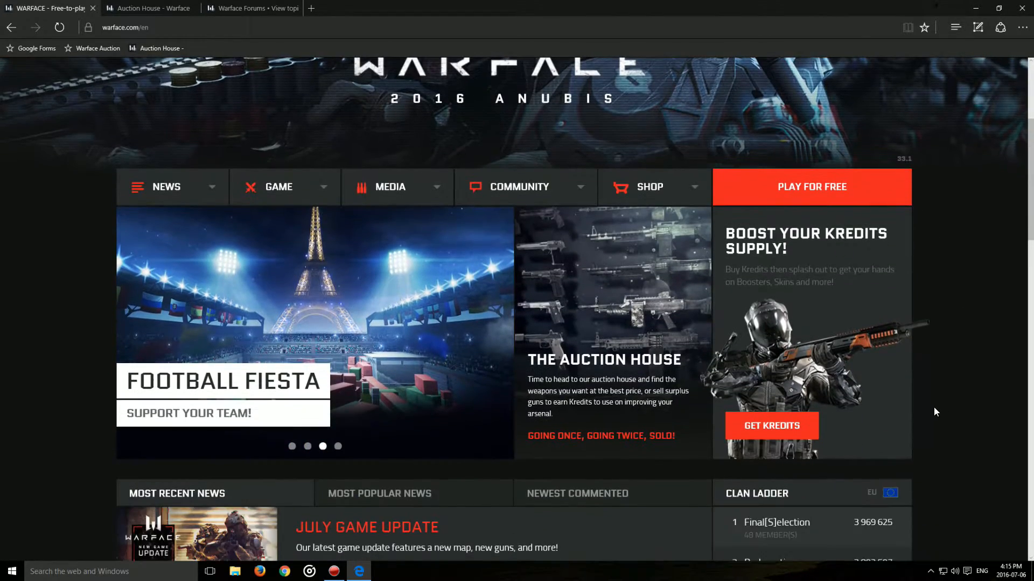
scroll("up", 3)
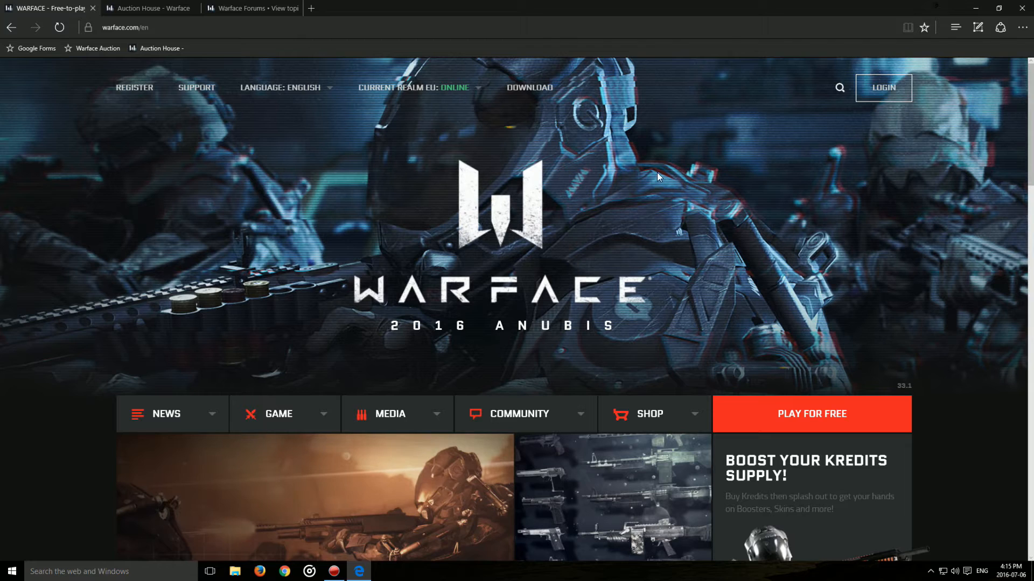
Step: Go to the Auction House page, search for the RBA SR58 SPR and dismiss the sign-in prompt
left_click(149, 8)
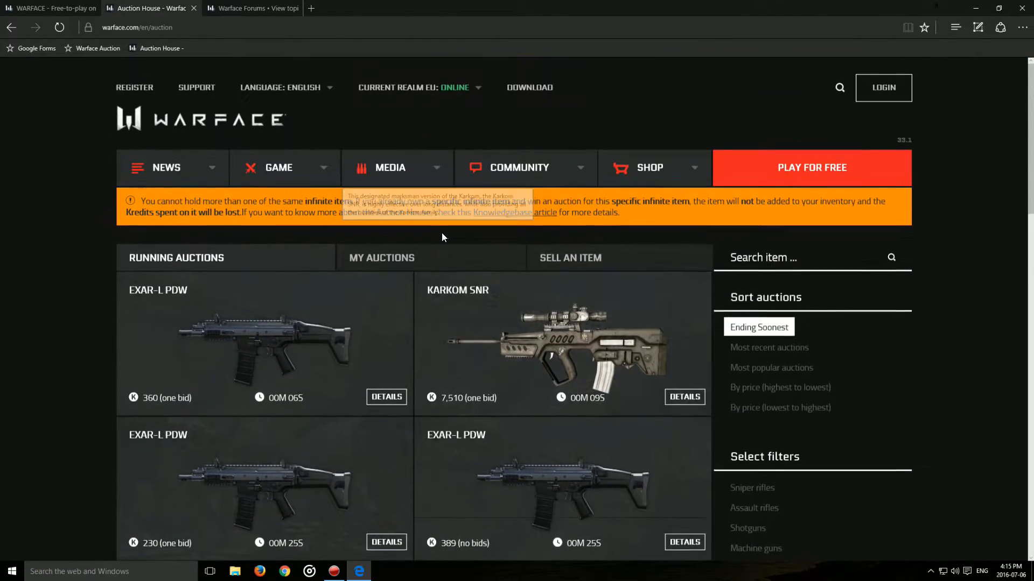
mouse_move(570, 257)
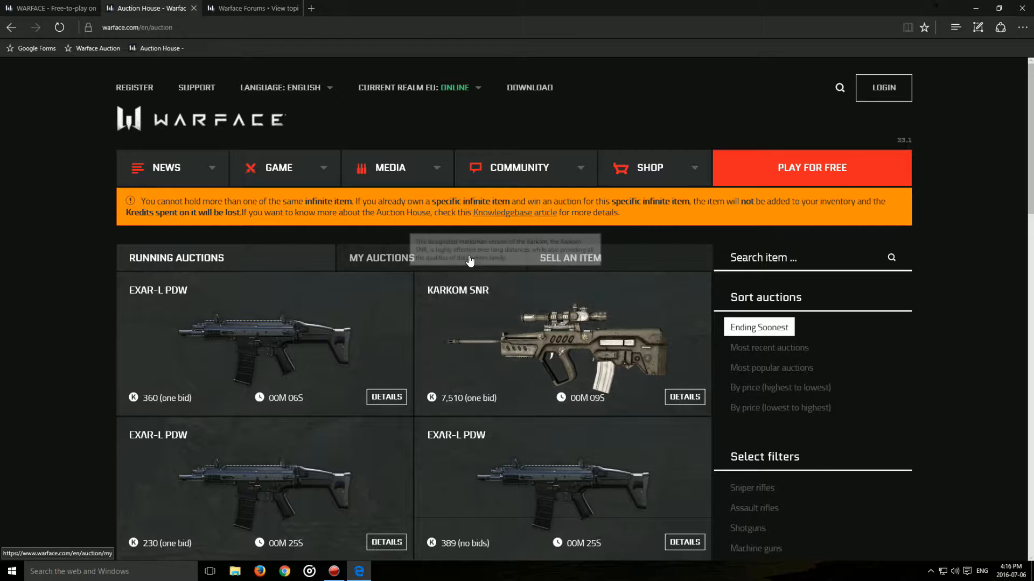
mouse_move(462, 264)
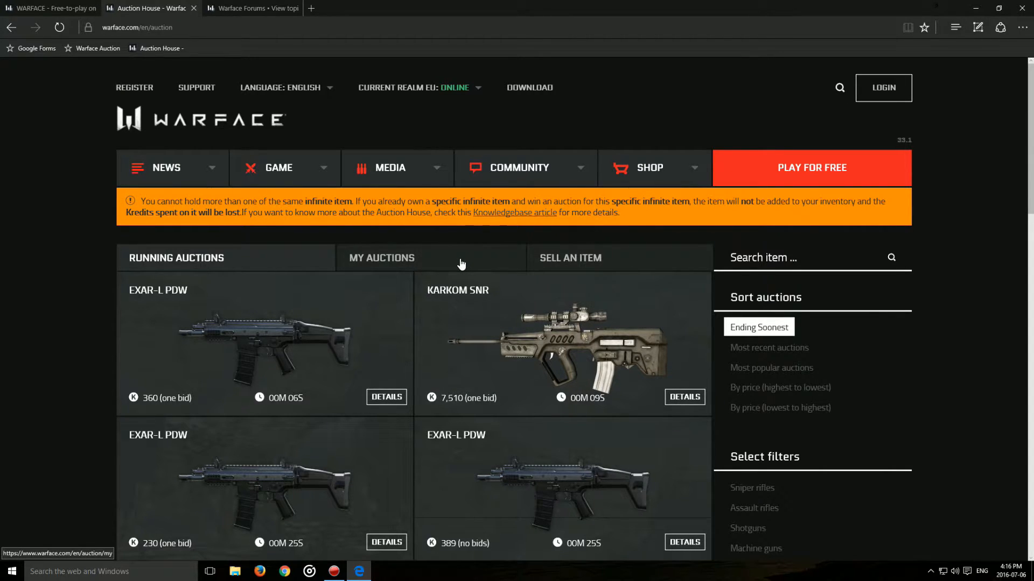
mouse_move(465, 267)
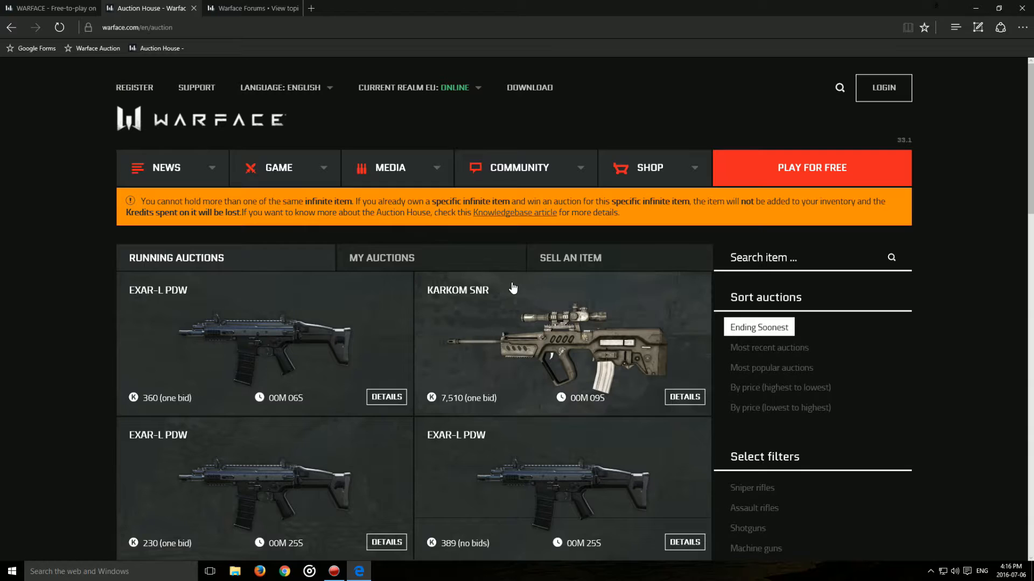
scroll("down", 3)
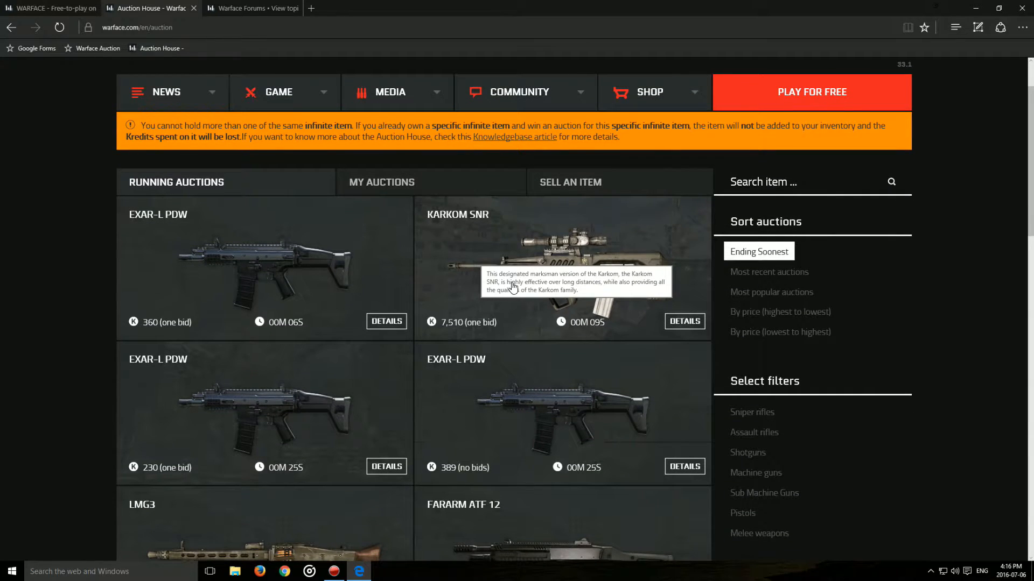
scroll("down", 3)
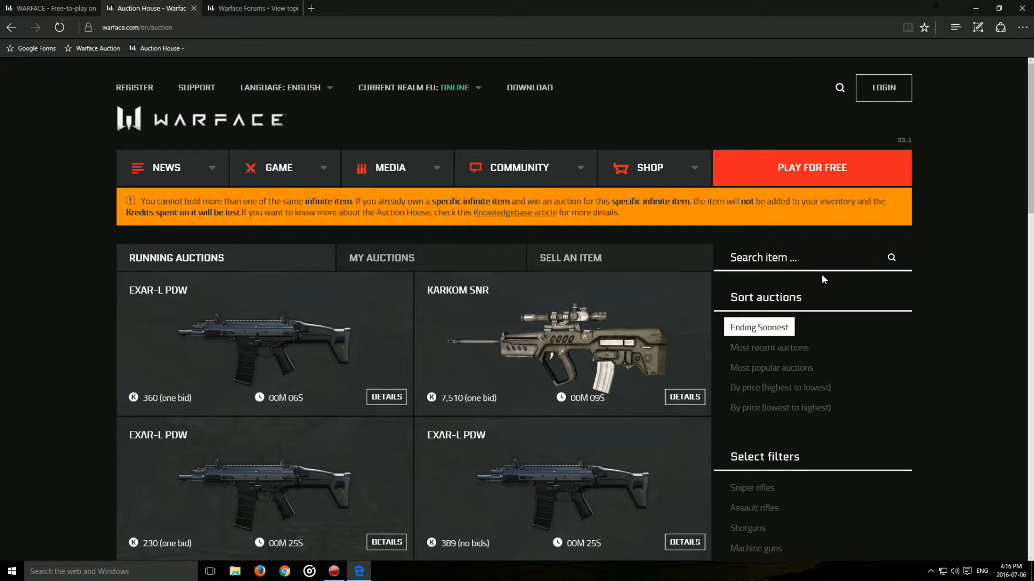
type("r")
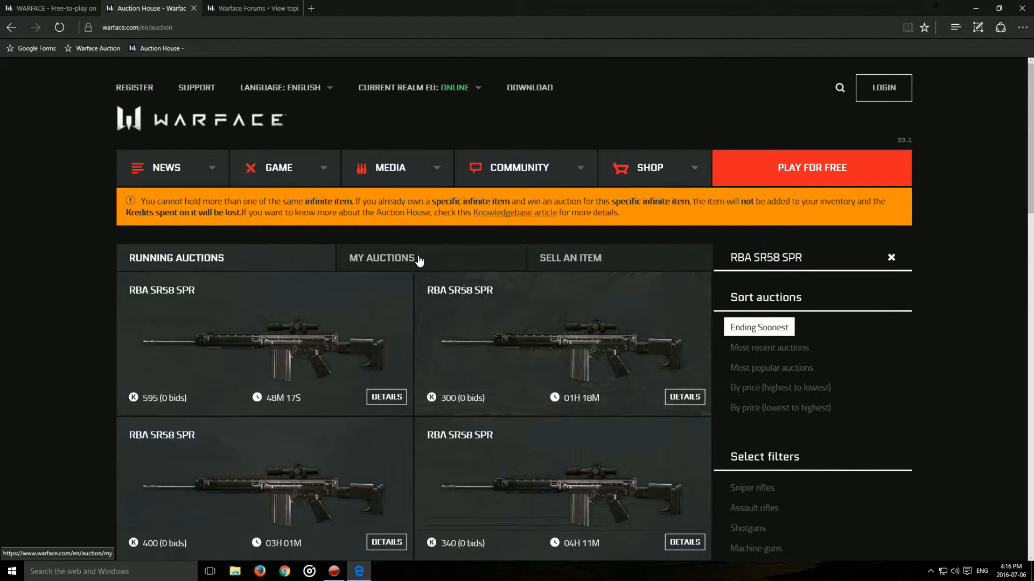
left_click(381, 257)
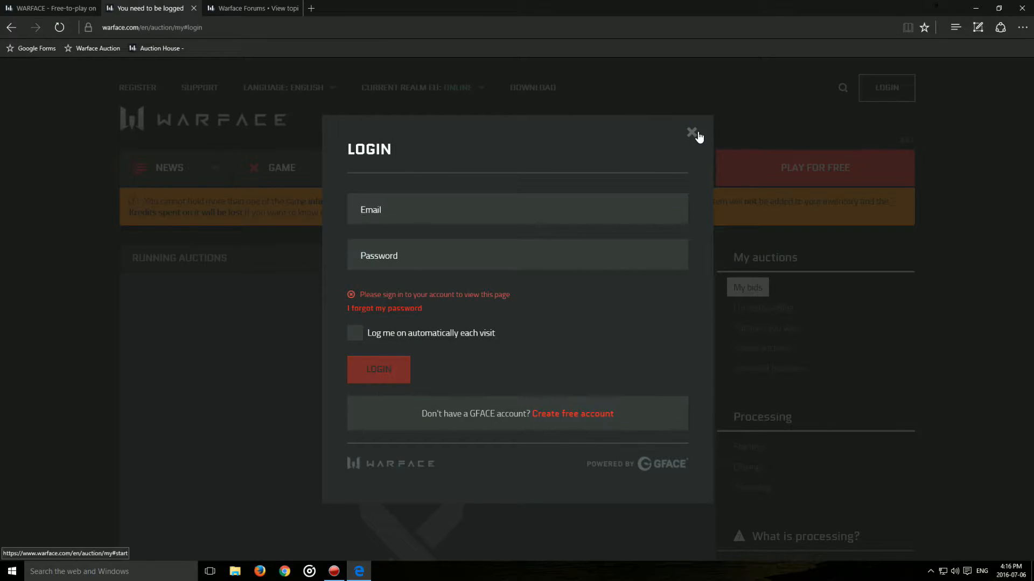
left_click(692, 131)
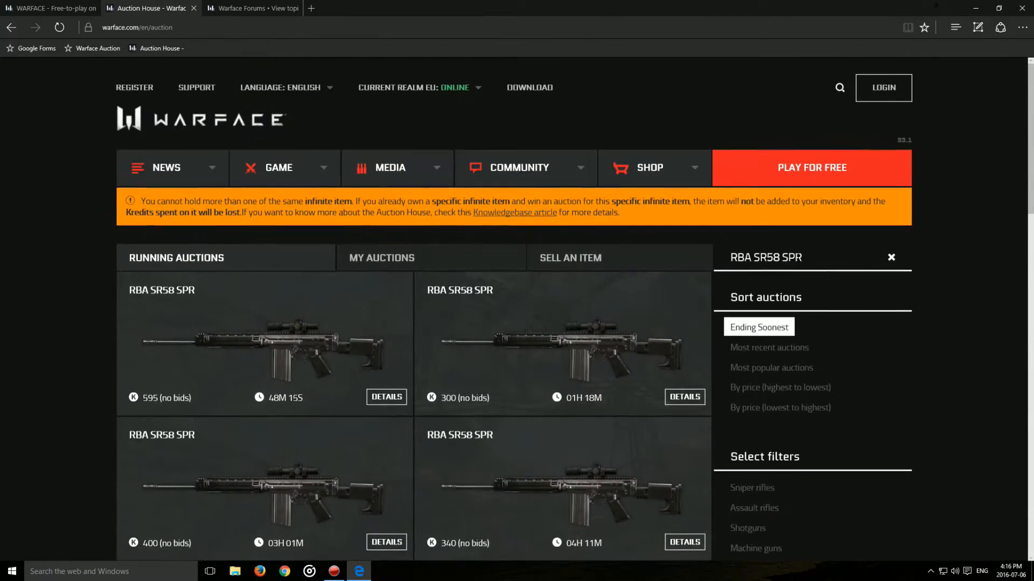
mouse_move(771, 368)
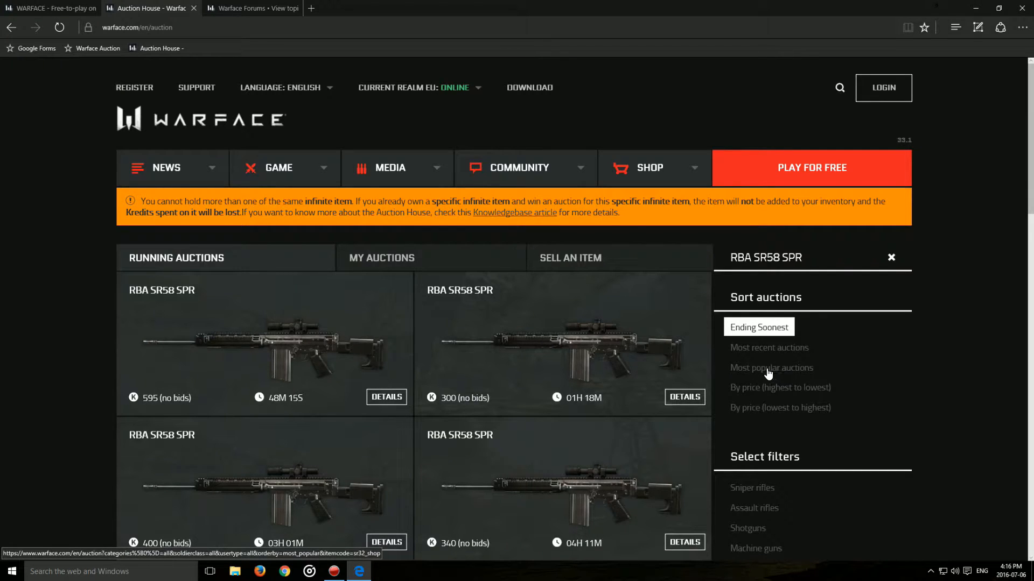
Step: Sort the RBA SR58 SPR auctions by price, lowest to highest, starting at 100 Kredits
left_click(770, 368)
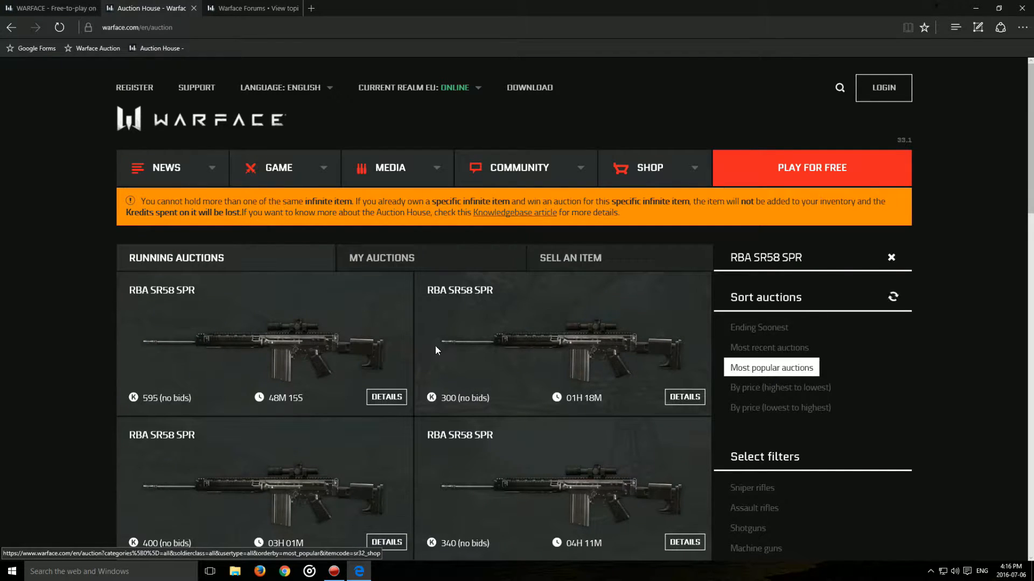
left_click(758, 327)
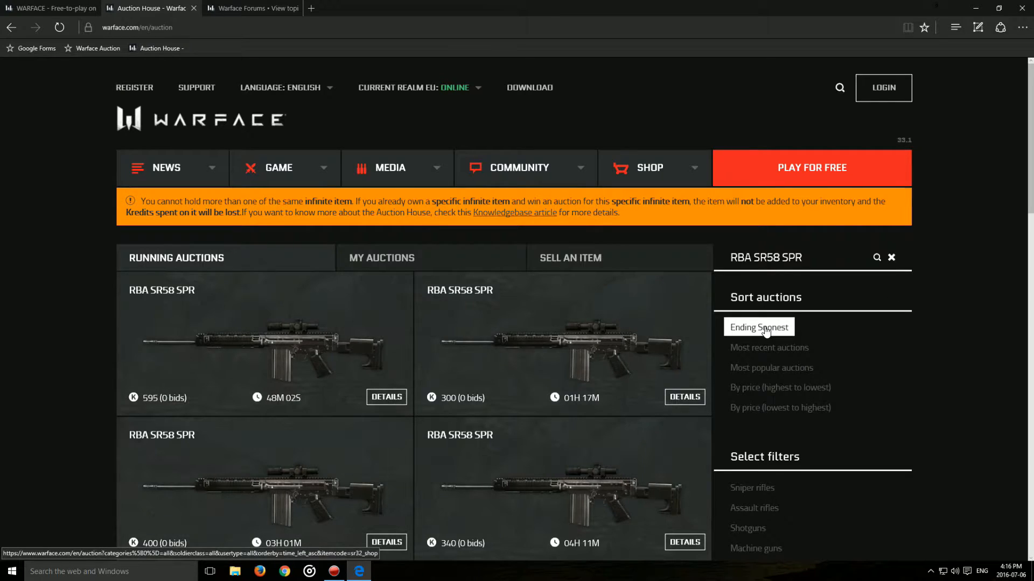
mouse_move(292, 398)
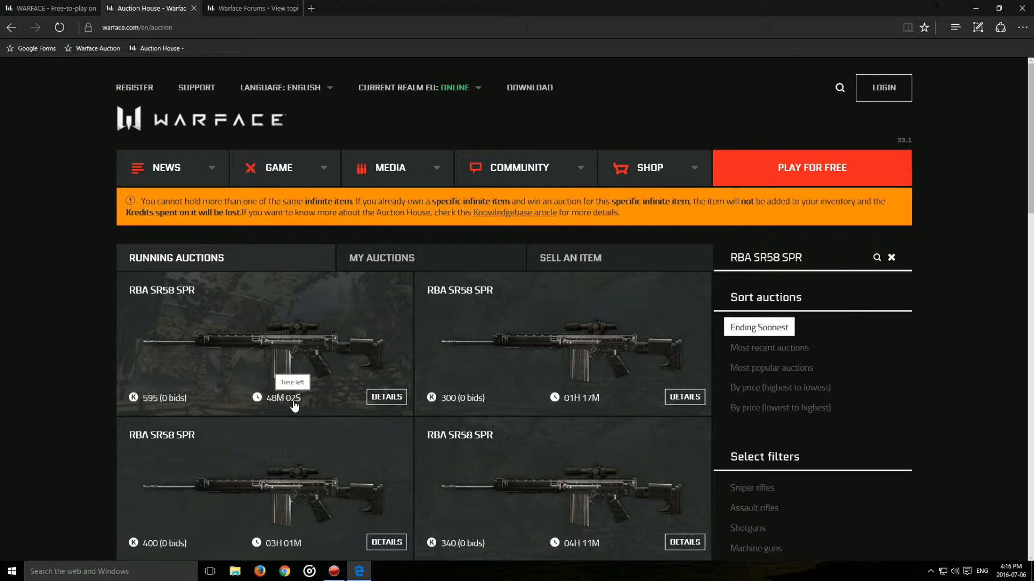
mouse_move(780, 386)
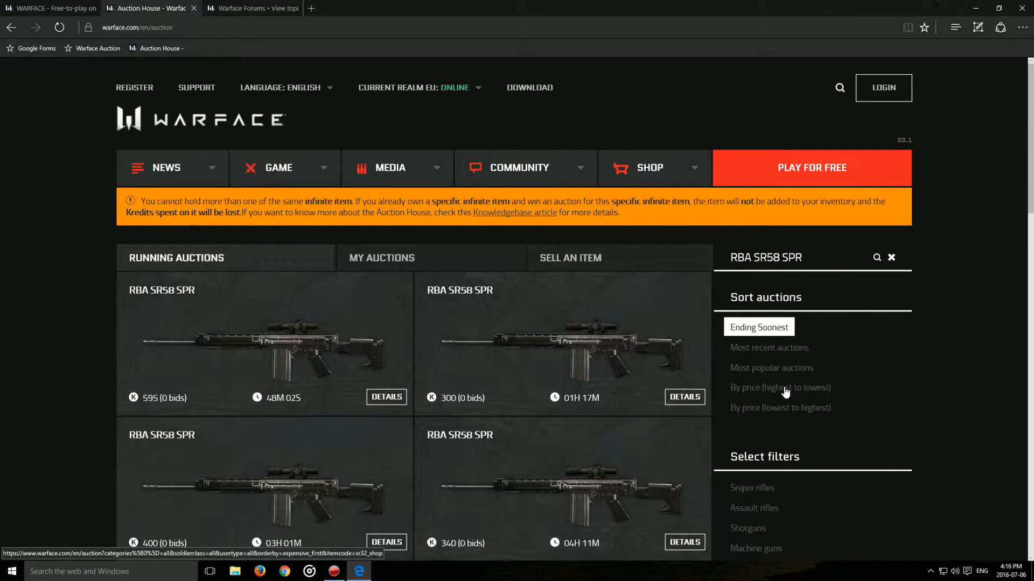
left_click(780, 406)
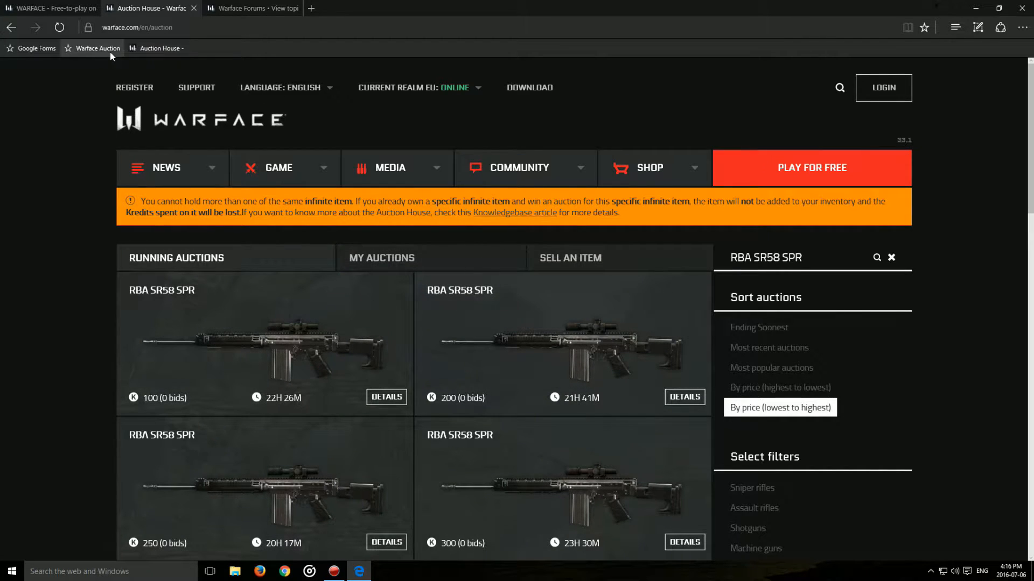
Step: Load the Auction House EU listings in the Warface Auction House Advanced Browser
left_click(353, 8)
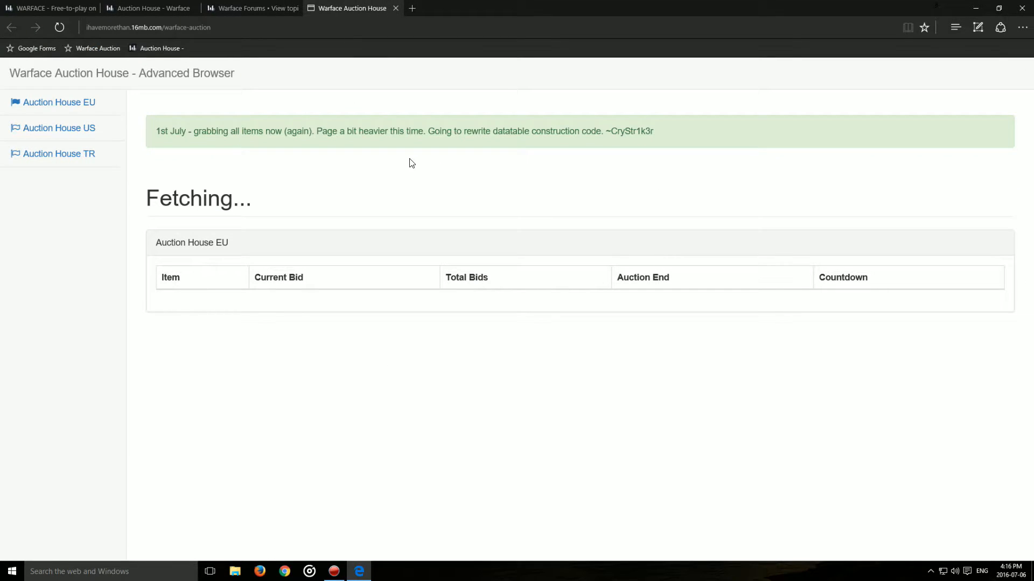
mouse_move(490, 160)
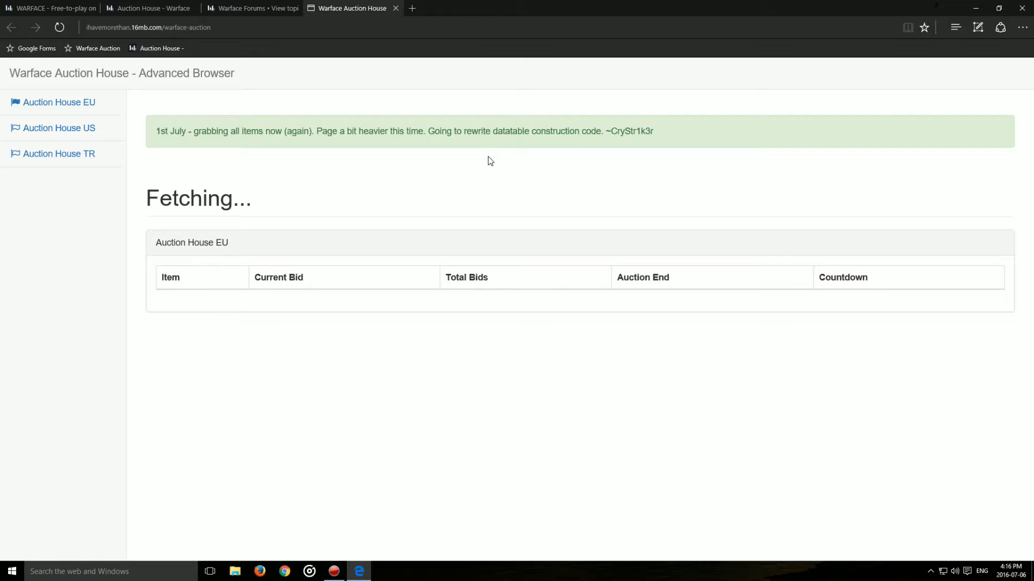
mouse_move(283, 188)
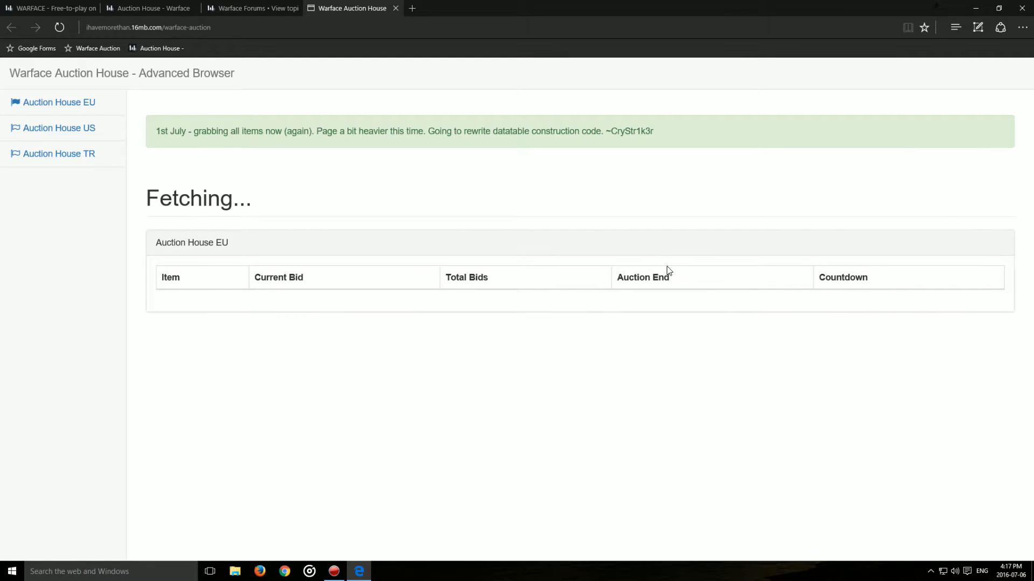
left_click(151, 8)
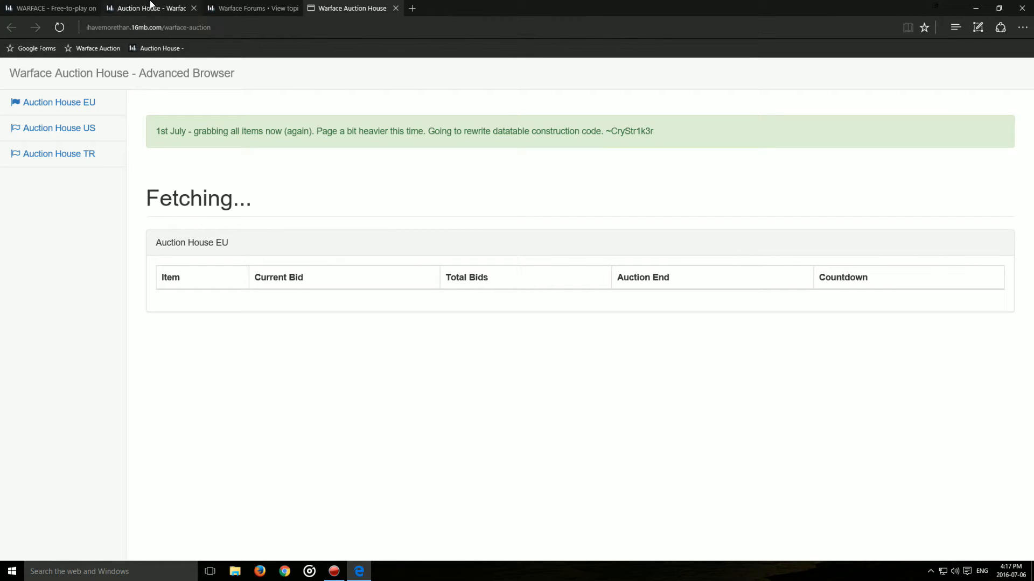
Step: Return to the forum patch notes tab and scroll down to the TDM Sirius map image
left_click(248, 7)
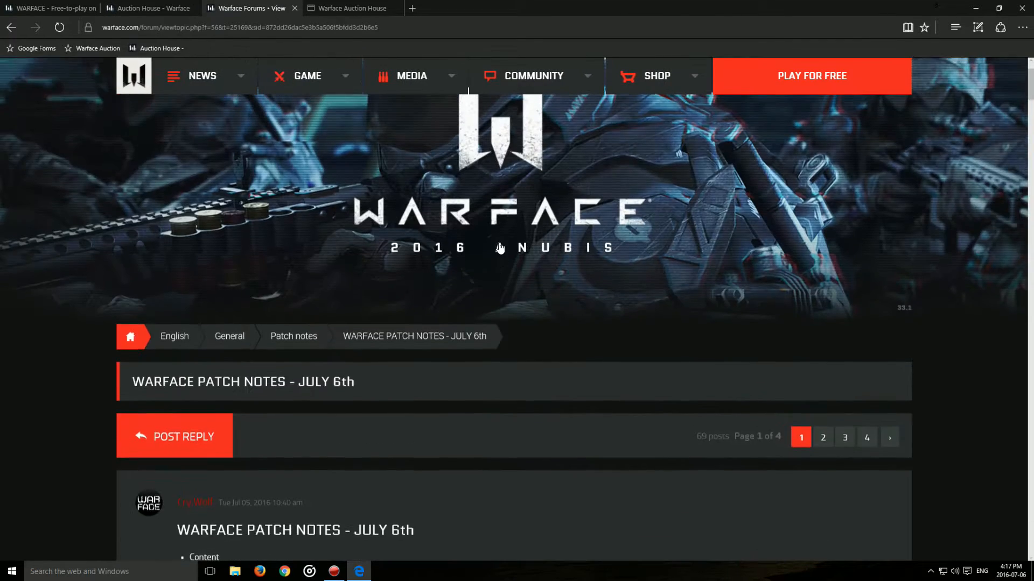
scroll("down", 3)
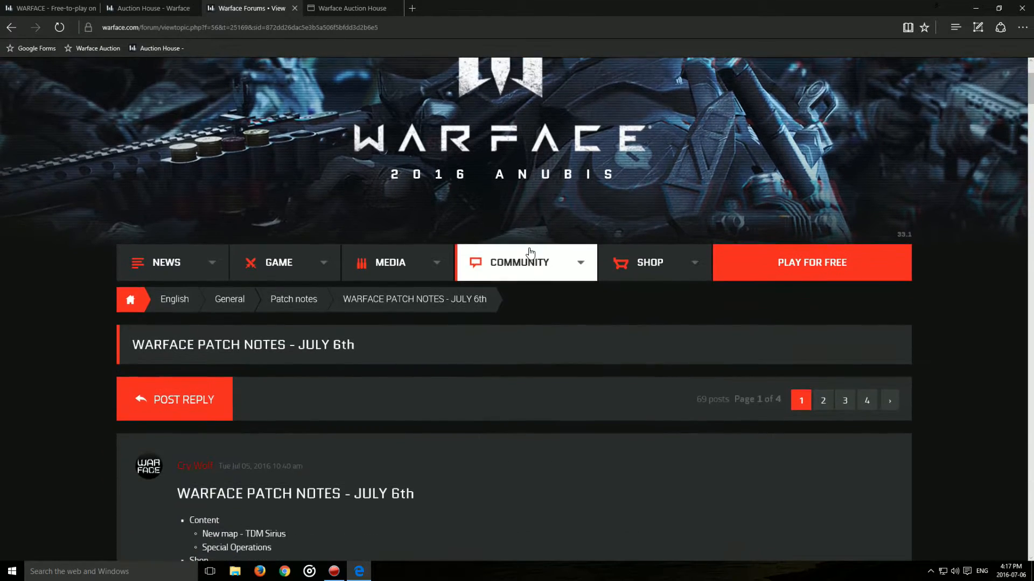
scroll("down", 3)
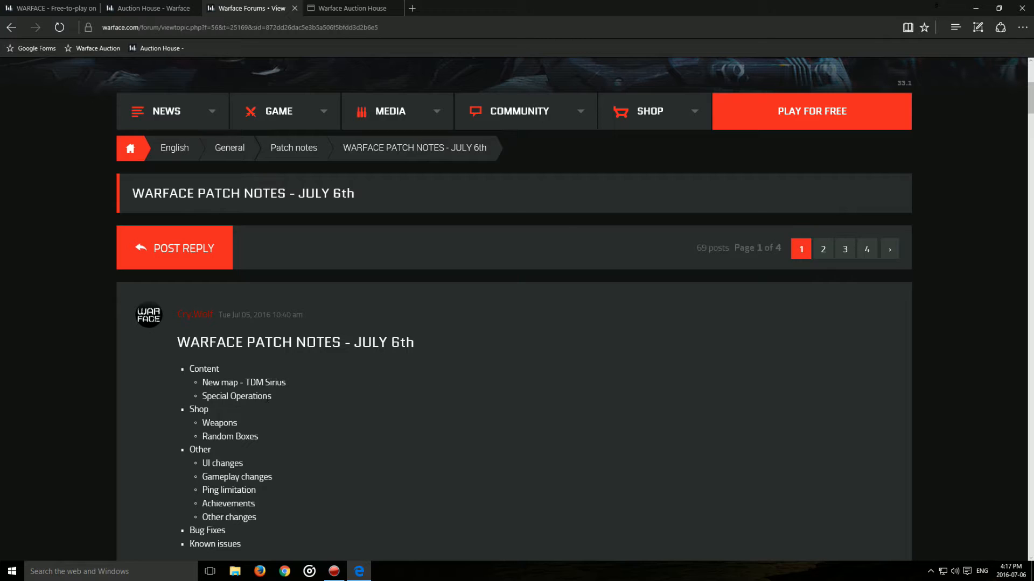
mouse_move(260, 502)
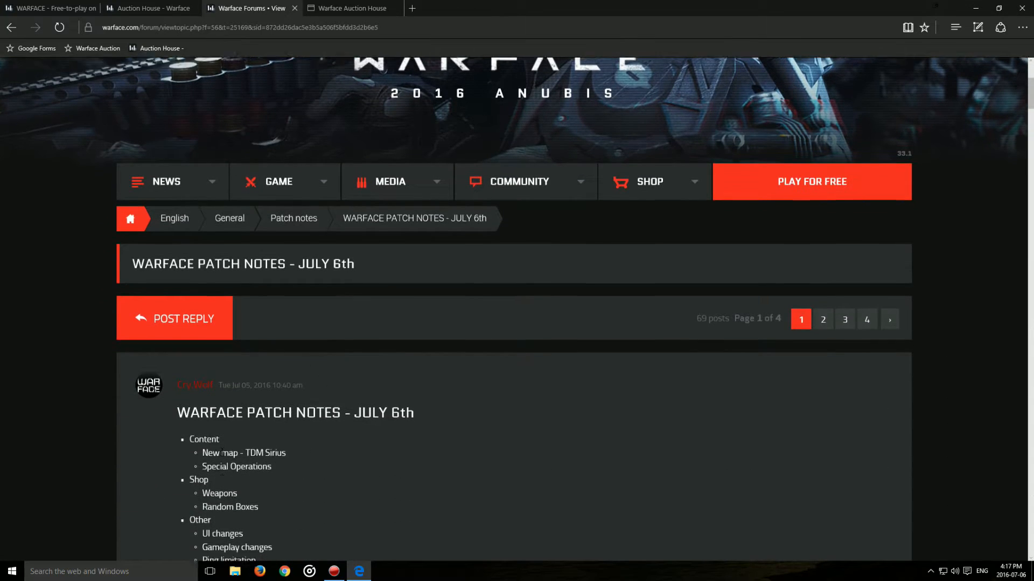
scroll("down", 3)
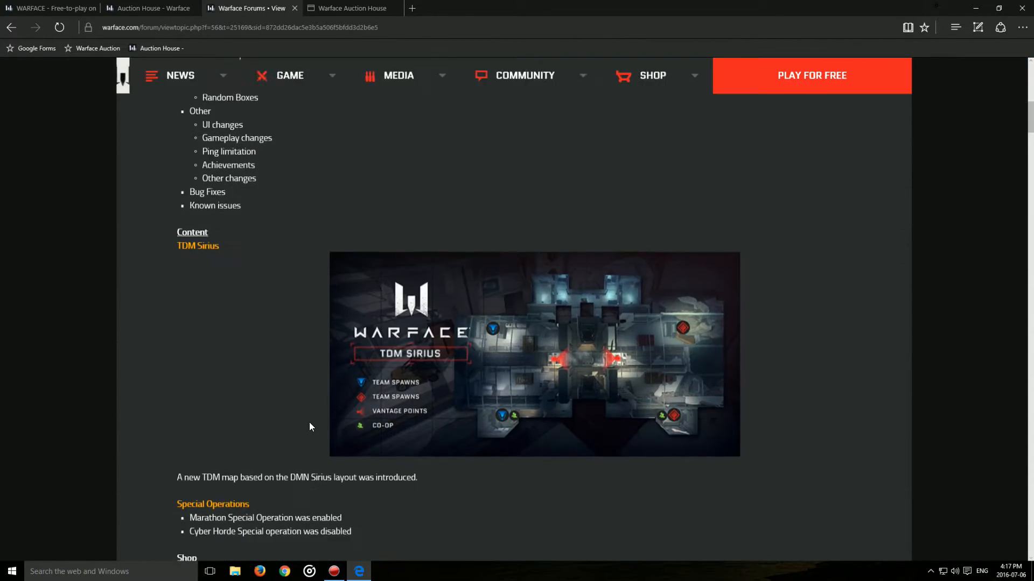
scroll("down", 3)
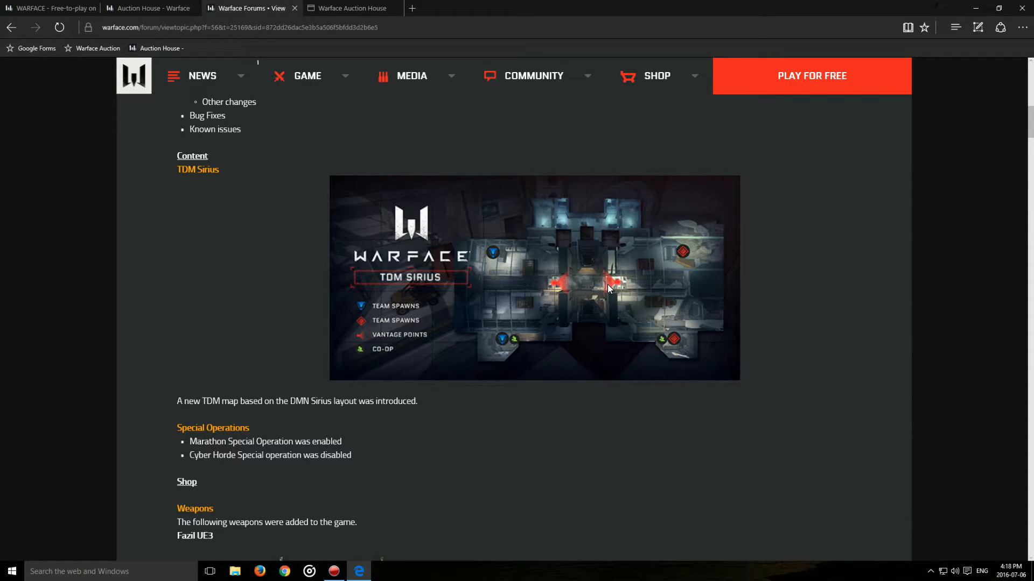
mouse_move(607, 268)
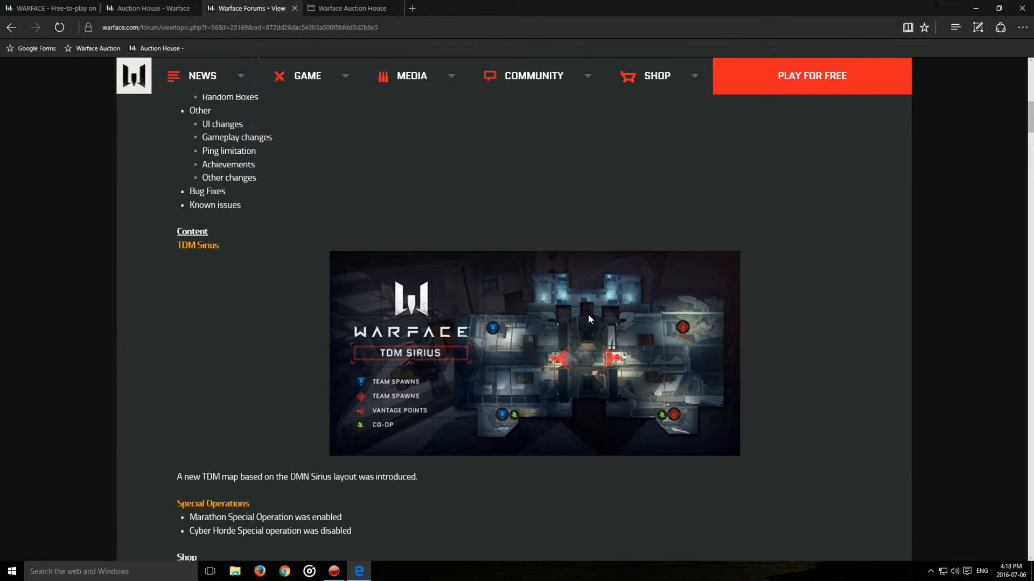
mouse_move(589, 370)
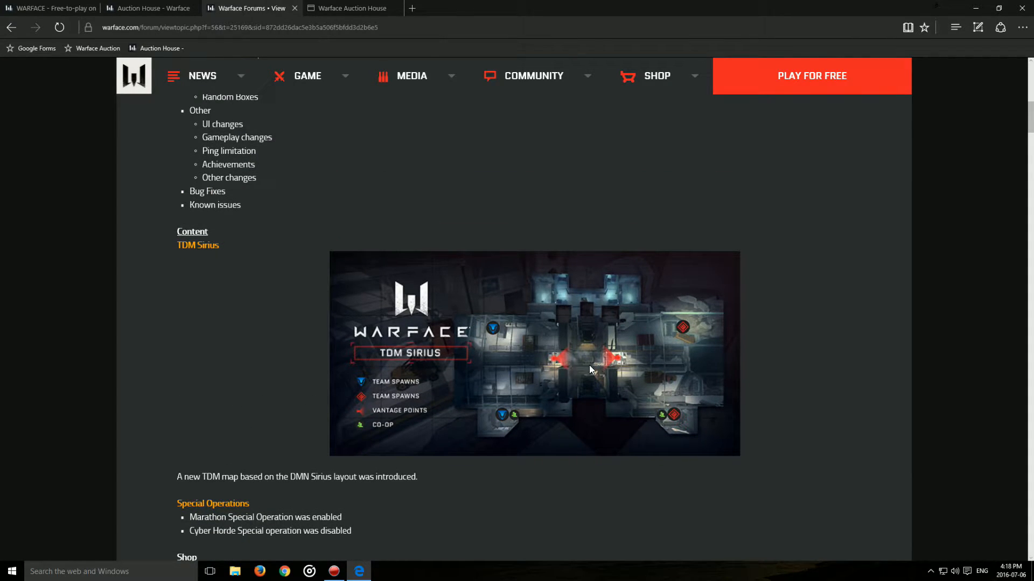
mouse_move(581, 349)
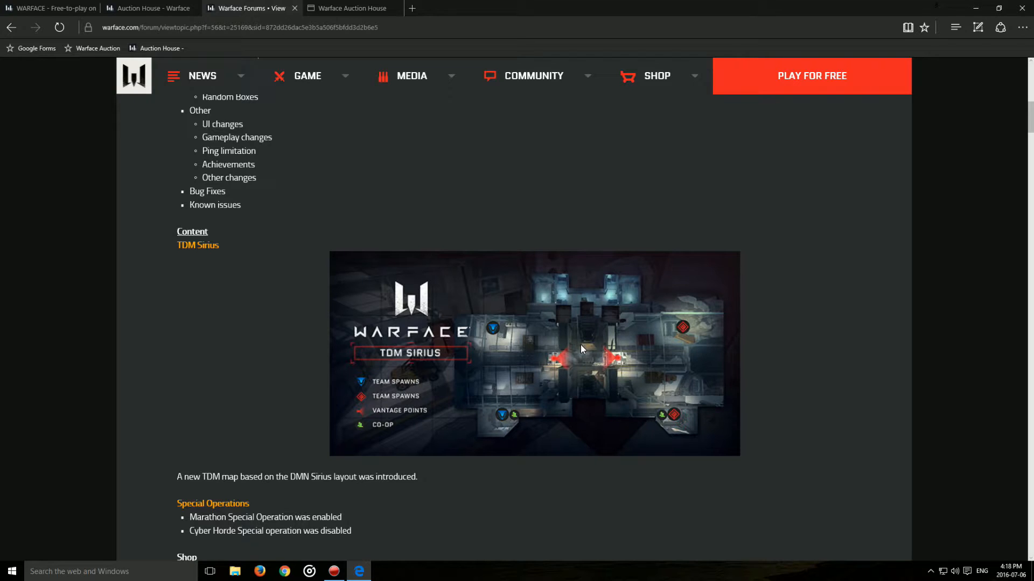
mouse_move(593, 362)
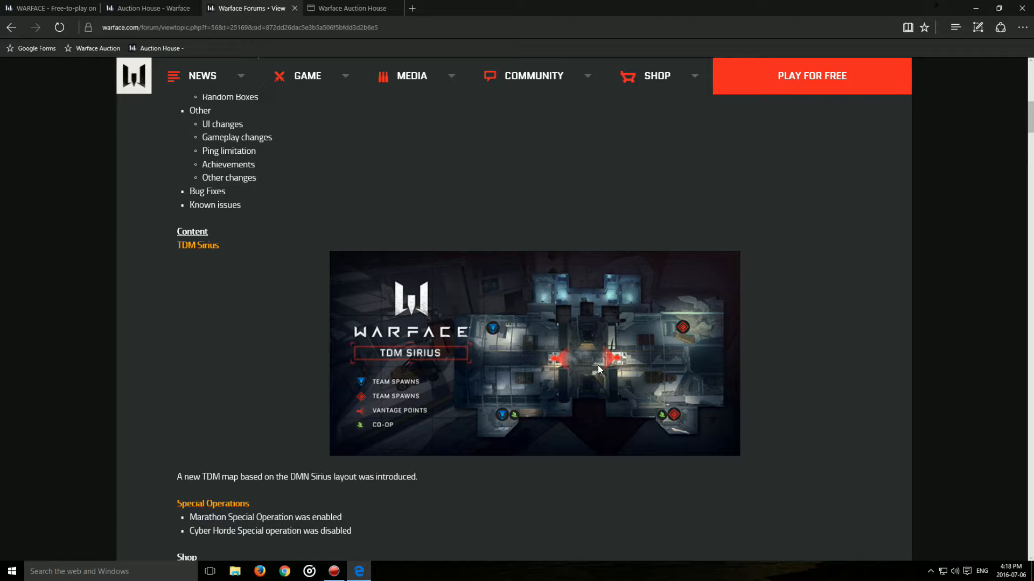
mouse_move(595, 354)
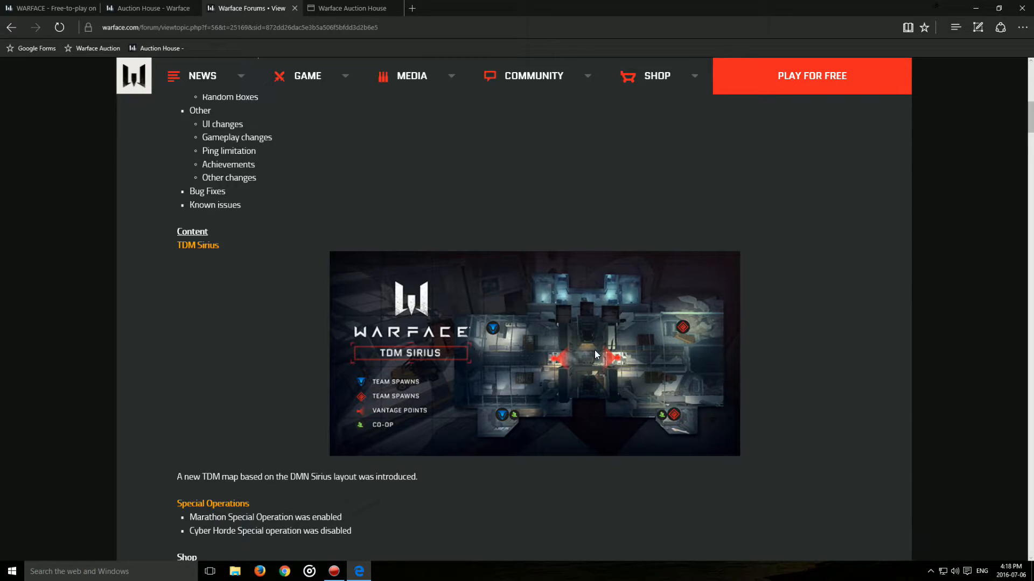
mouse_move(626, 362)
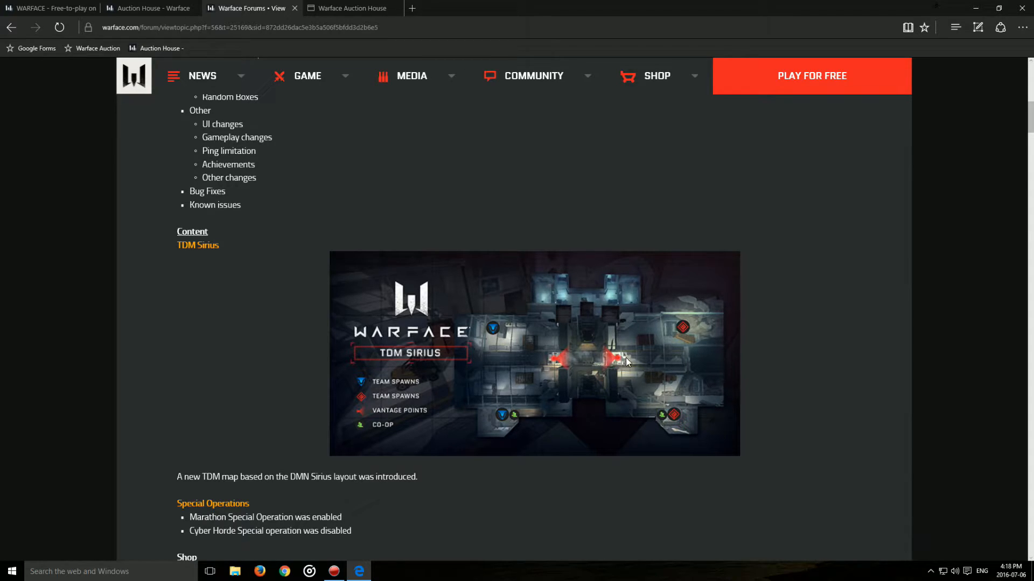
mouse_move(611, 344)
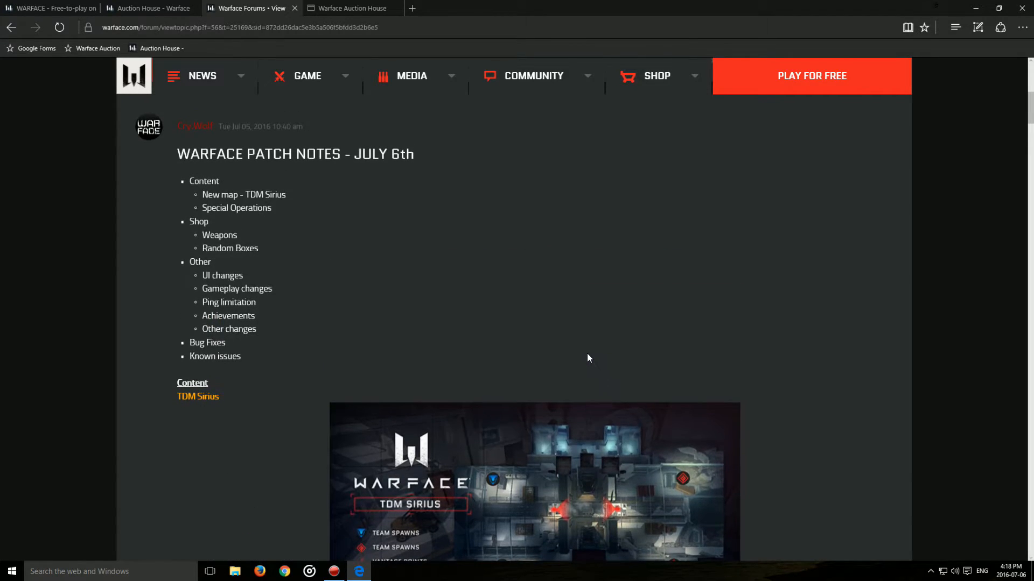
scroll("down", 3)
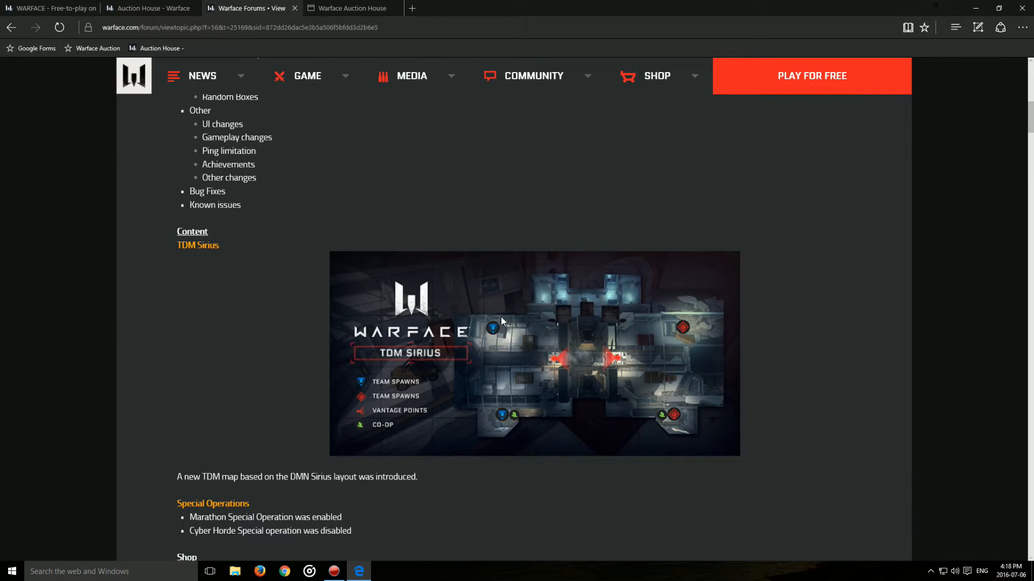
mouse_move(503, 313)
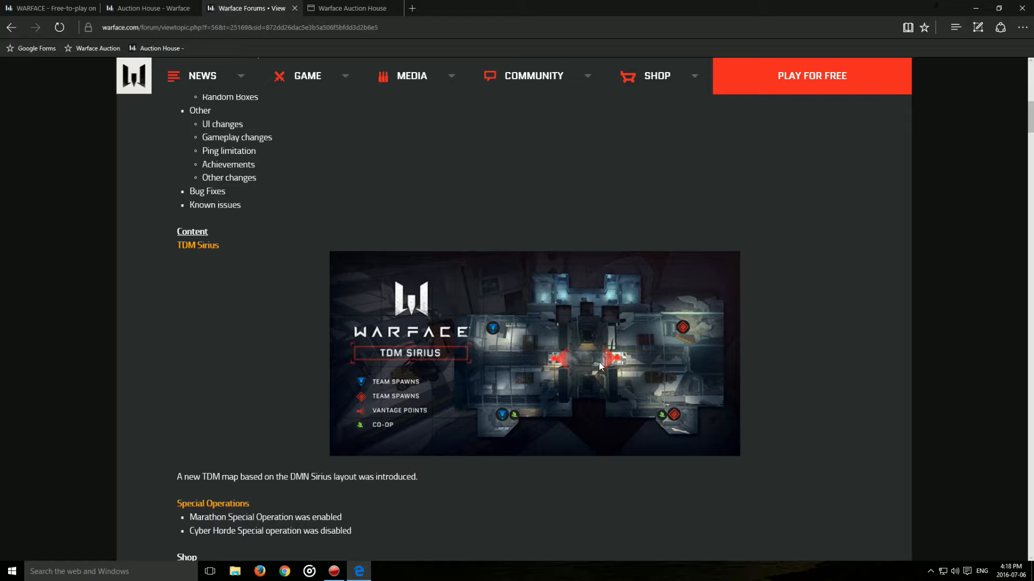
scroll("down", 3)
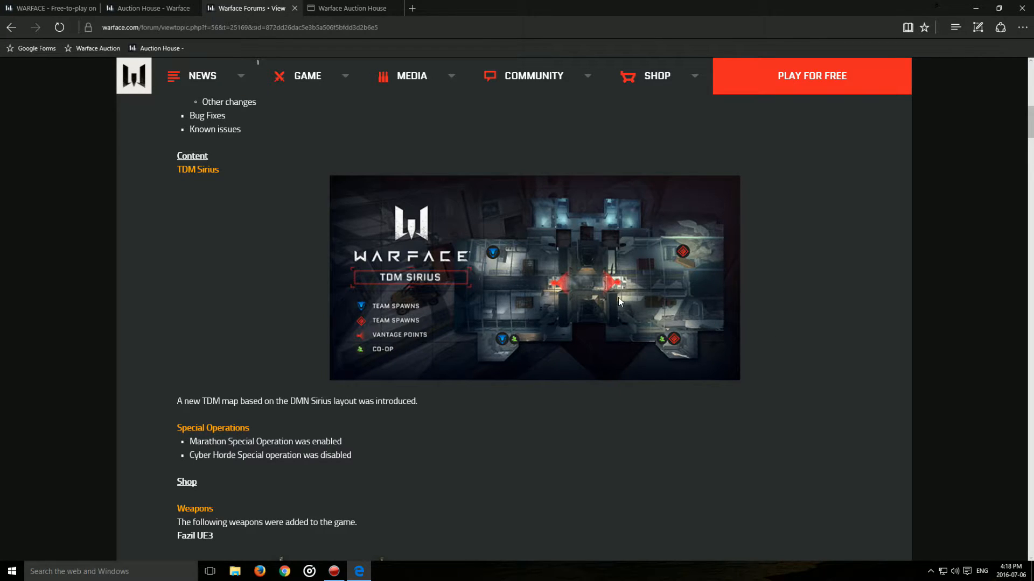
mouse_move(546, 305)
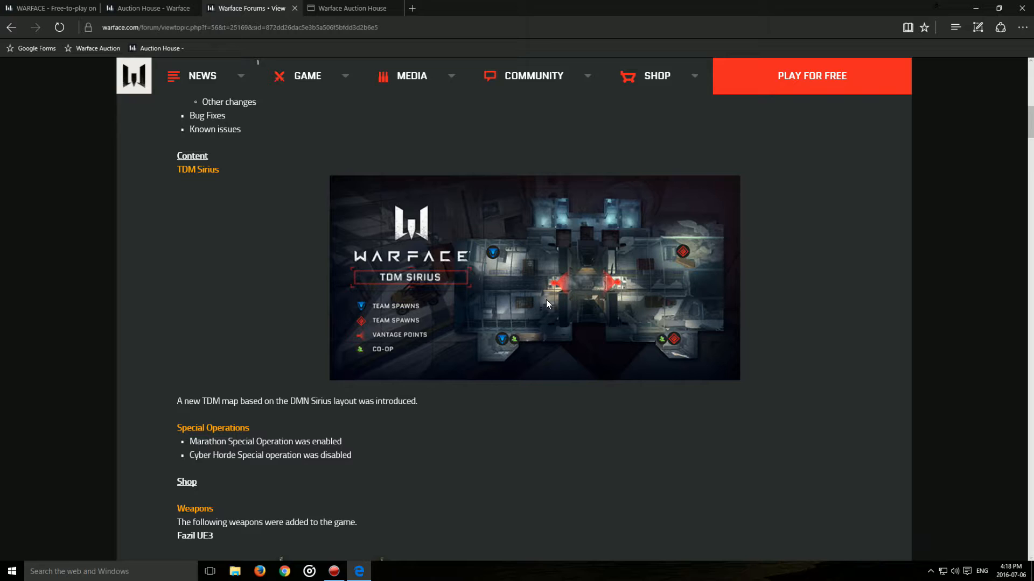
Step: Scroll past Special Operations, mark the Cyber Horde line, then reach the Fazil UE3 stats table
scroll("down", 3)
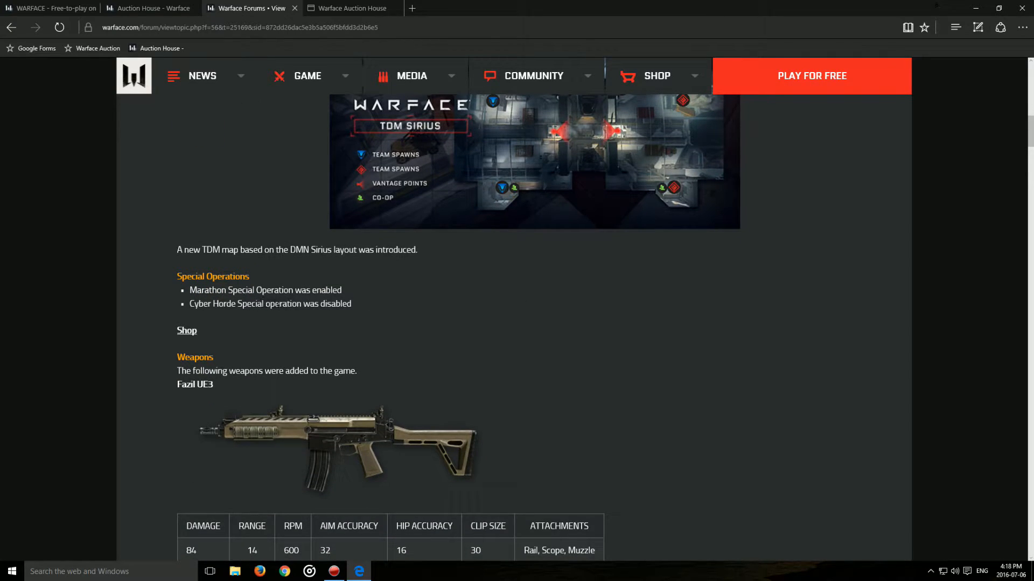
double_click(325, 289)
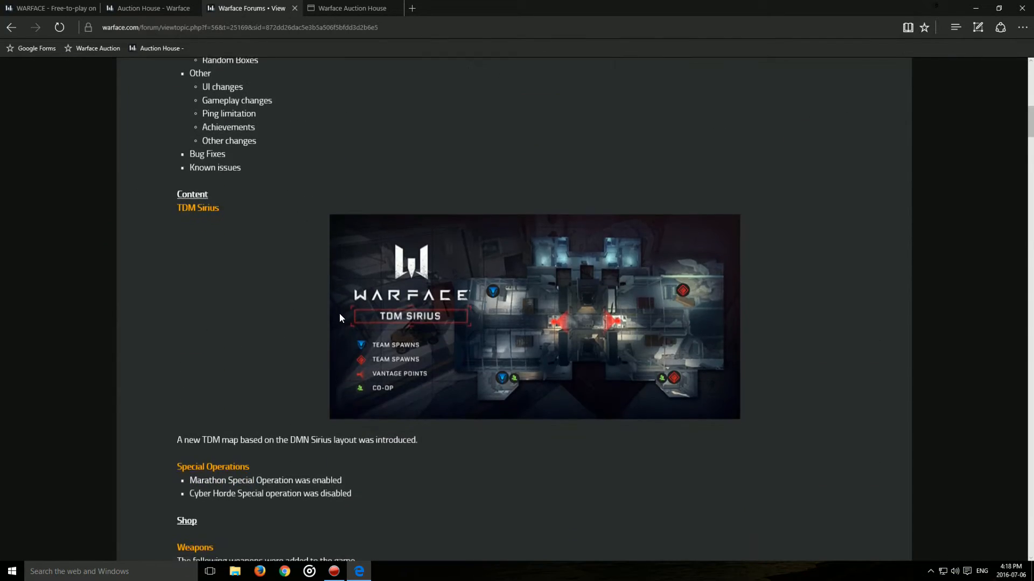
scroll("down", 3)
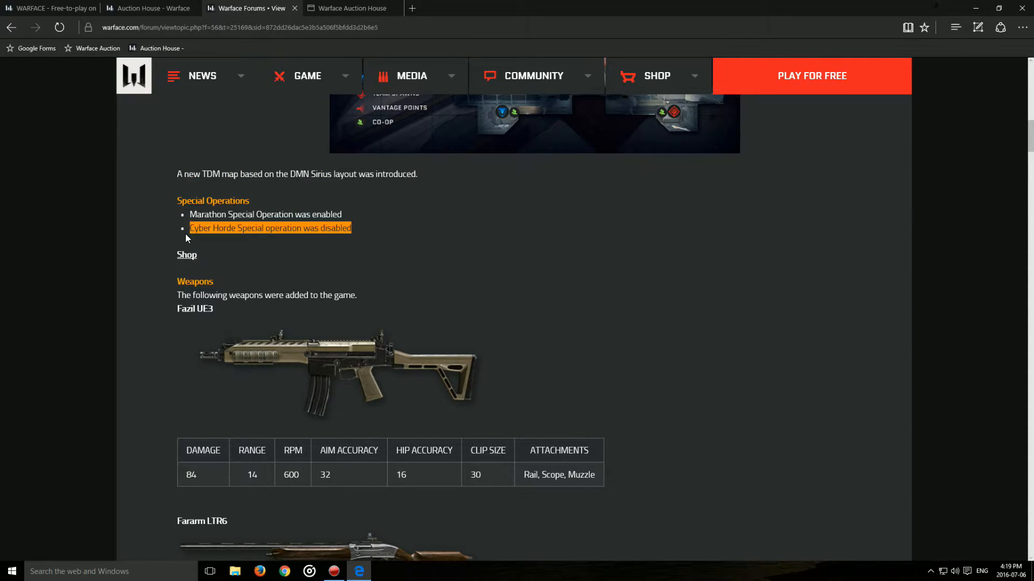
left_click(397, 248)
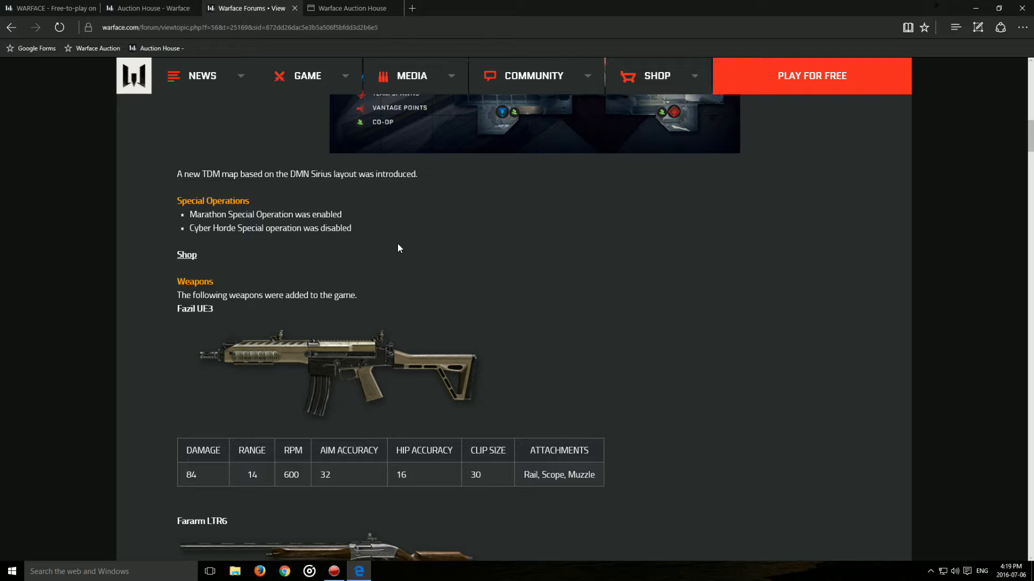
scroll("down", 3)
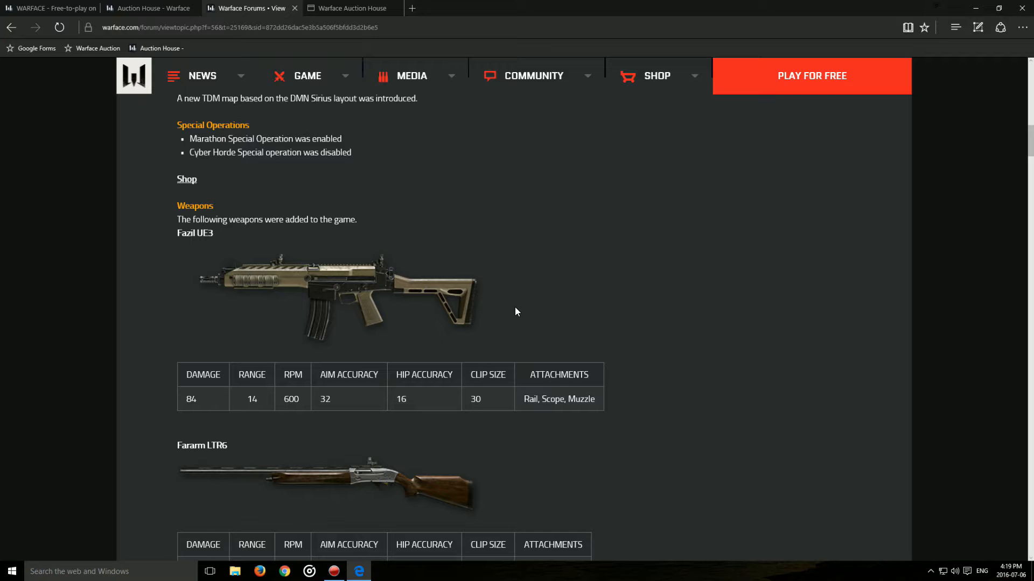
mouse_move(518, 319)
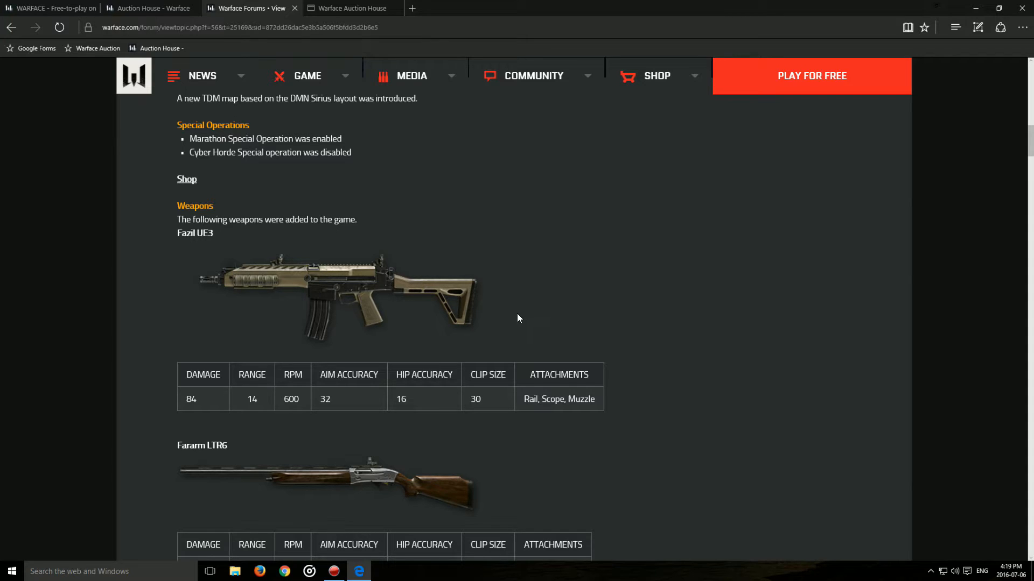
mouse_move(422, 313)
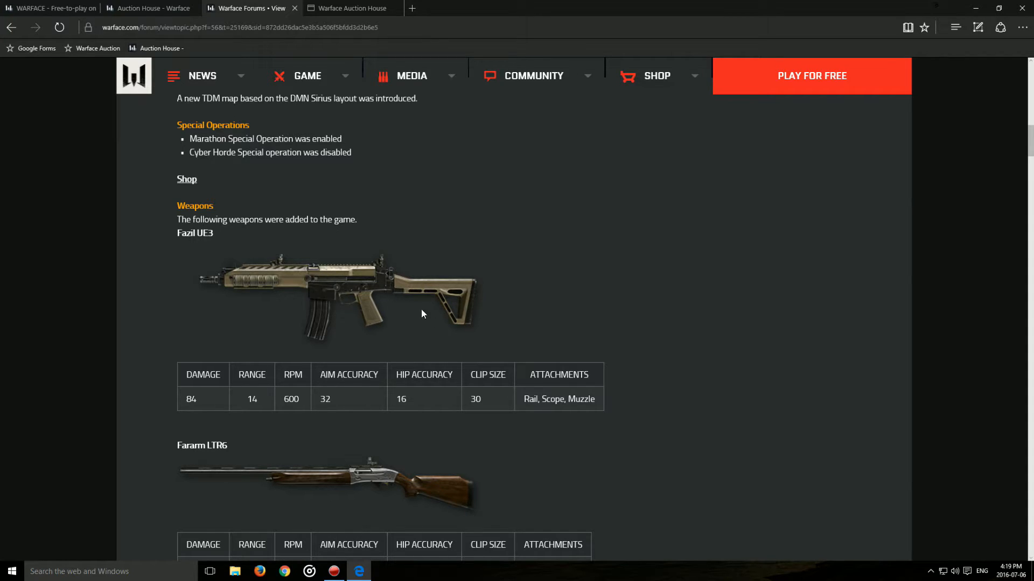
mouse_move(379, 288)
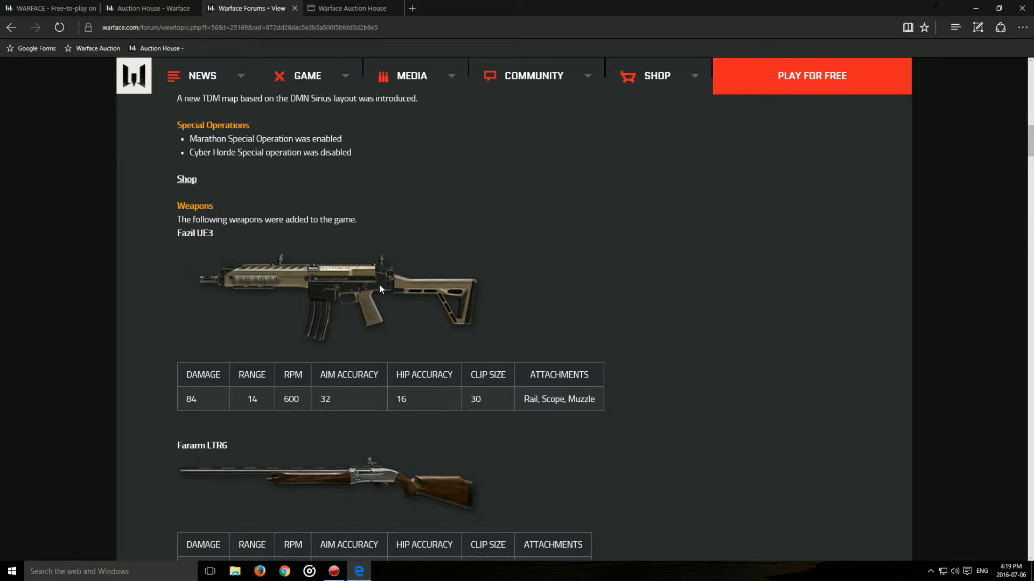
mouse_move(369, 298)
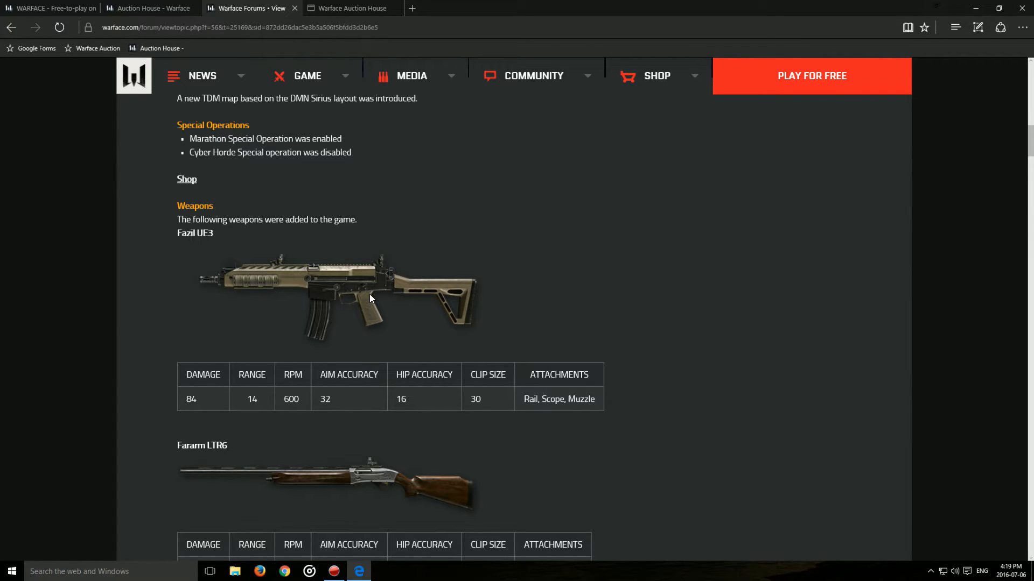
mouse_move(491, 330)
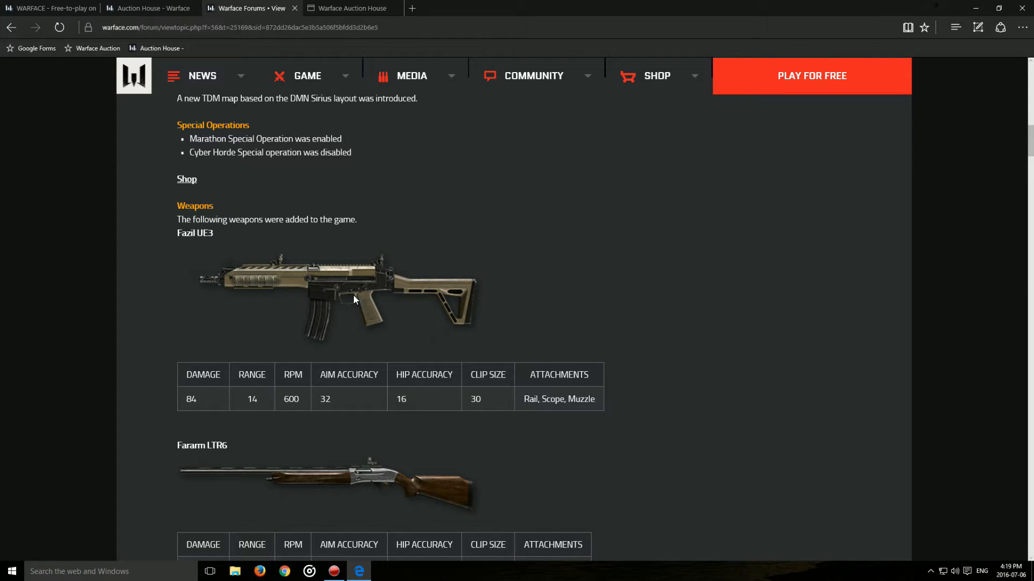
Step: Scroll past the Fararm LTR6 and Gold Fararm LTR6 stats to the Random Boxes table
scroll("down", 3)
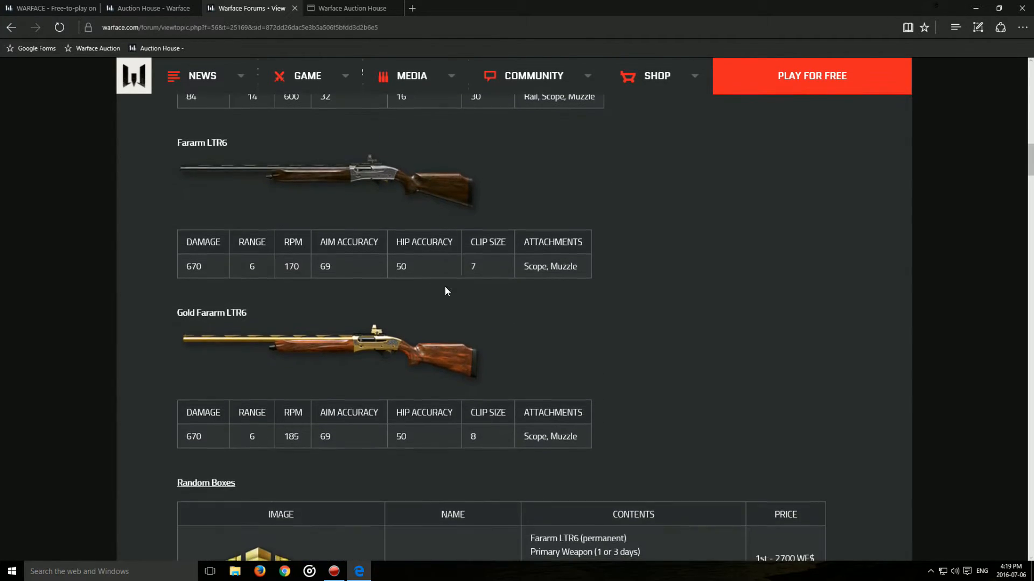
mouse_move(384, 193)
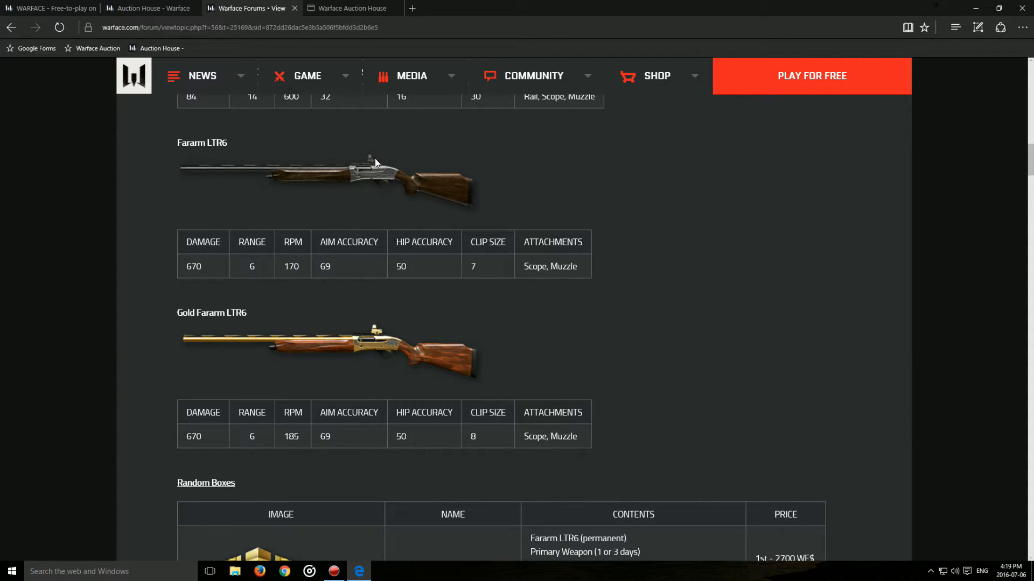
scroll("down", 3)
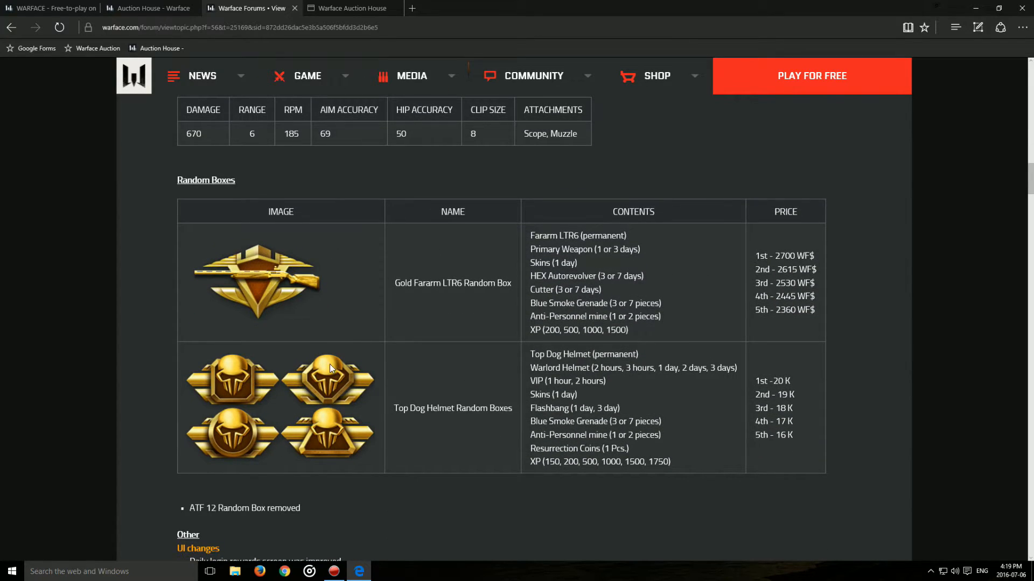
mouse_move(295, 411)
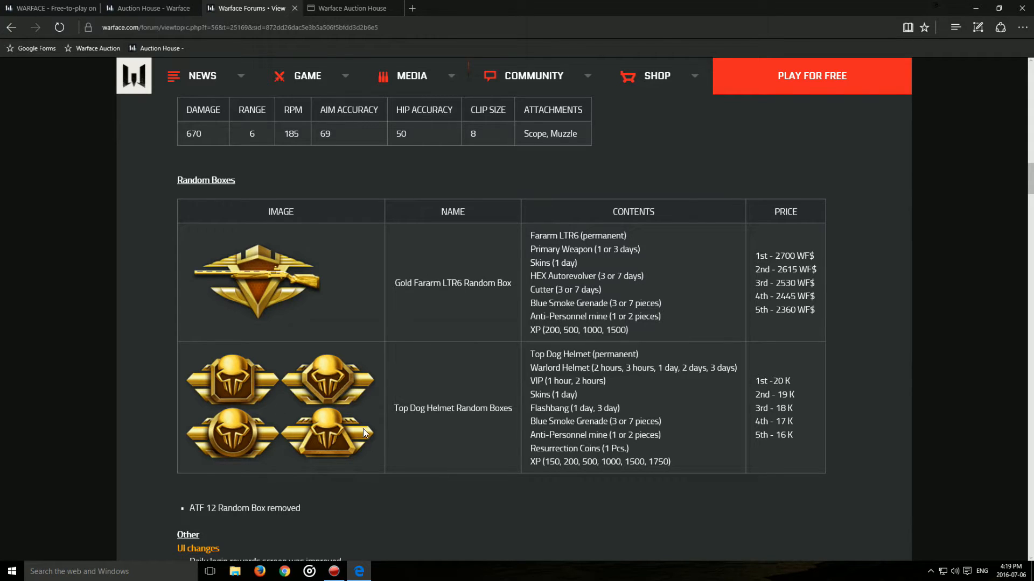
mouse_move(471, 366)
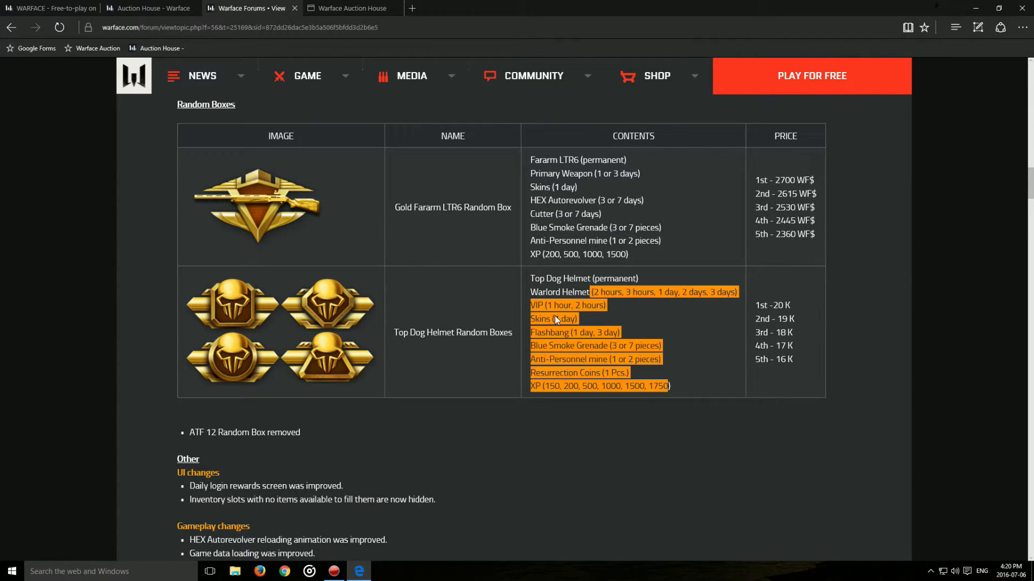
Step: Scroll below the Random Boxes table to the Other section's UI, gameplay and ping changes
scroll("down", 3)
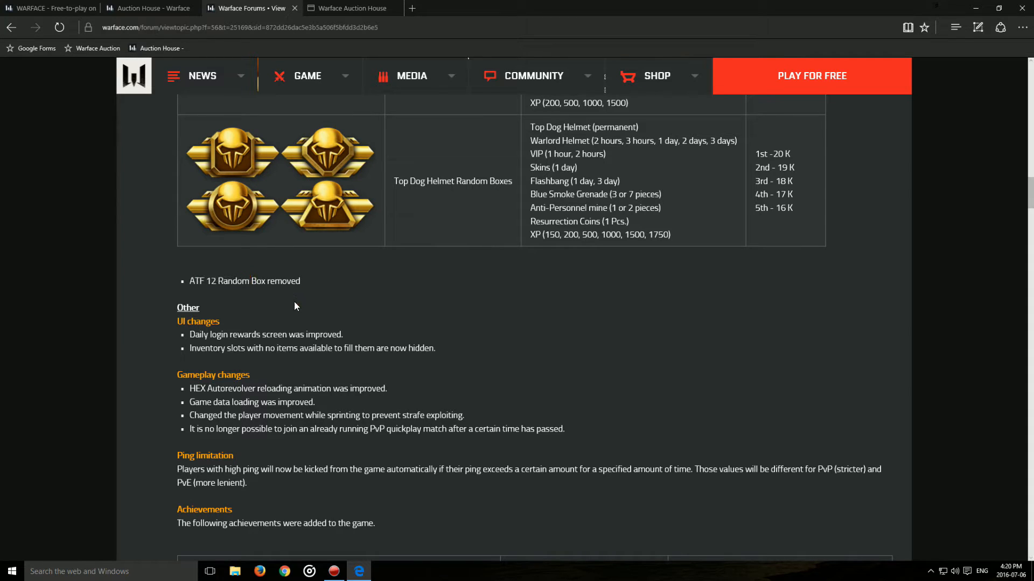
scroll("down", 3)
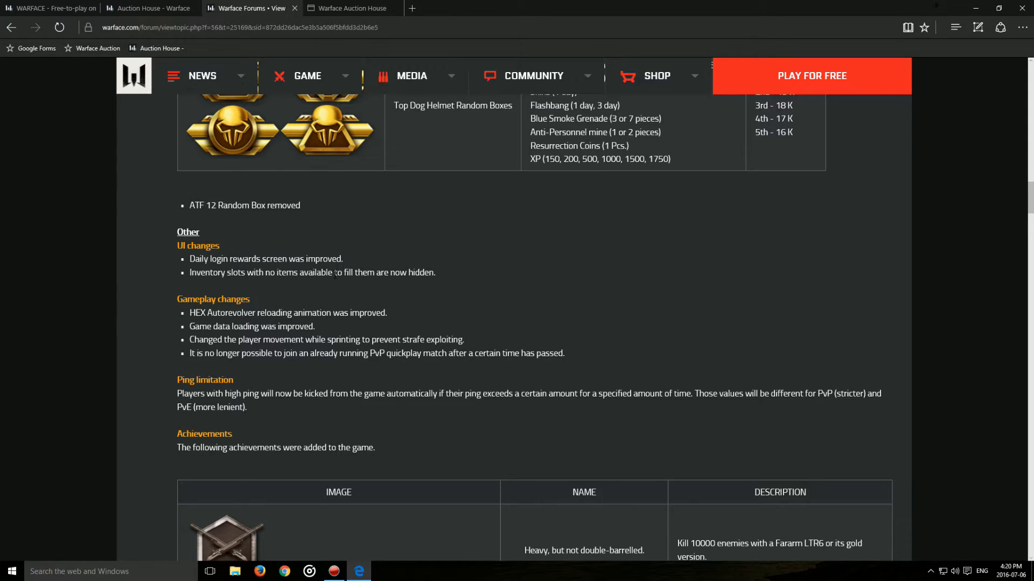
mouse_move(438, 286)
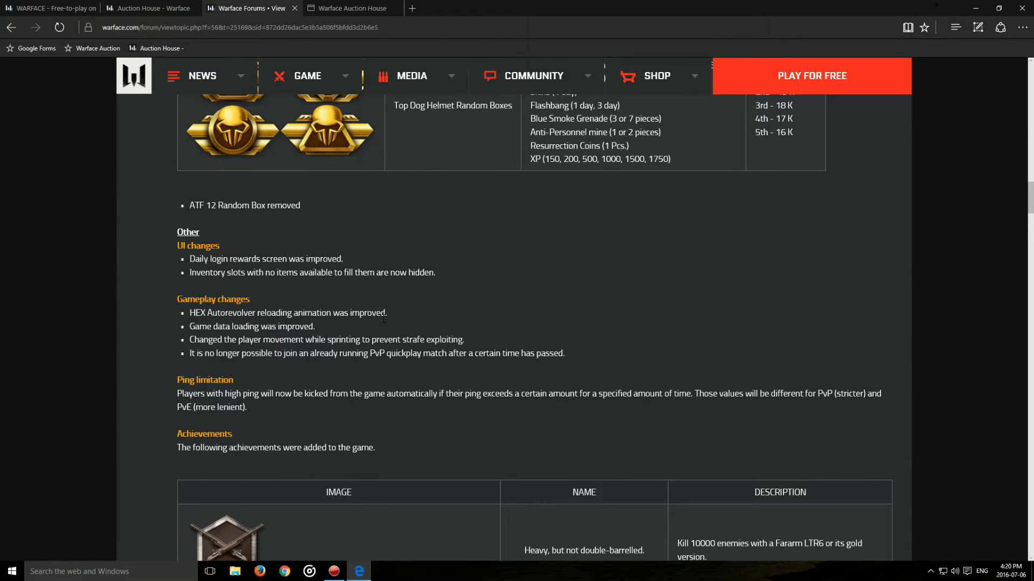
Step: Highlight the HEX Autorevolver reload, game data loading and strafe exploit notes one after another
left_click_drag(232, 312, 388, 312)
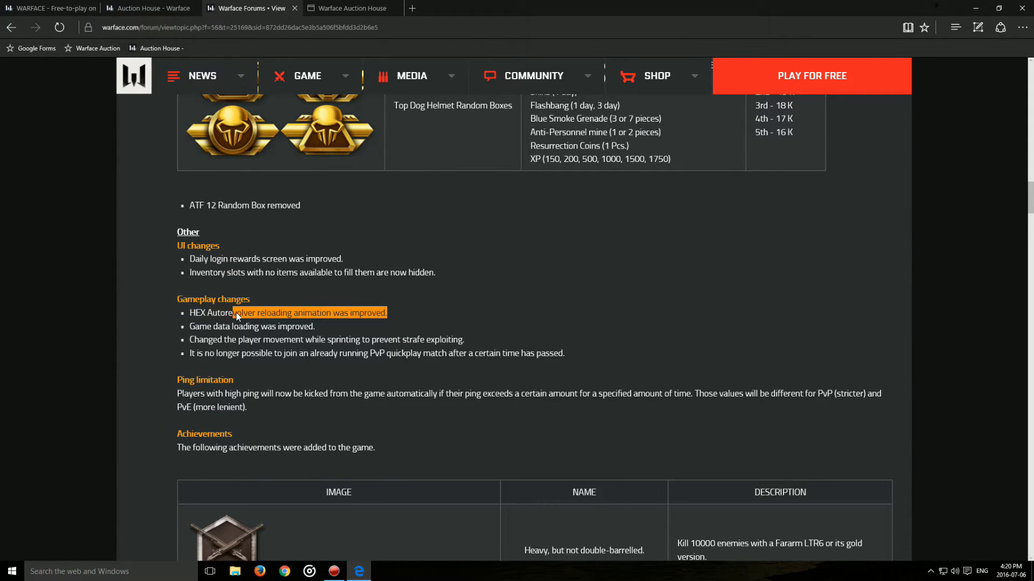
left_click(380, 319)
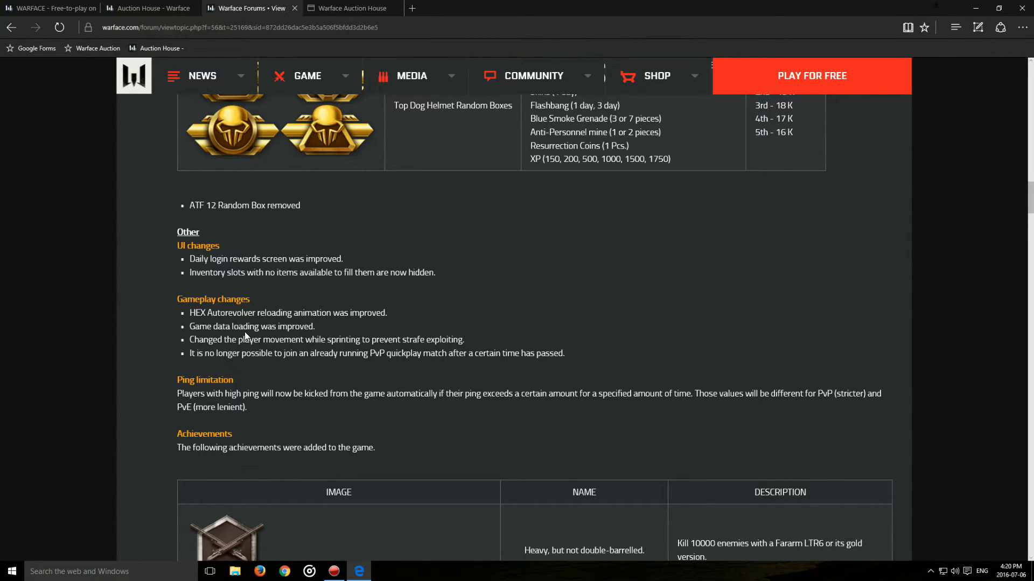
mouse_move(318, 339)
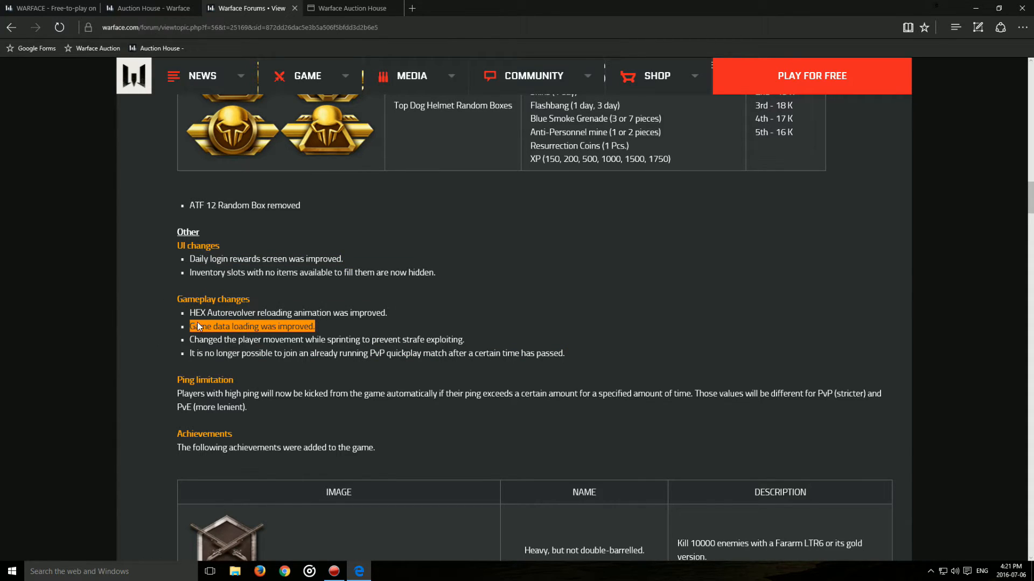
mouse_move(164, 329)
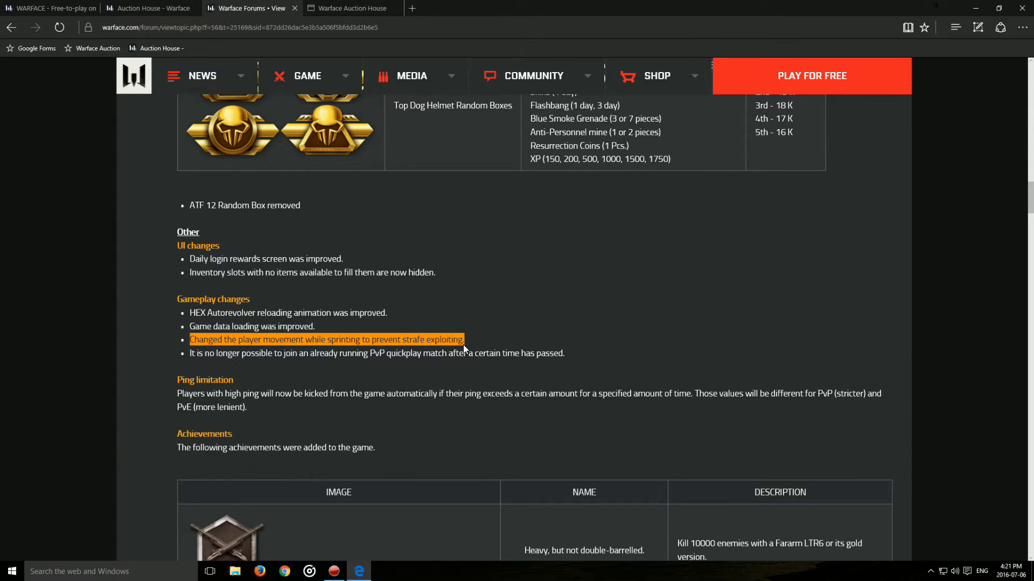
left_click(463, 340)
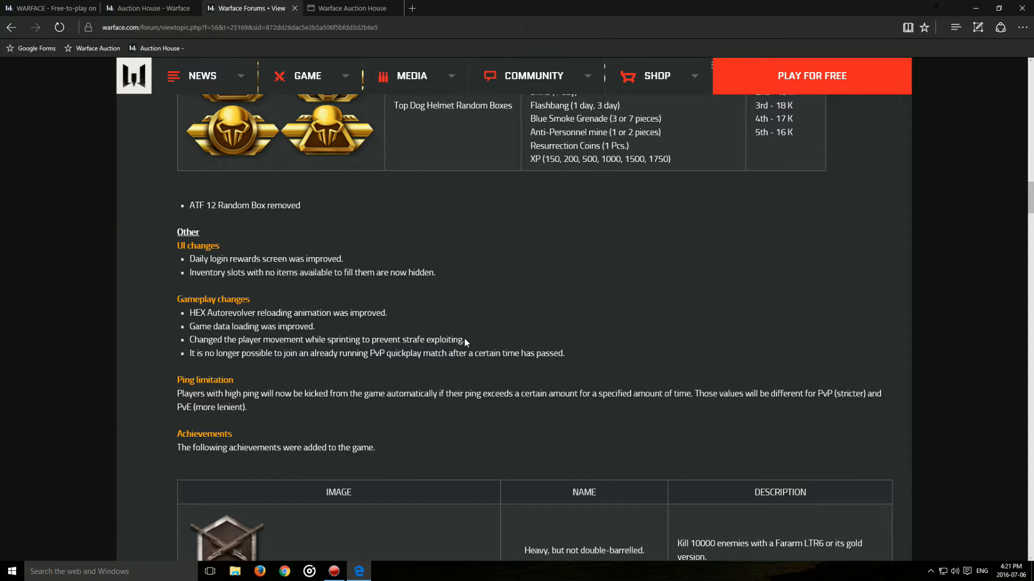
left_click_drag(251, 339, 464, 339)
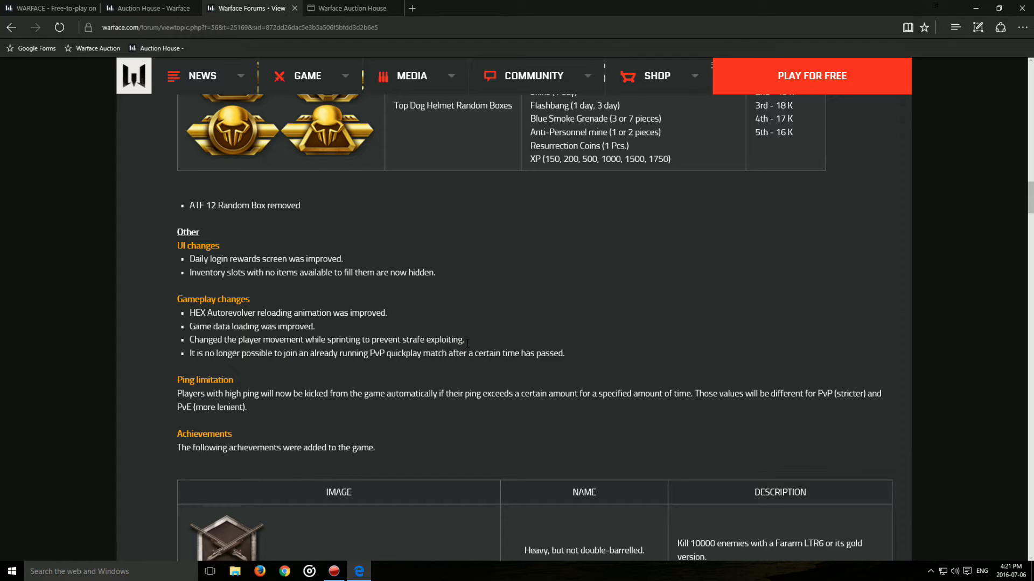
left_click_drag(272, 325, 462, 340)
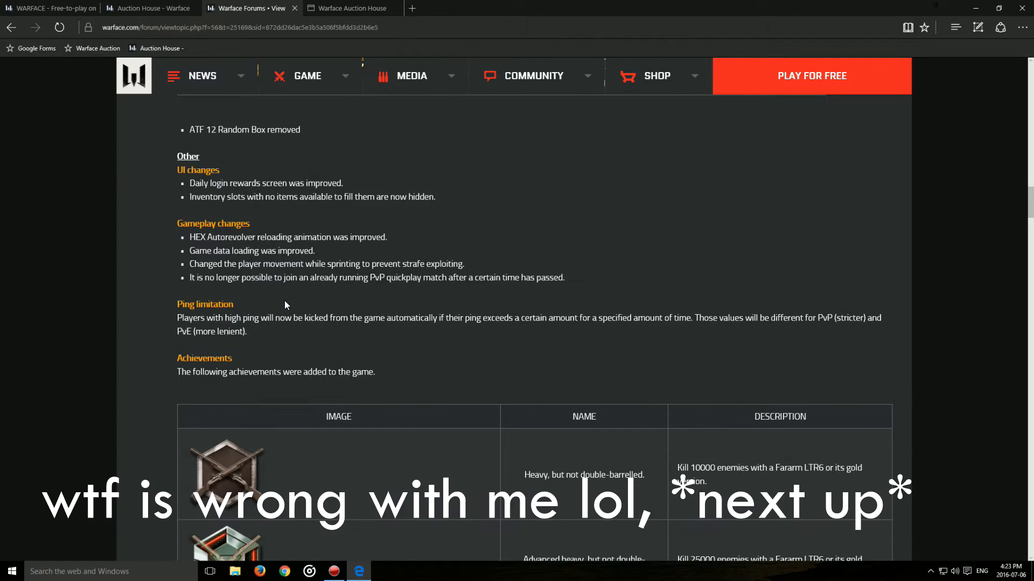
Step: Highlight the PvP quickplay joining restriction note, clear it, then mark its second half
left_click_drag(190, 277, 283, 277)
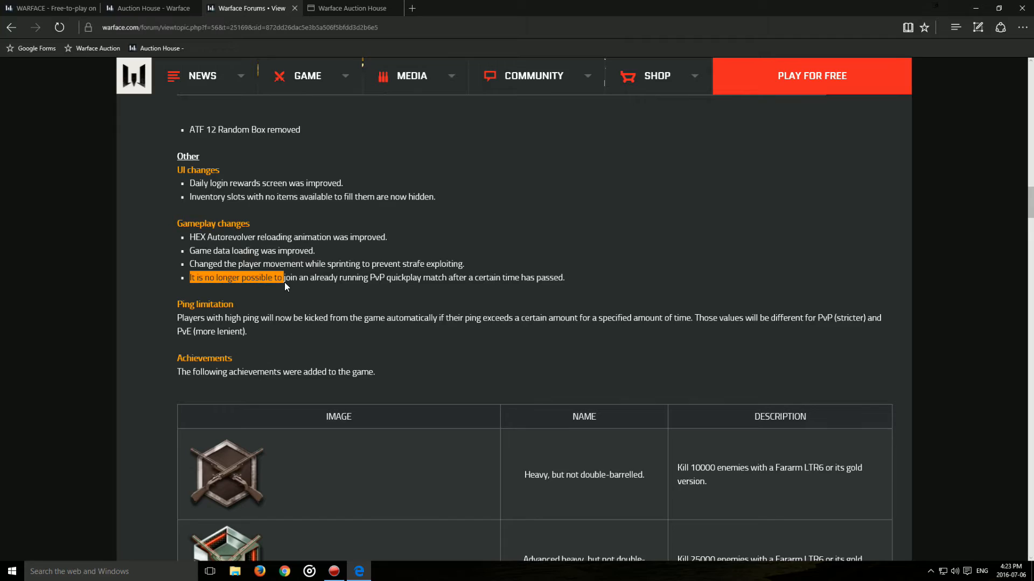
left_click_drag(282, 277, 422, 277)
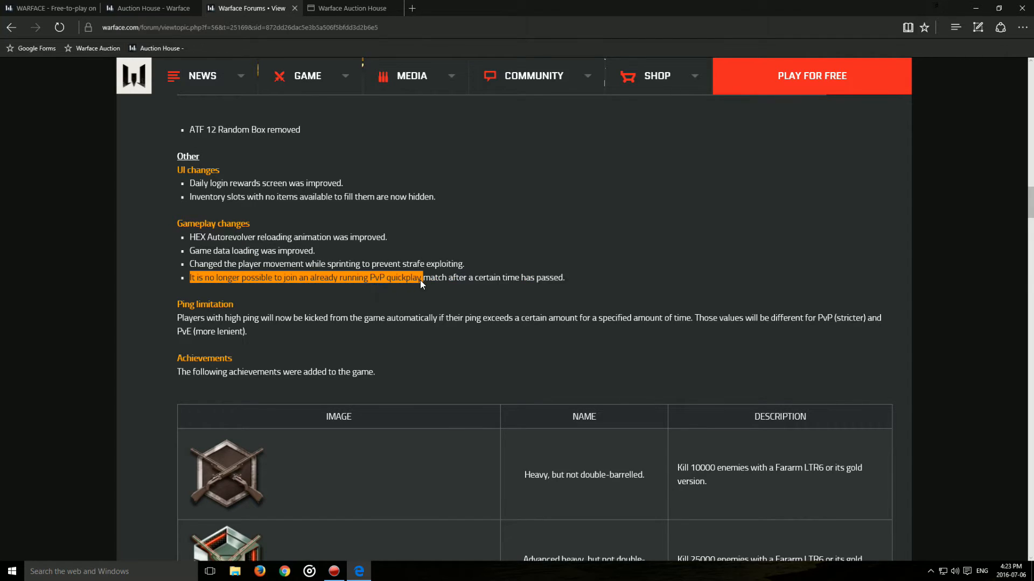
left_click_drag(422, 277, 563, 277)
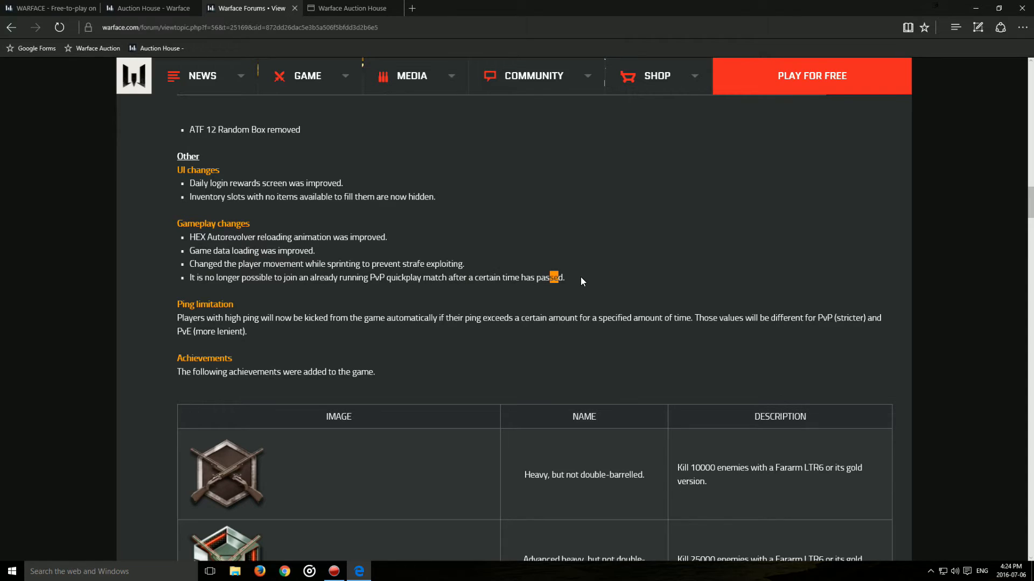
triple_click(376, 277)
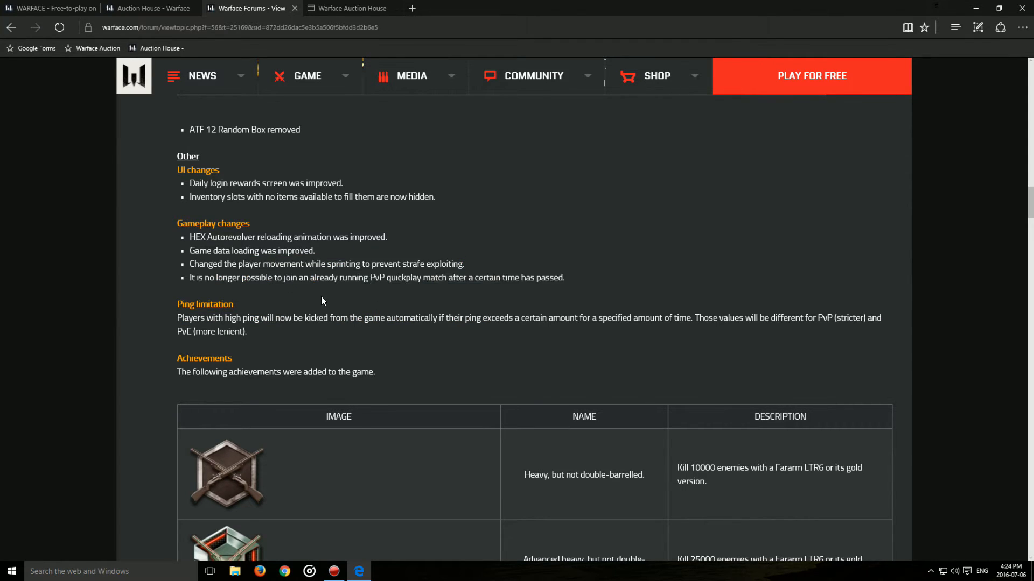
left_click_drag(395, 276, 565, 278)
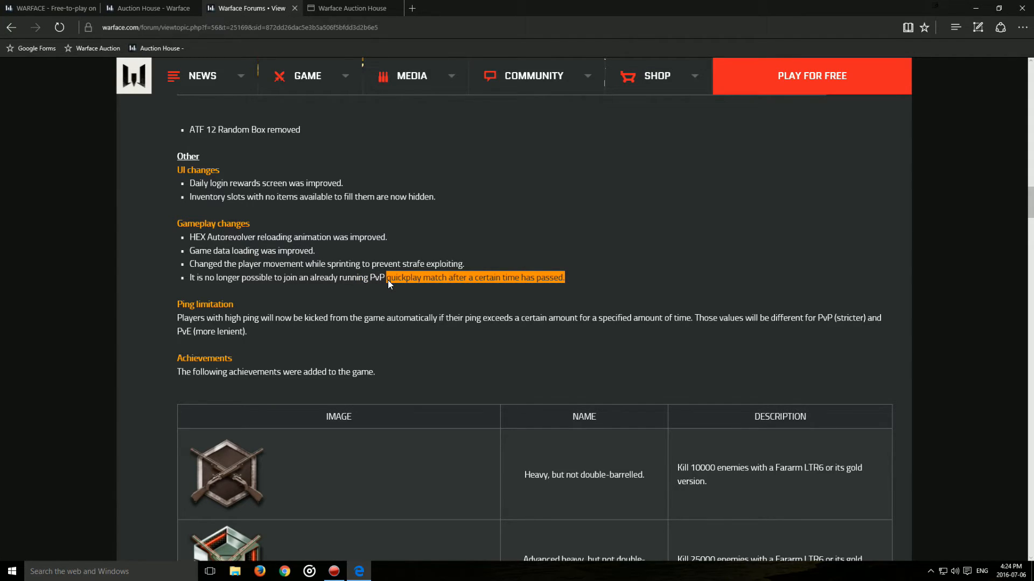
mouse_move(385, 282)
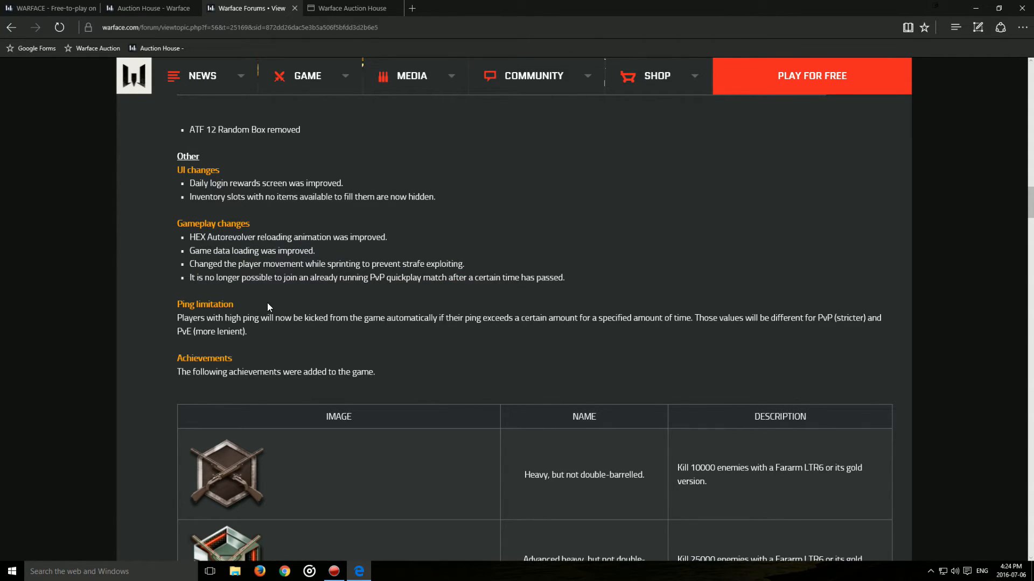
Step: Repeatedly highlight and clear the Ping limitation heading and paragraph while commenting
left_click_drag(205, 304, 247, 332)
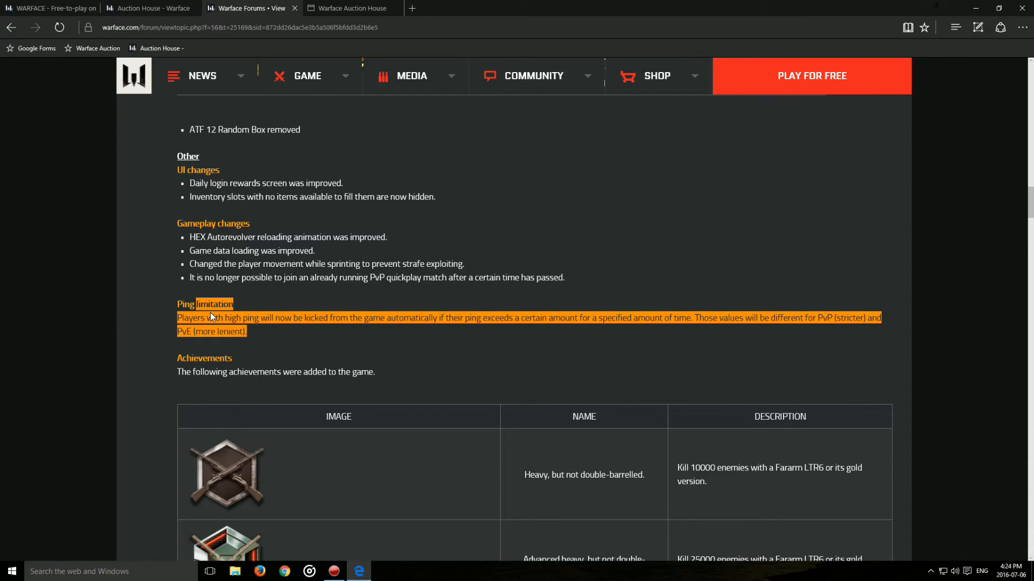
left_click(334, 337)
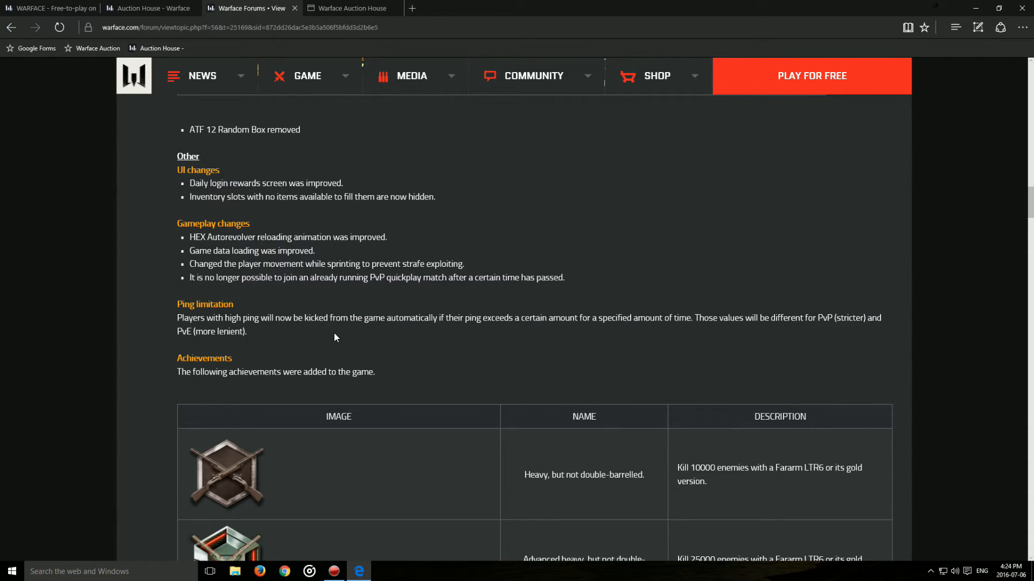
mouse_move(551, 341)
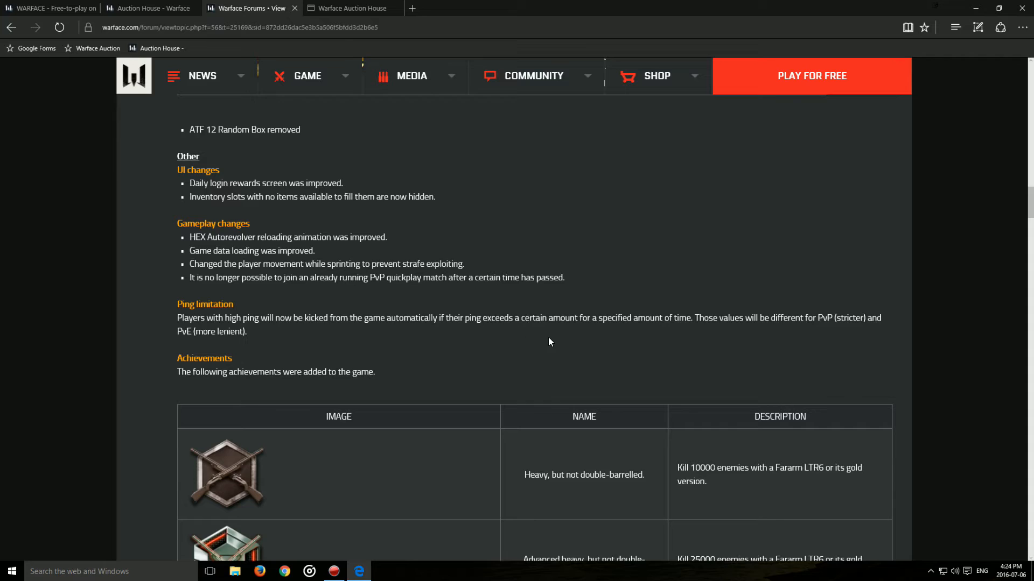
mouse_move(581, 320)
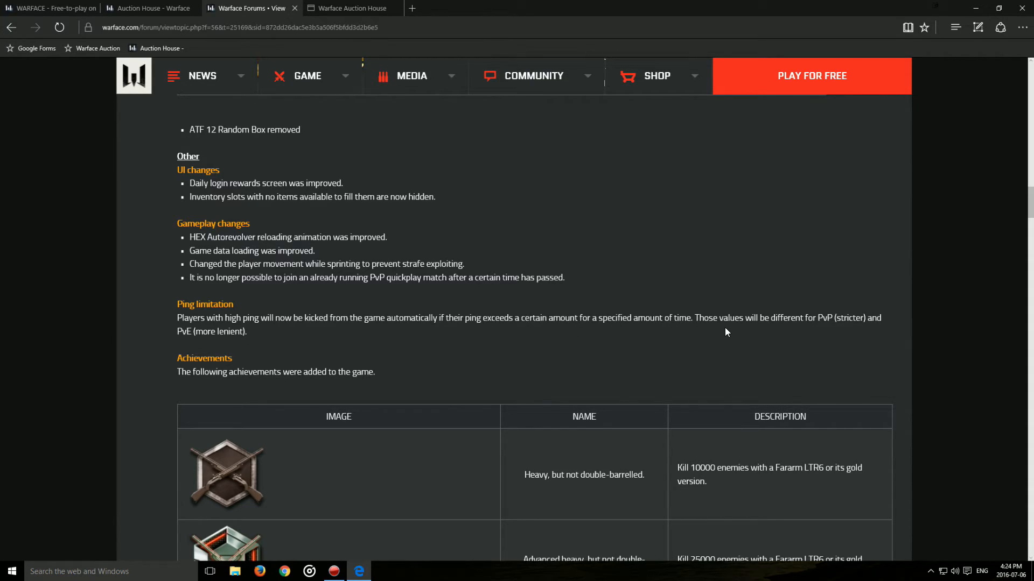
mouse_move(826, 331)
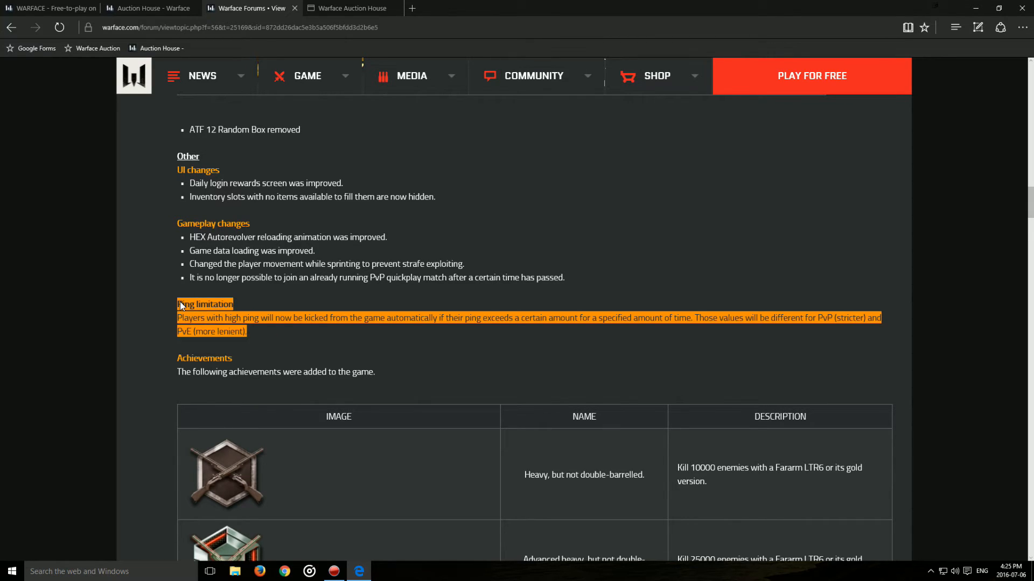
left_click(260, 339)
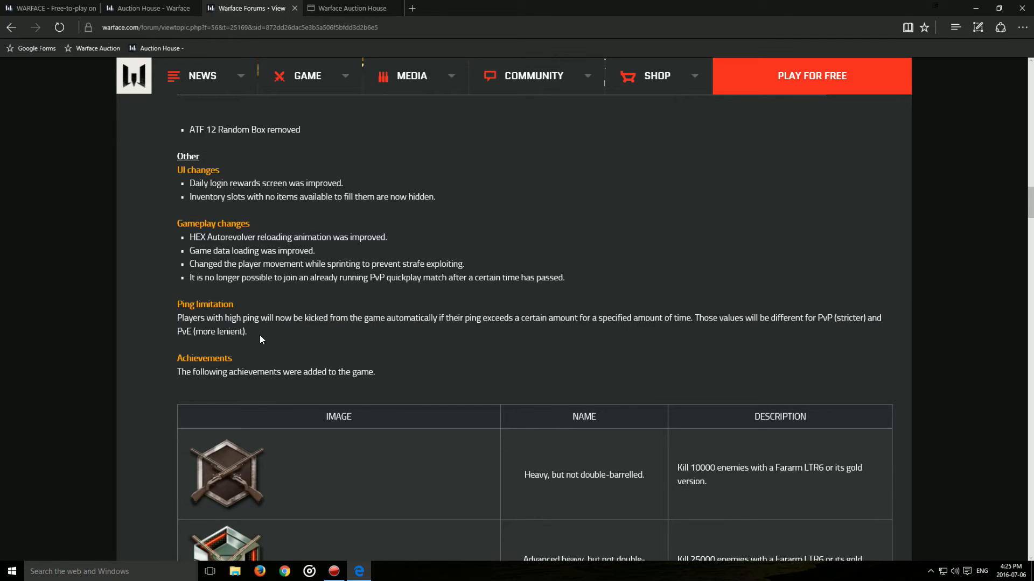
mouse_move(252, 332)
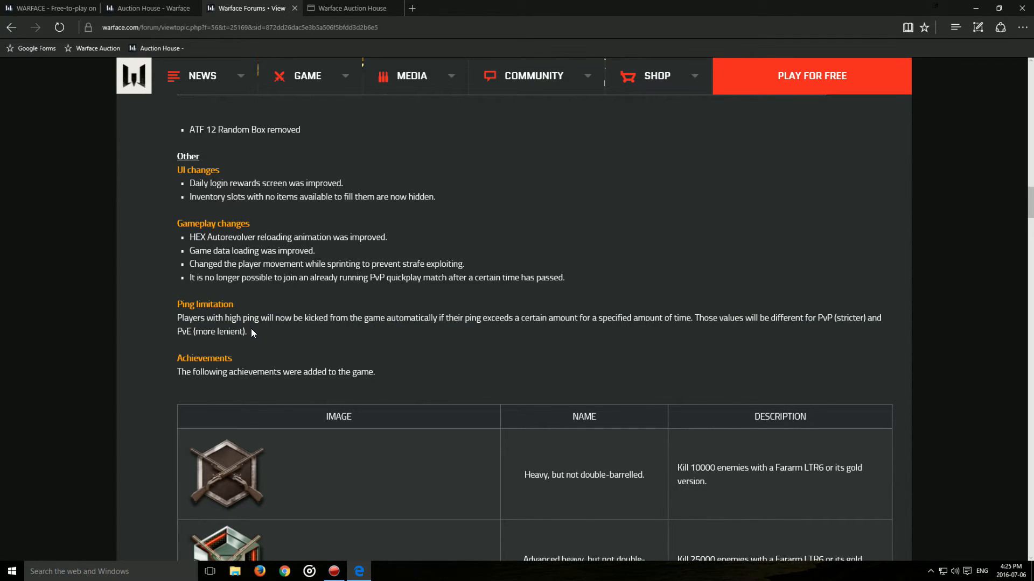
left_click_drag(177, 304, 247, 331)
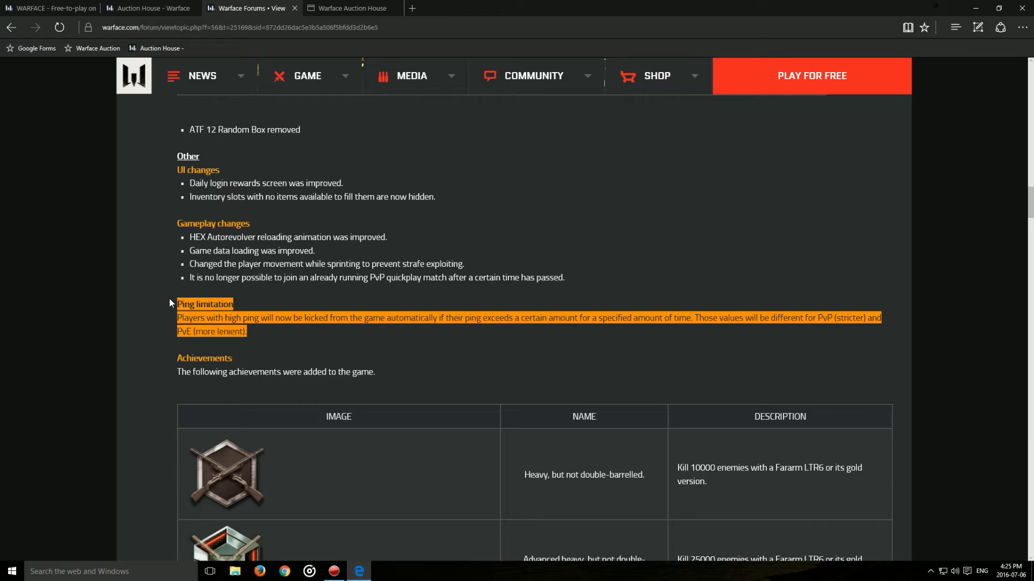
left_click(245, 331)
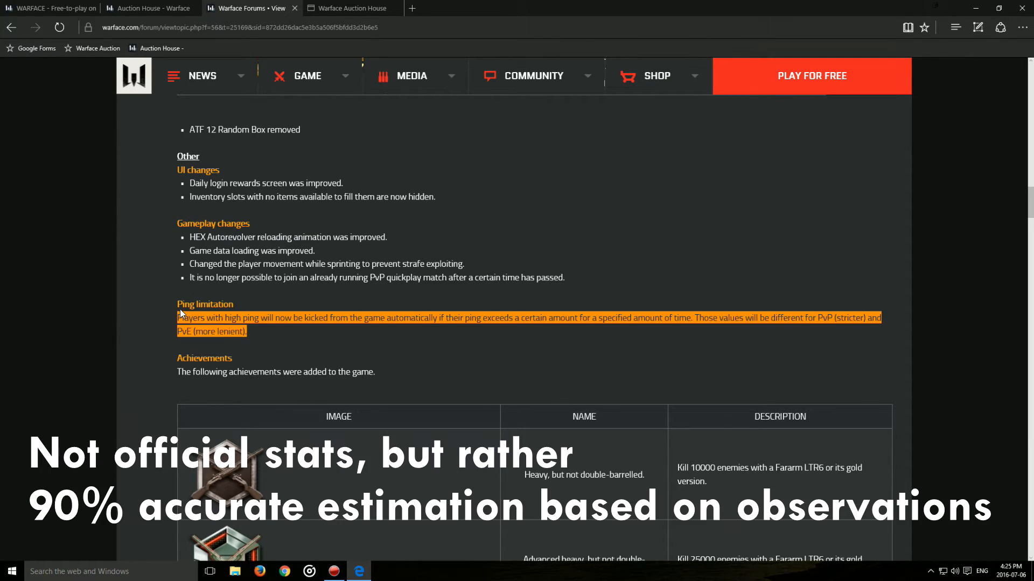
left_click(249, 334)
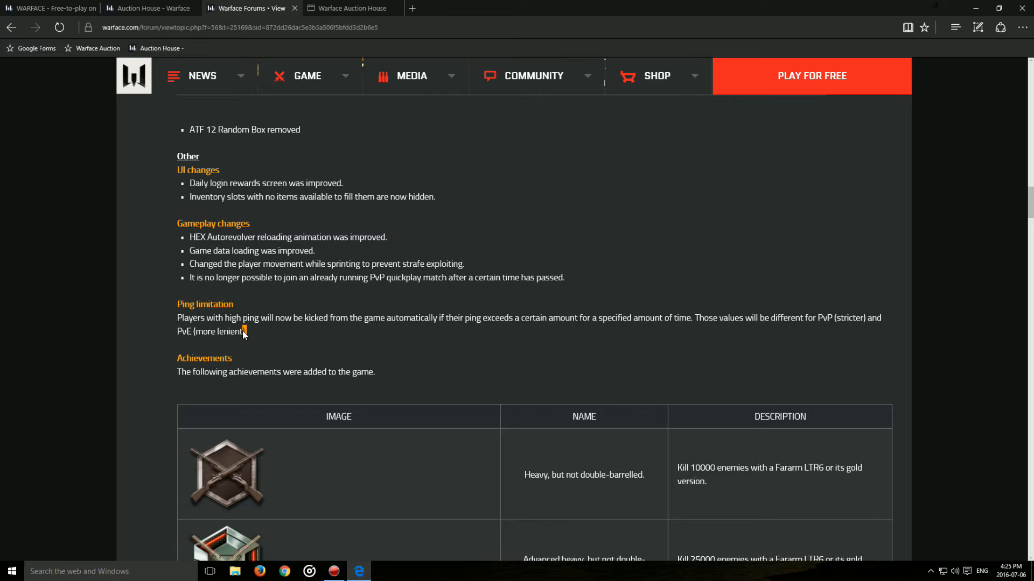
left_click_drag(224, 317, 245, 330)
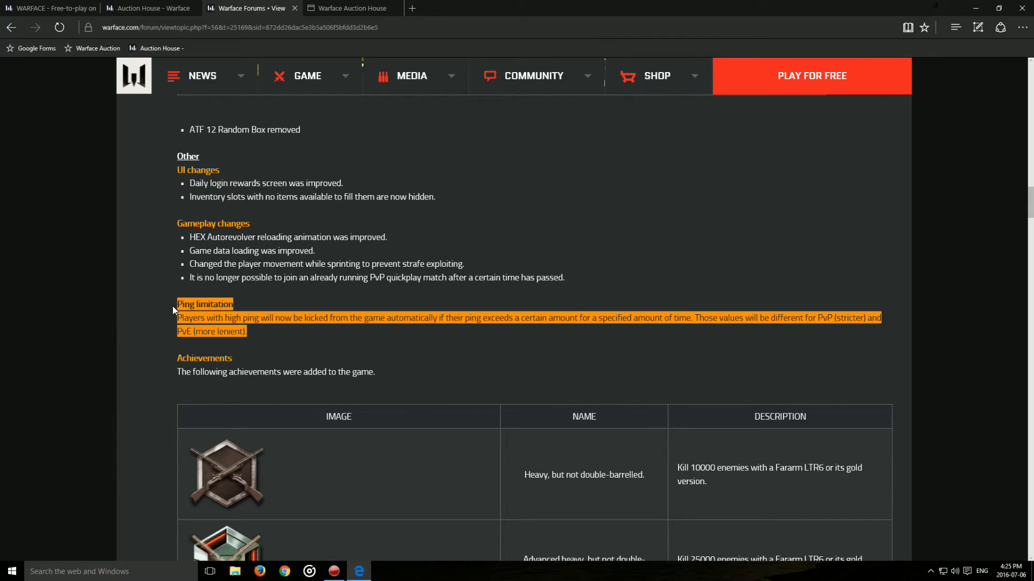
left_click(276, 330)
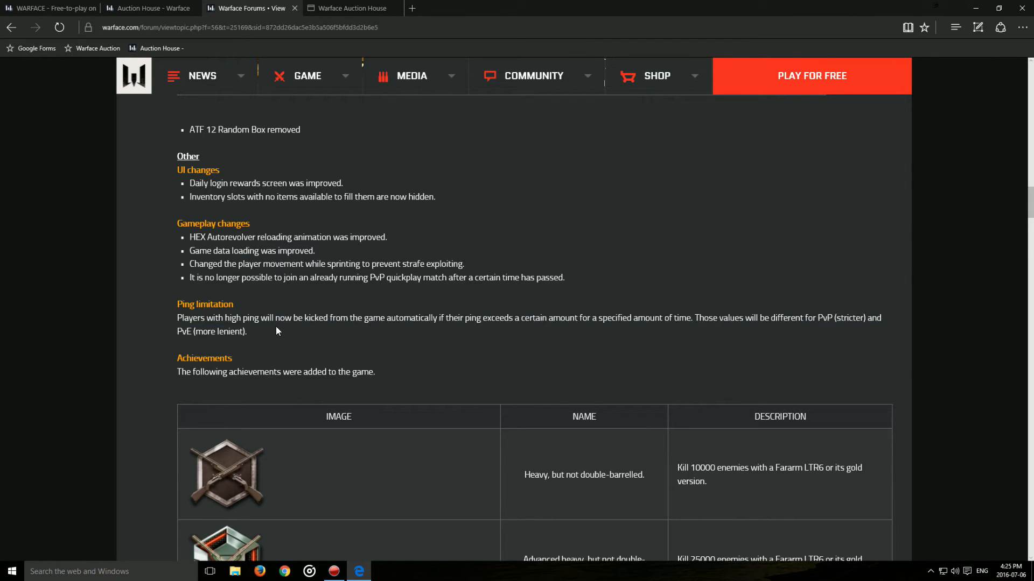
Step: Mark the ping-exceeding kick condition, then highlight the rule from the kick through PvE
left_click_drag(632, 317, 247, 330)
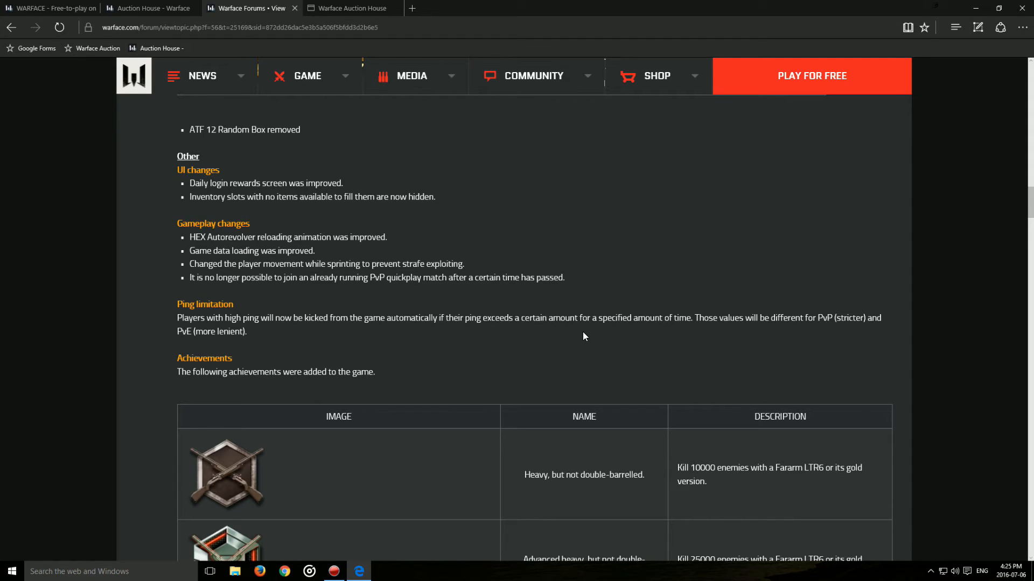
double_click(231, 330)
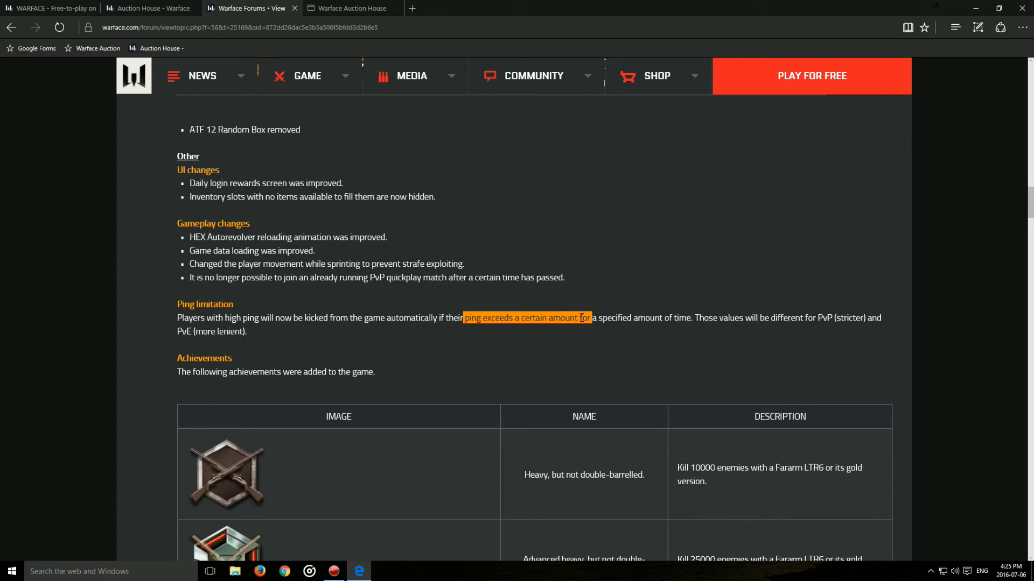
left_click_drag(581, 317, 597, 318)
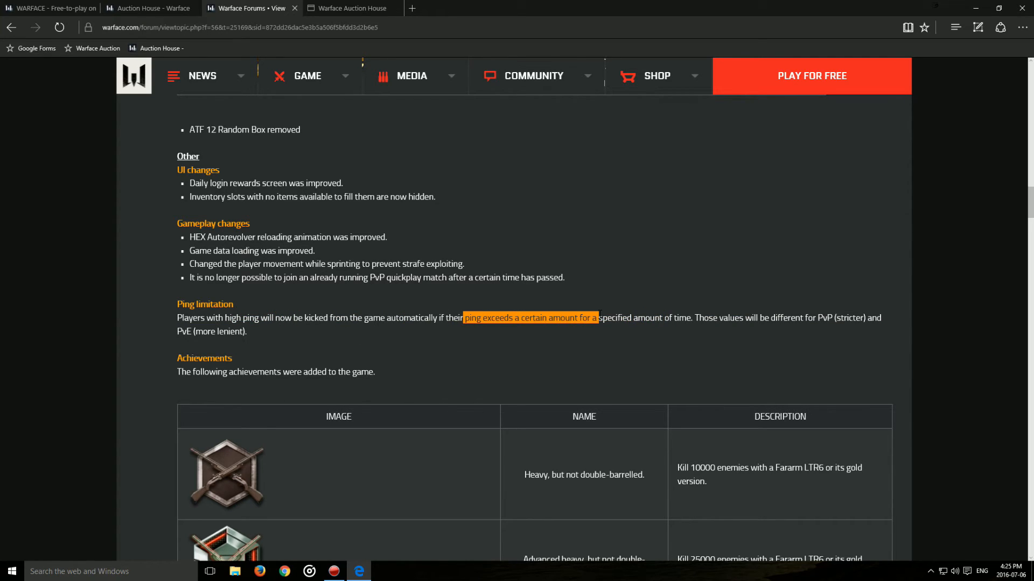
left_click_drag(596, 316, 662, 317)
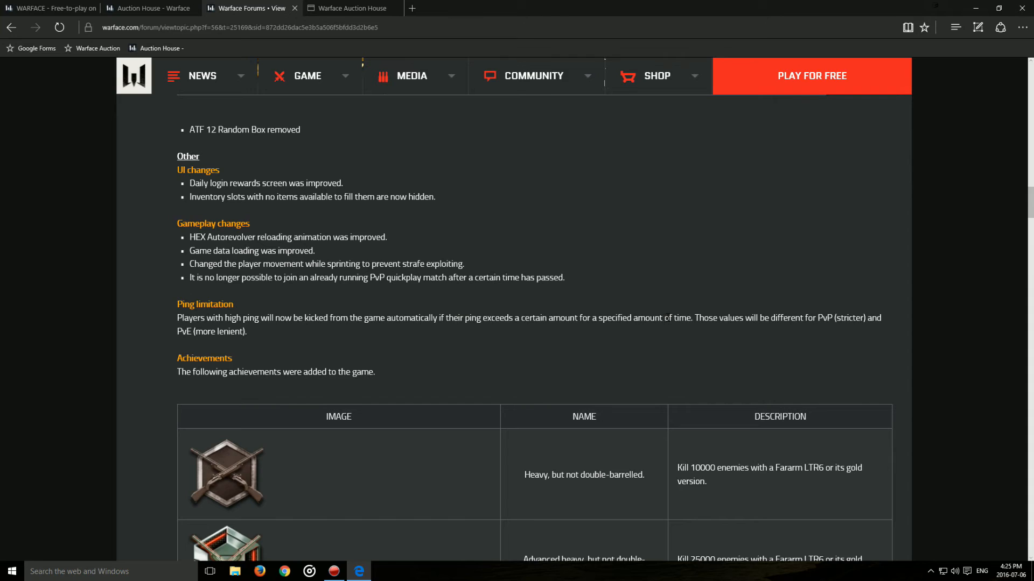
left_click_drag(445, 317, 663, 317)
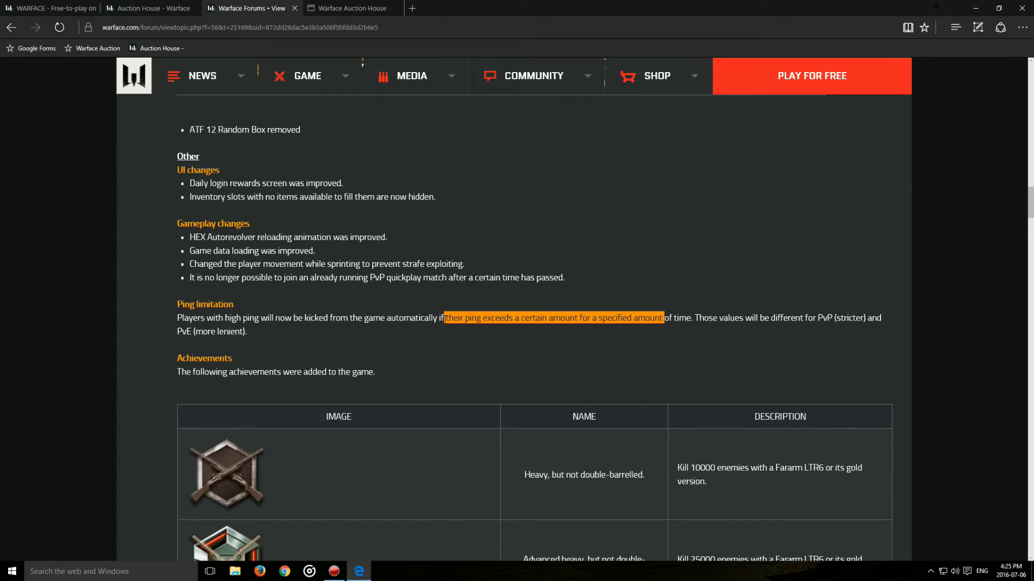
left_click(256, 331)
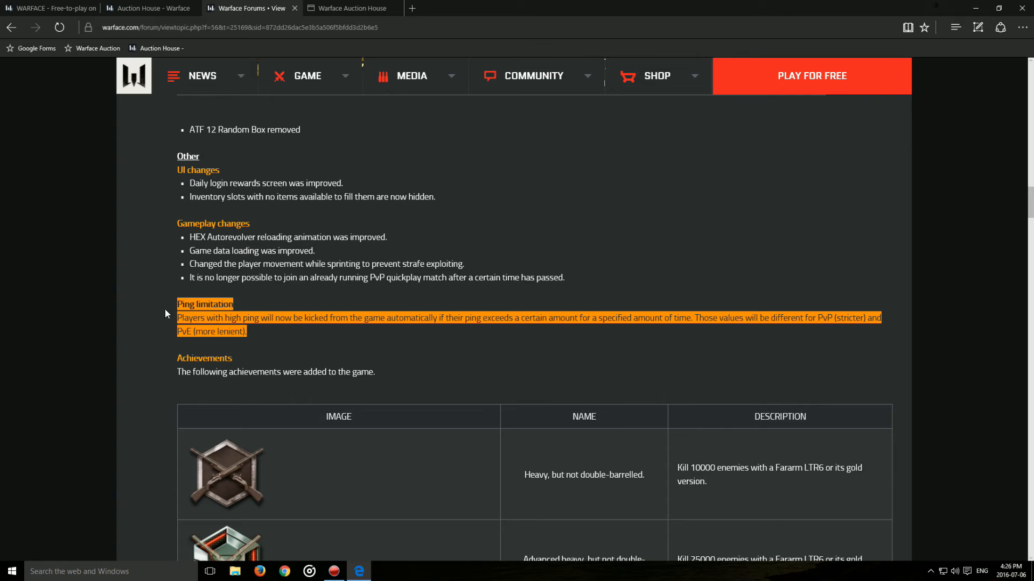
left_click(251, 336)
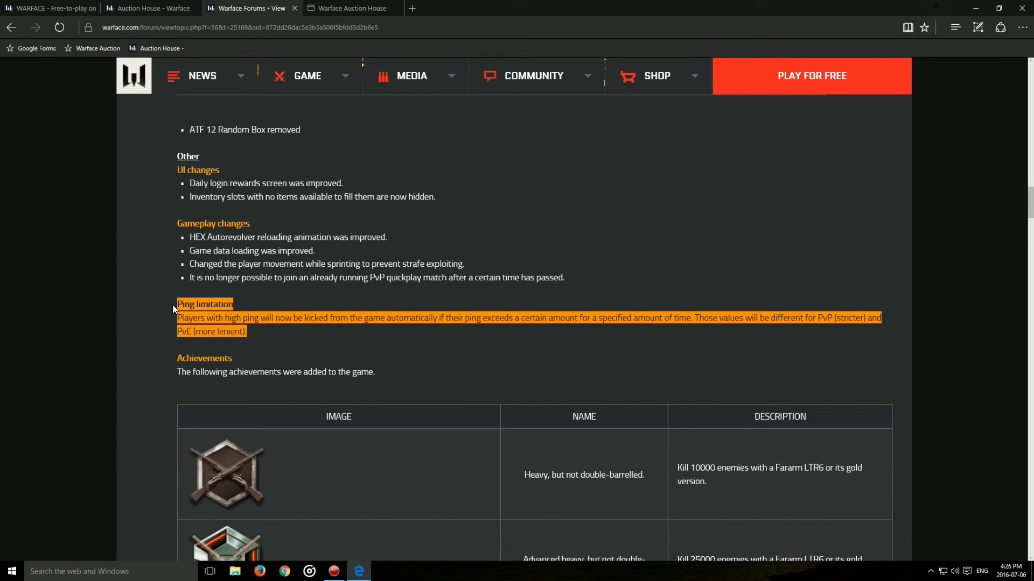
left_click(246, 331)
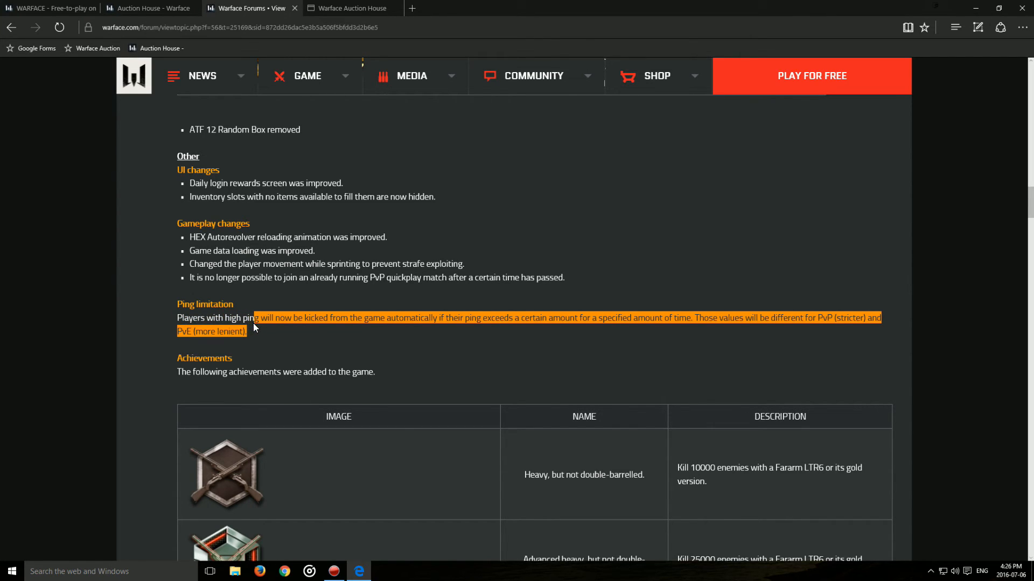
left_click_drag(256, 318, 207, 317)
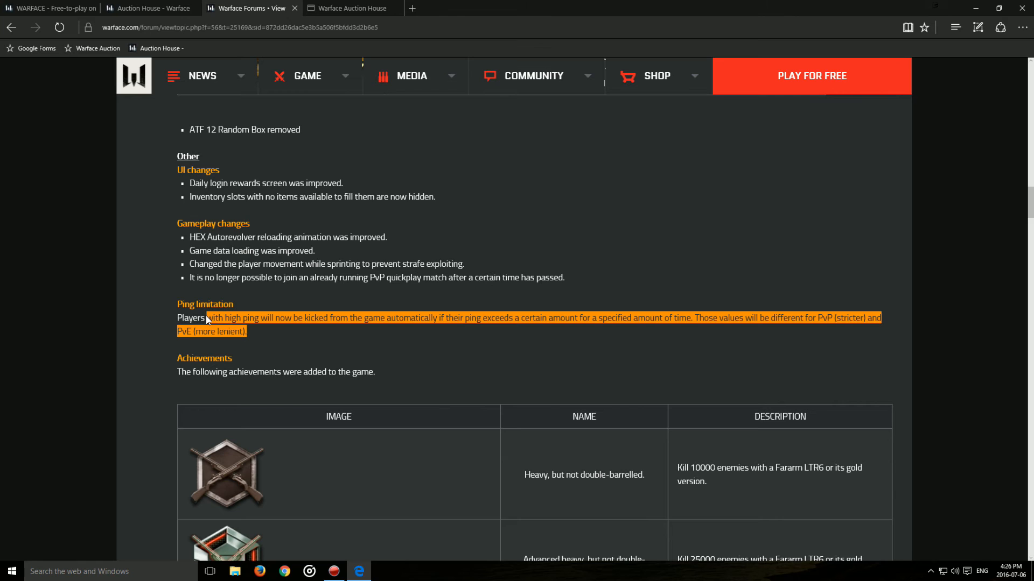
Step: Move down past the Achievements table and select text around the Other changes list
scroll("down", 3)
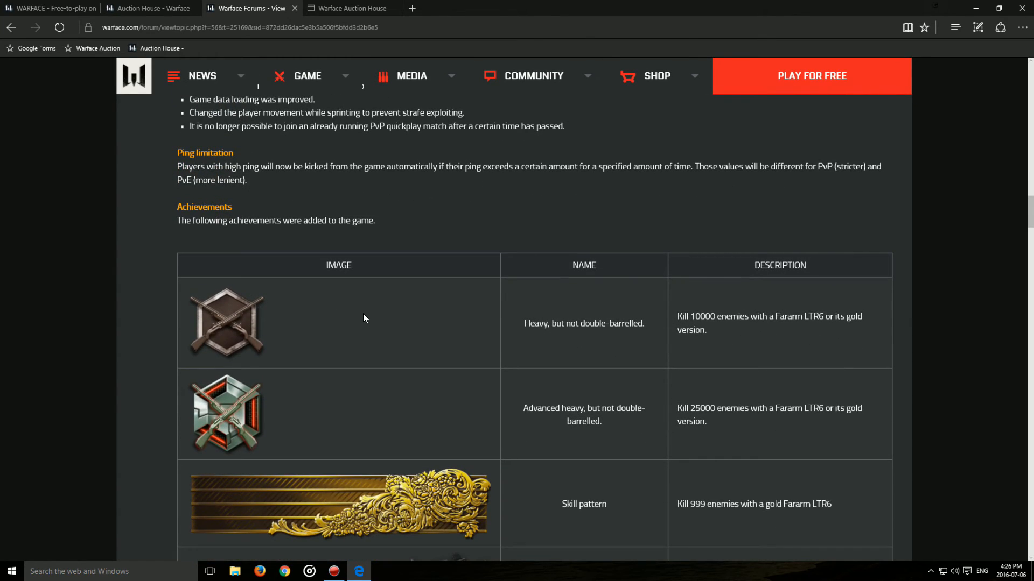
scroll("down", 3)
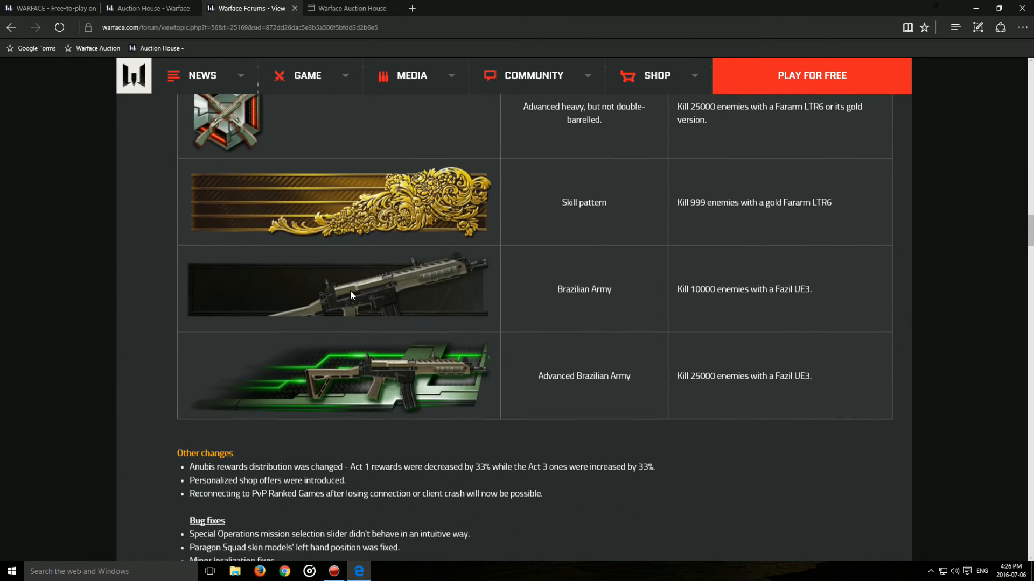
scroll("down", 3)
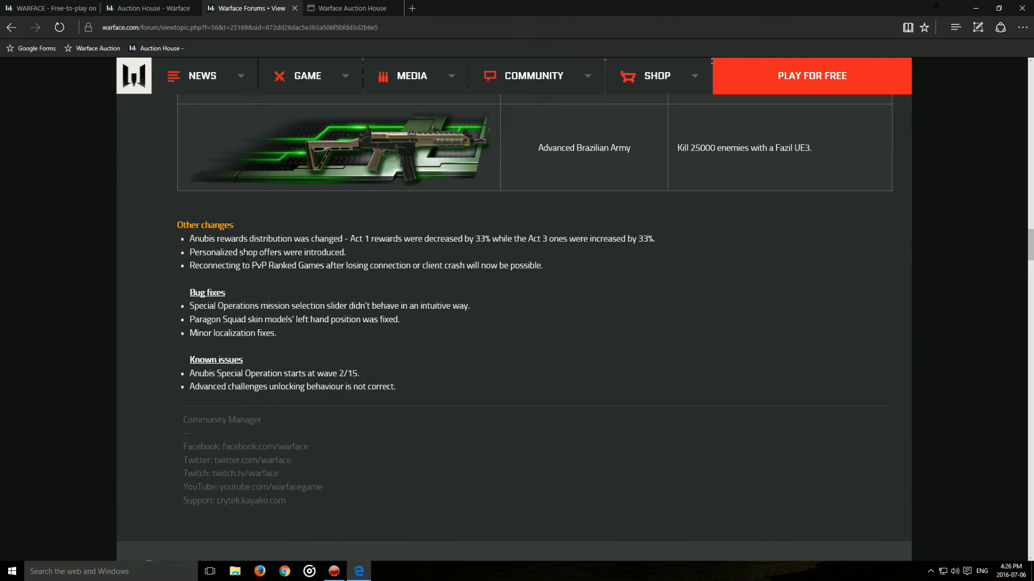
double_click(325, 252)
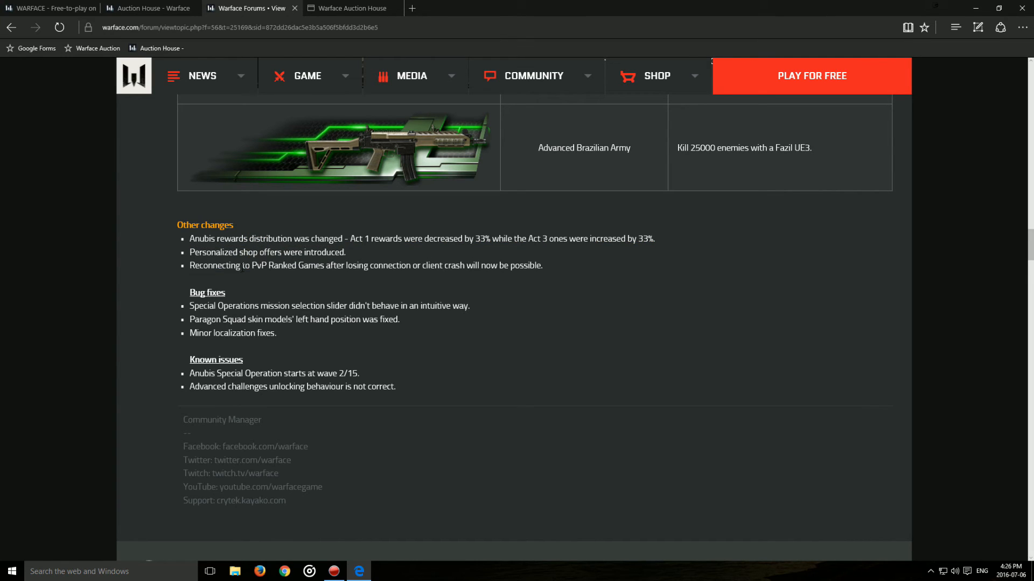
left_click_drag(189, 239, 347, 252)
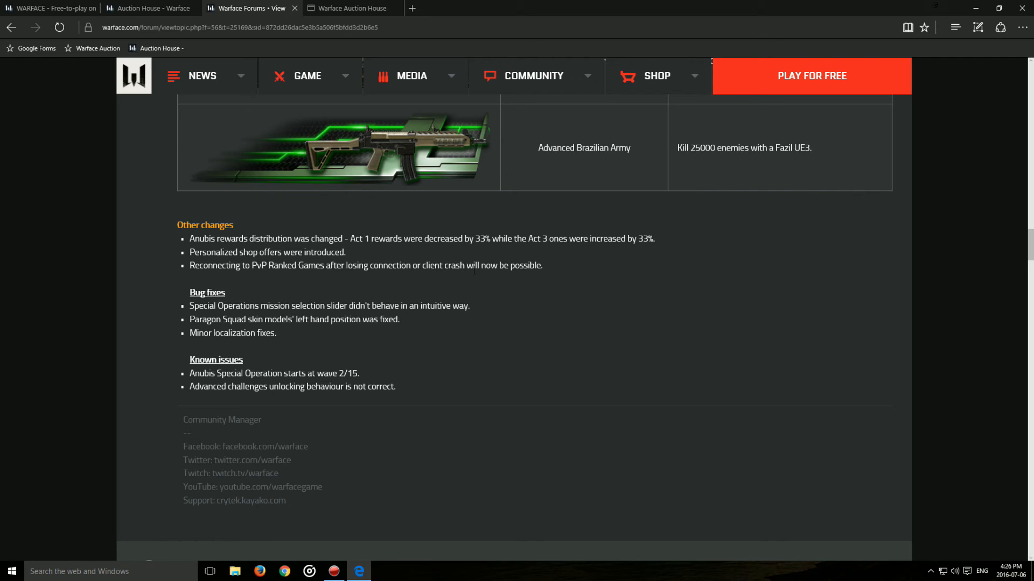
mouse_move(551, 264)
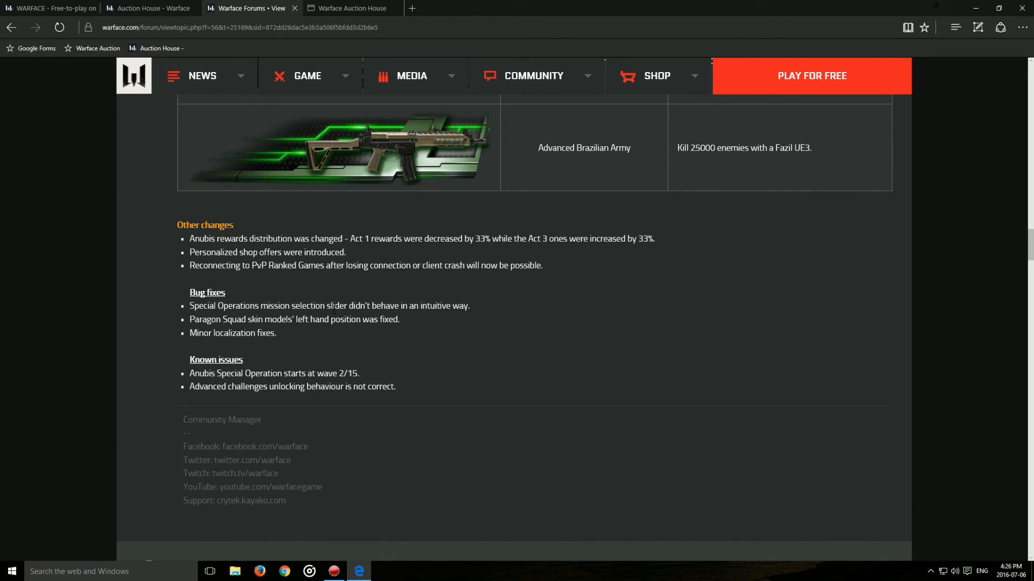
mouse_move(353, 293)
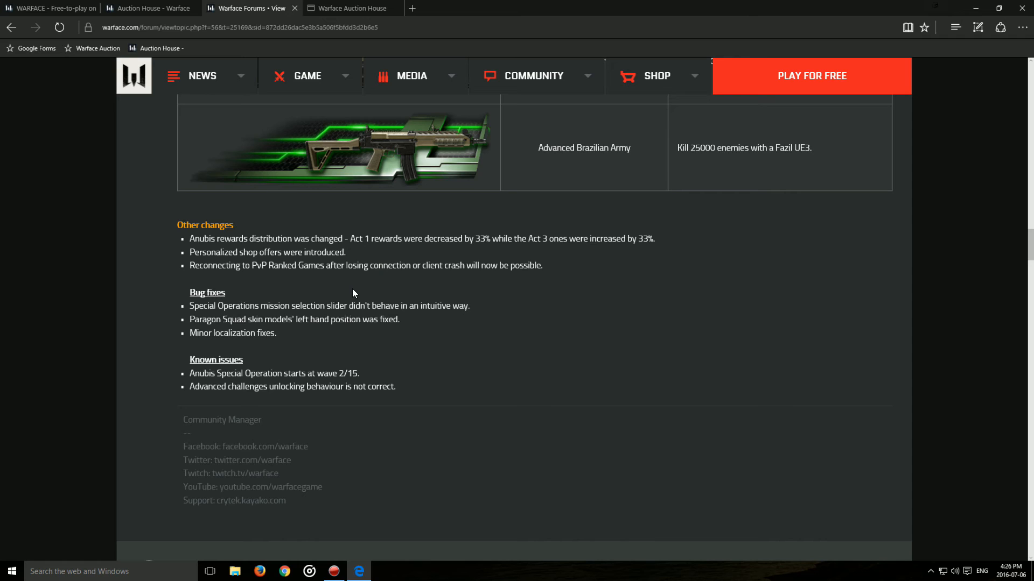
Step: Highlight the Bug fixes heading together with its three fix notes
left_click_drag(189, 291, 277, 338)
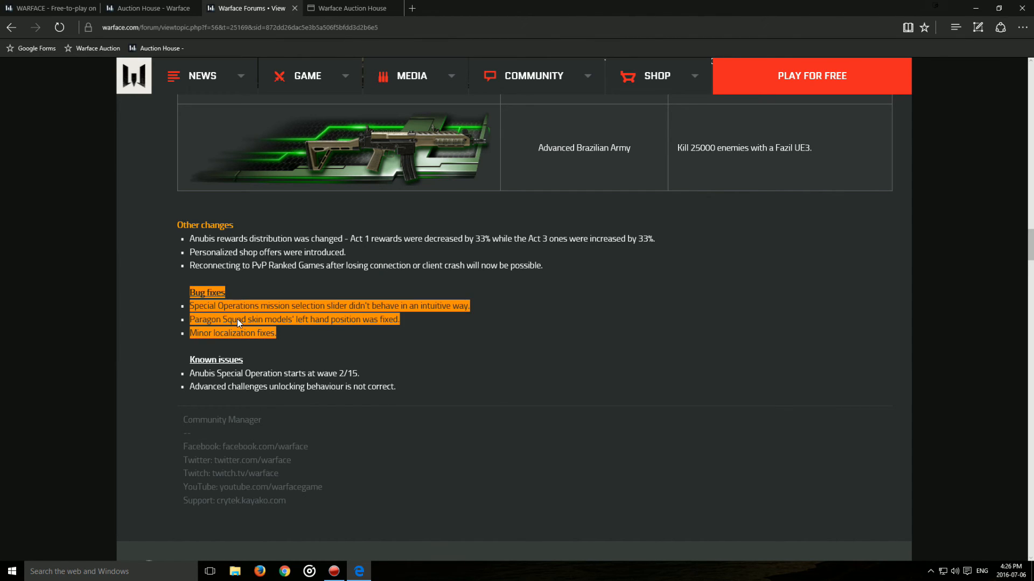
Step: Peek at the forum replies under the post, then return to the Random Boxes table
scroll("down", 3)
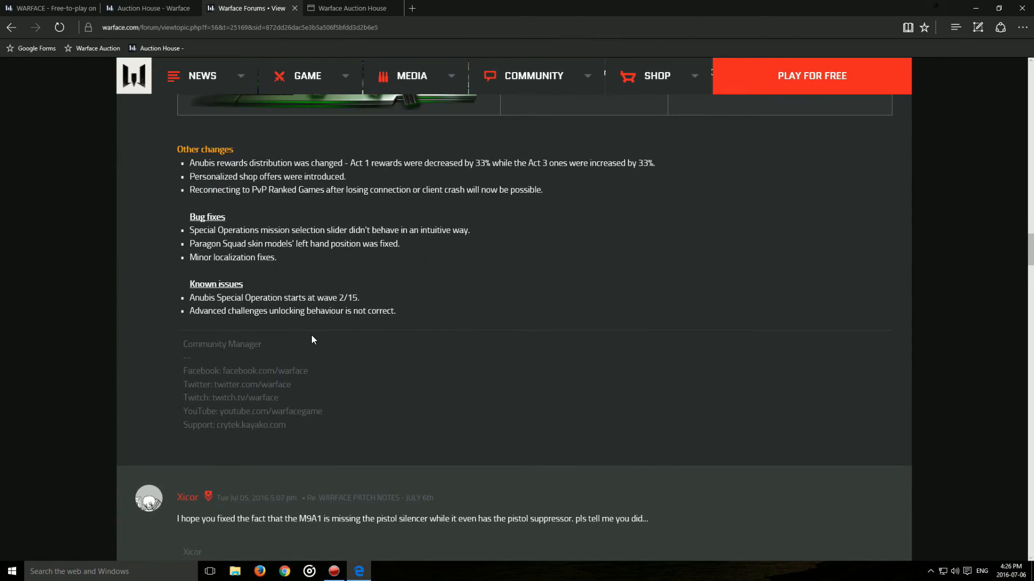
scroll("down", 3)
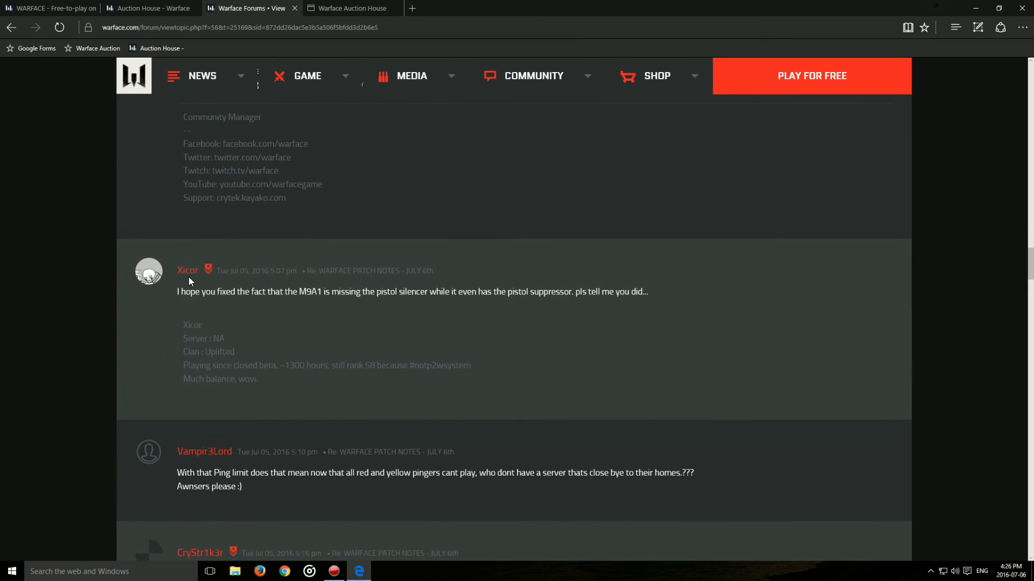
scroll("up", 3)
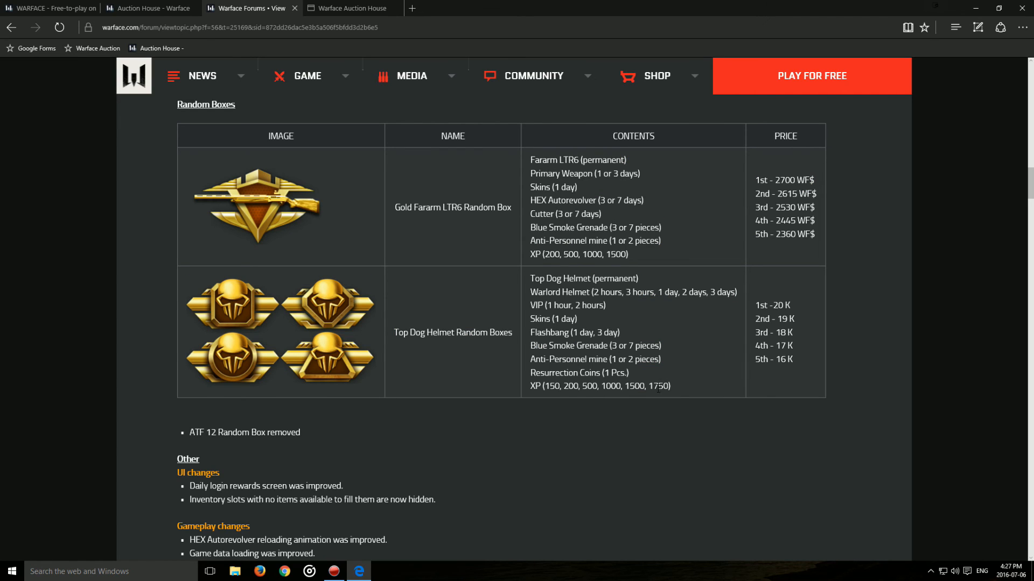
Step: Highlight the Random Boxes contents and price columns, then head back to the Achievements table
left_click_drag(530, 159, 671, 386)
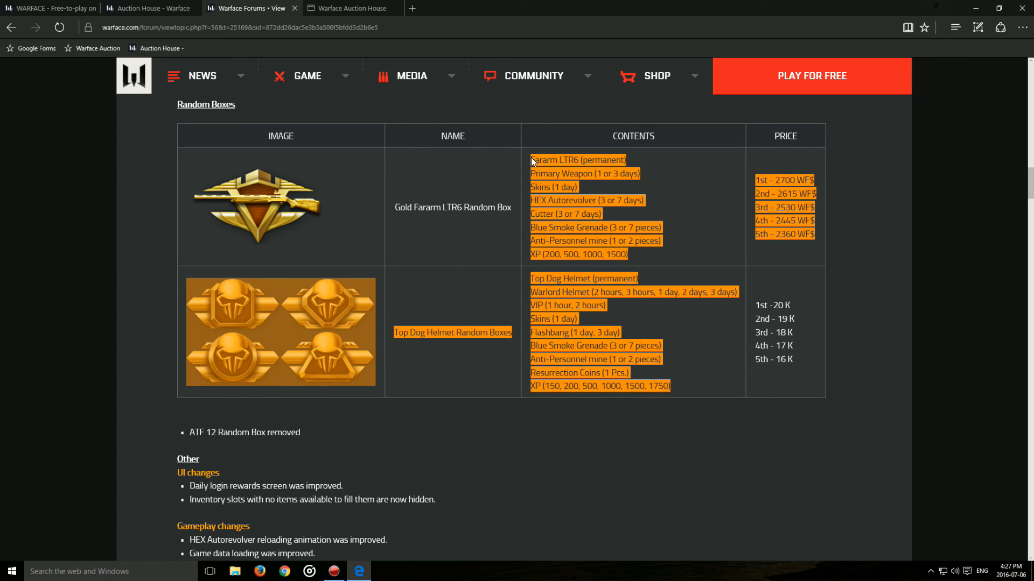
mouse_move(691, 387)
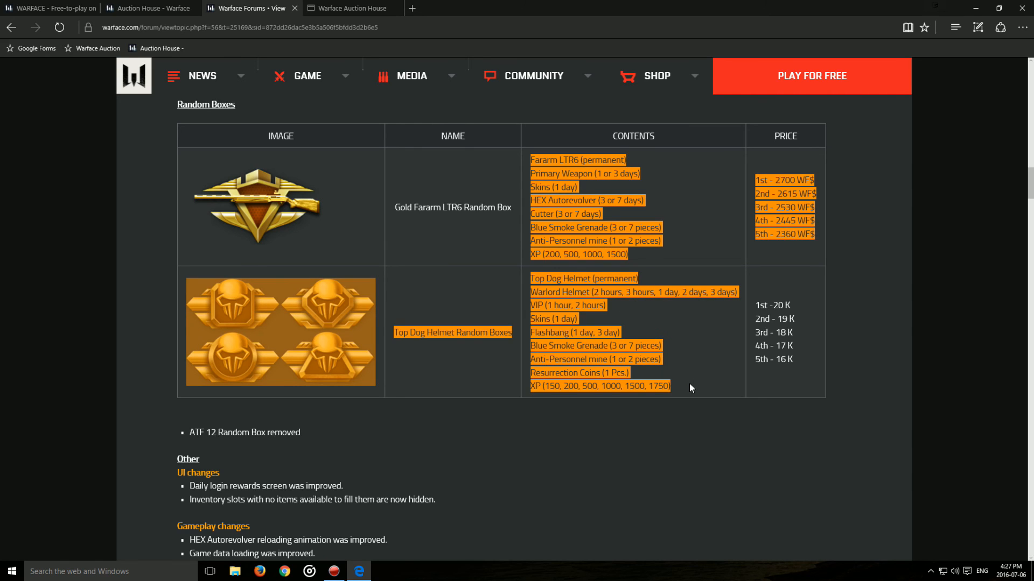
mouse_move(543, 162)
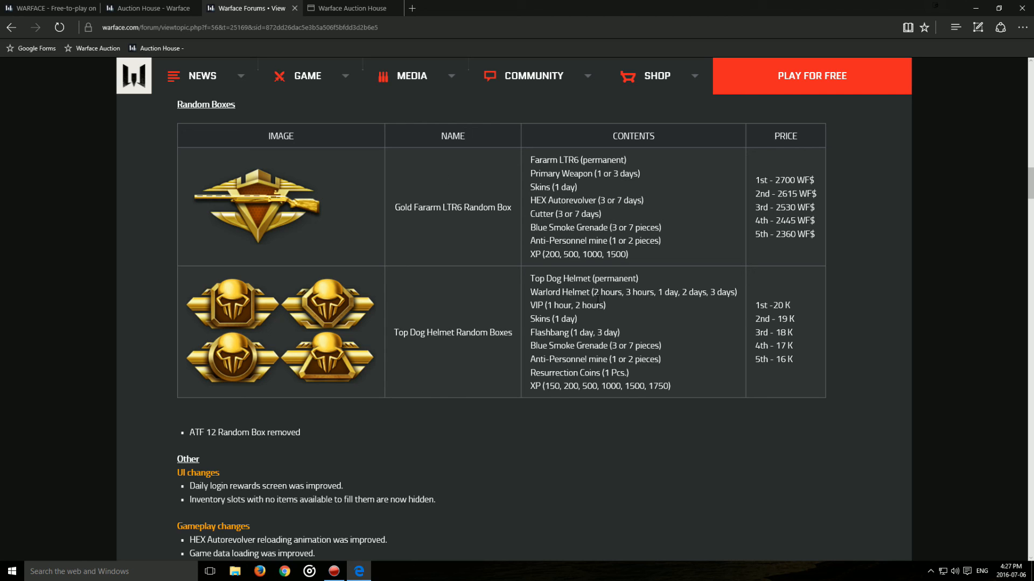
scroll("down", 3)
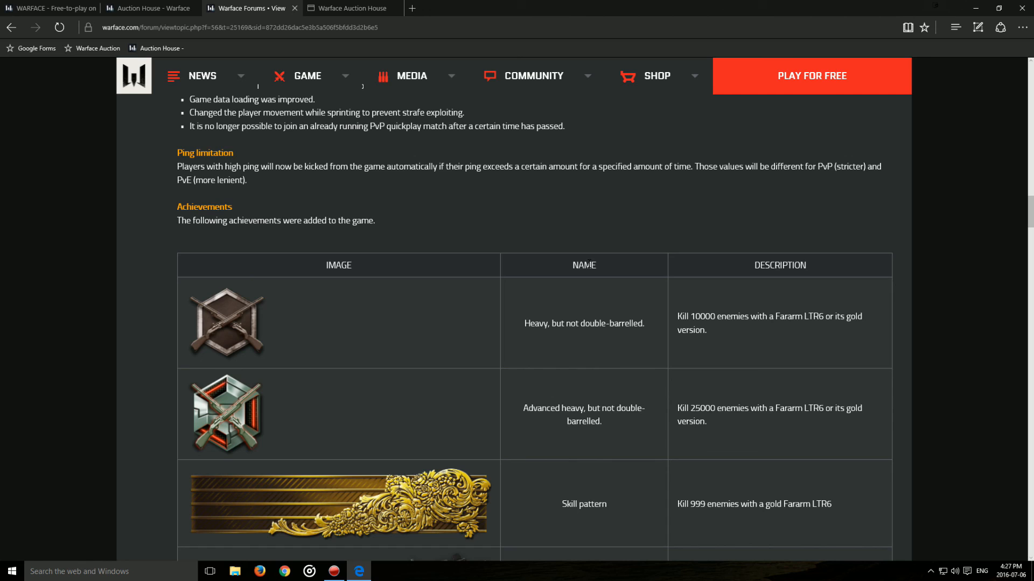
mouse_move(644, 293)
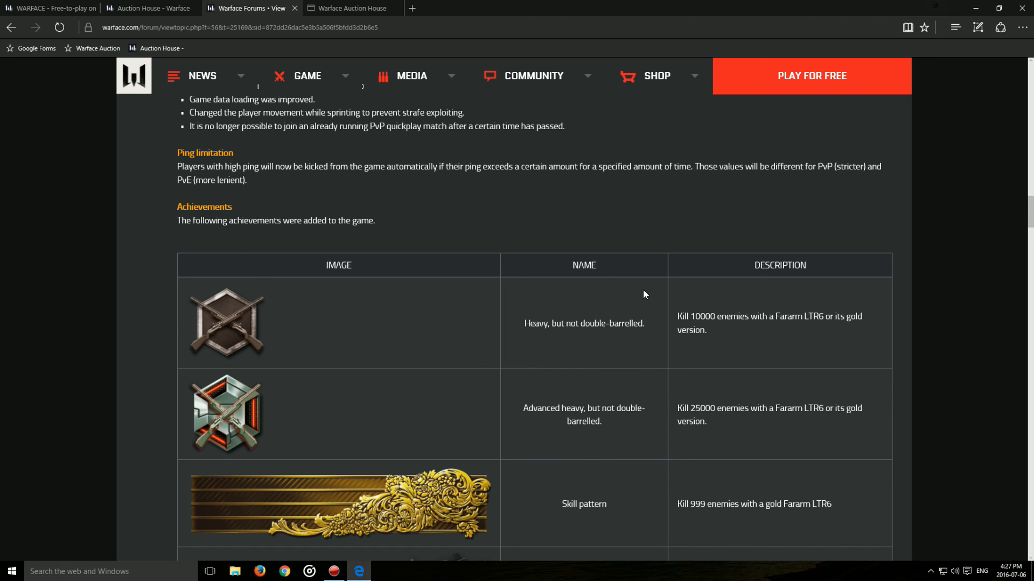
scroll("down", 3)
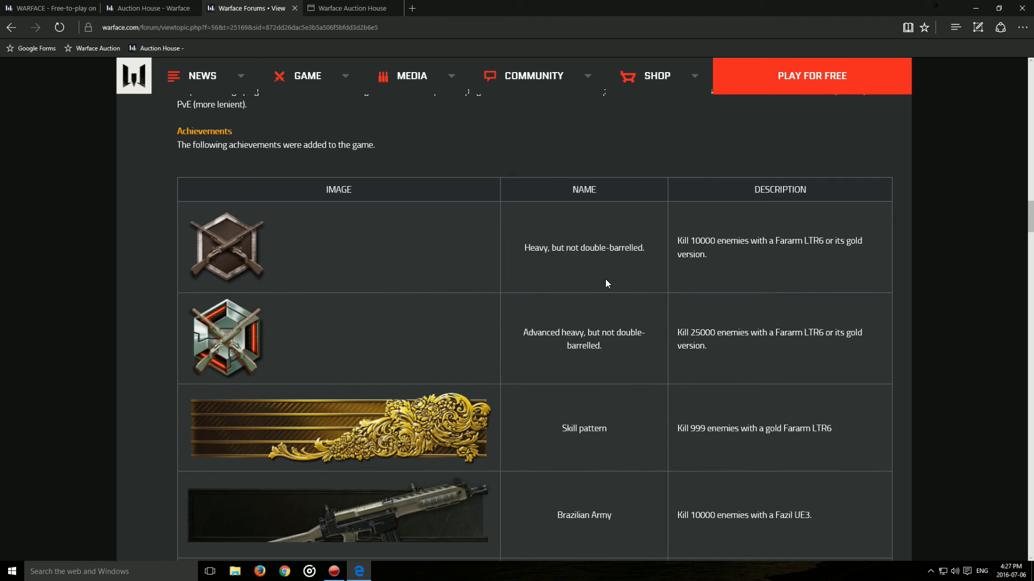
mouse_move(609, 278)
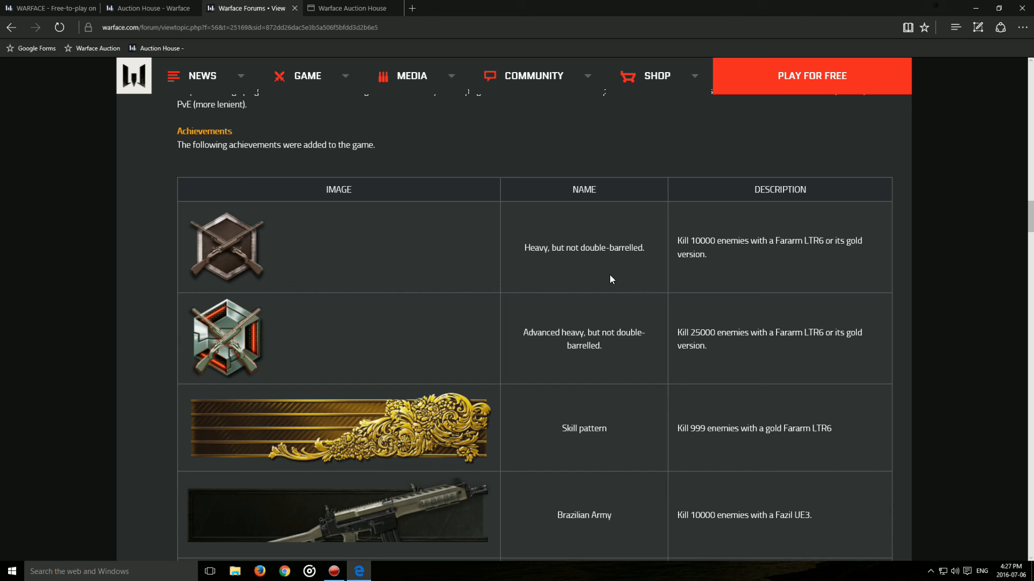